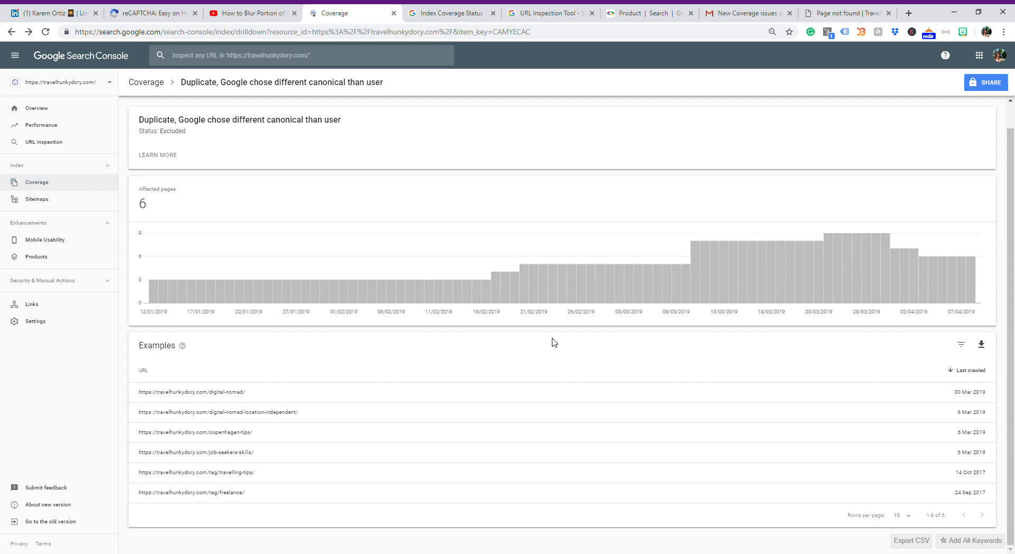
mouse_move(349, 346)
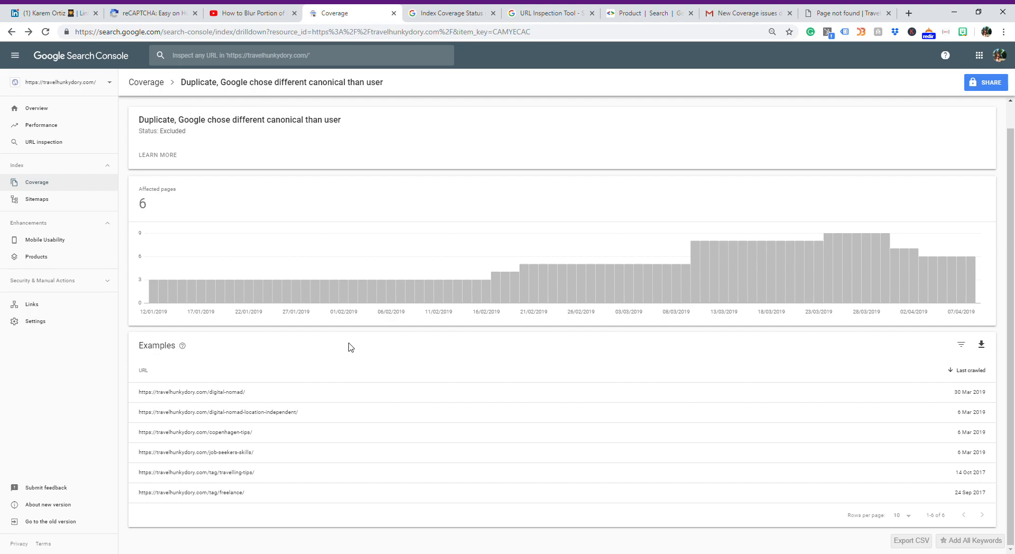
mouse_move(261, 326)
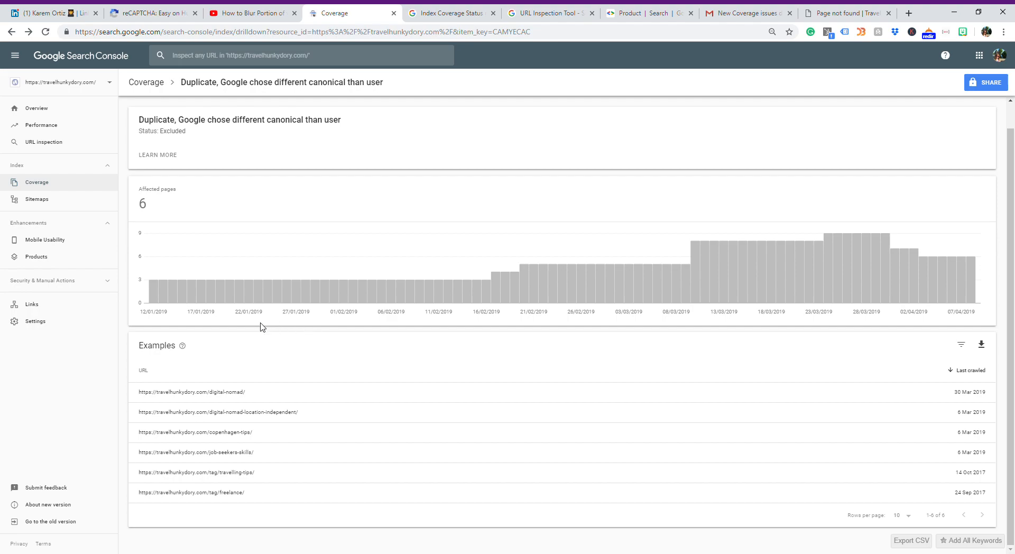
mouse_move(194, 355)
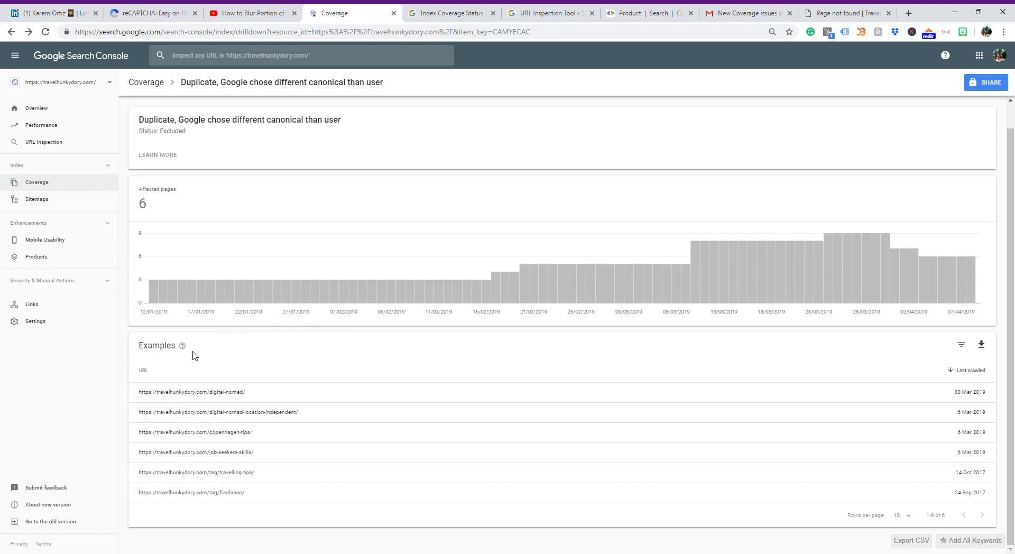
mouse_move(207, 454)
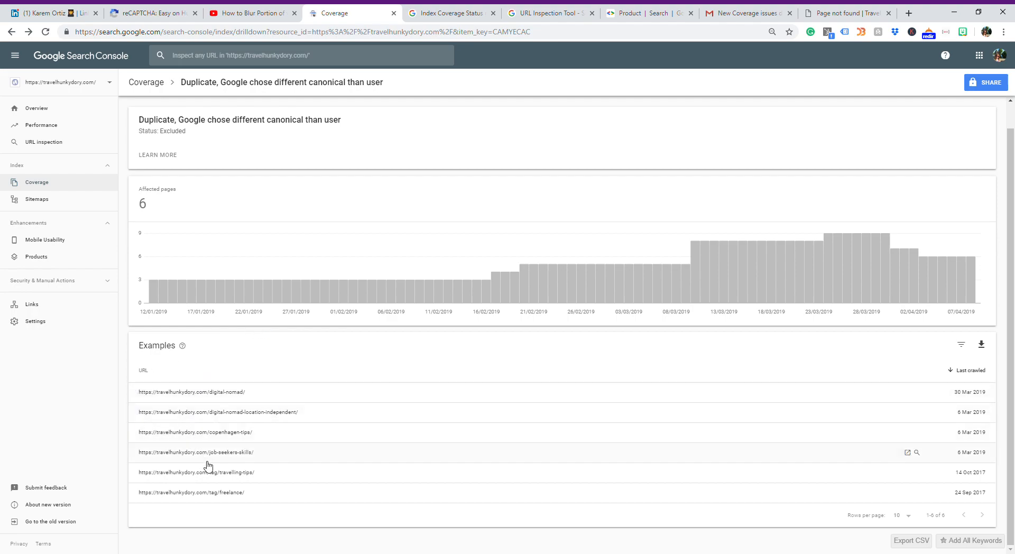
mouse_move(264, 475)
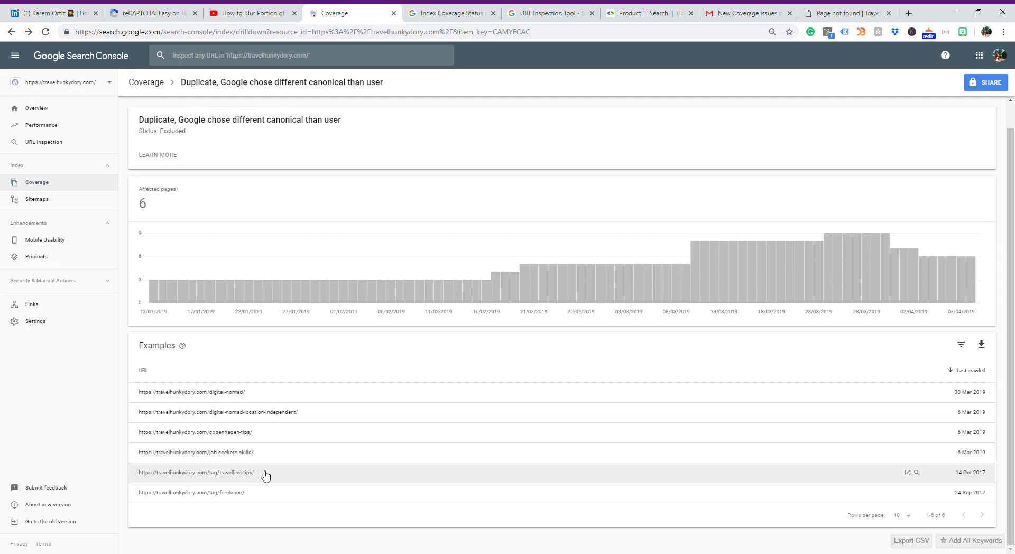
mouse_move(229, 418)
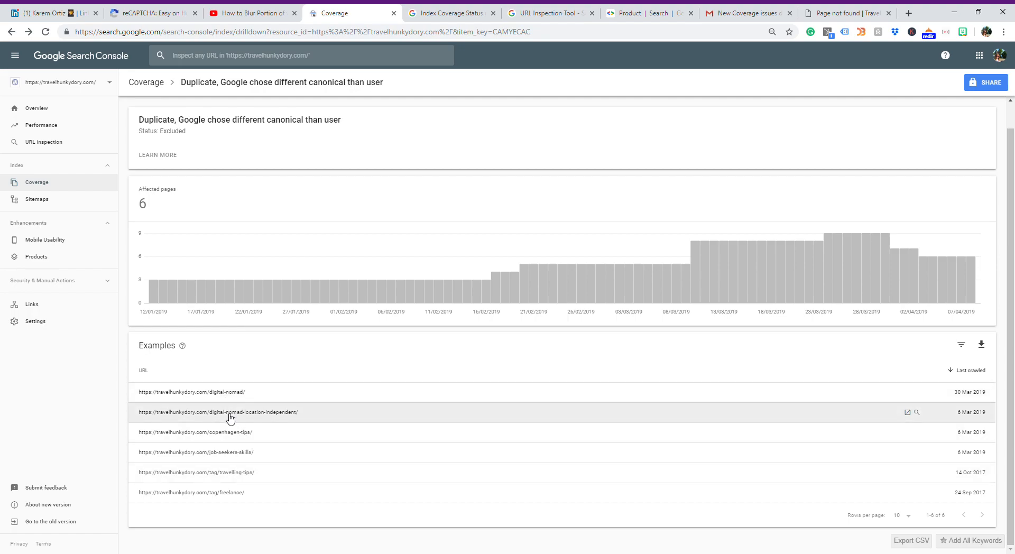
mouse_move(203, 490)
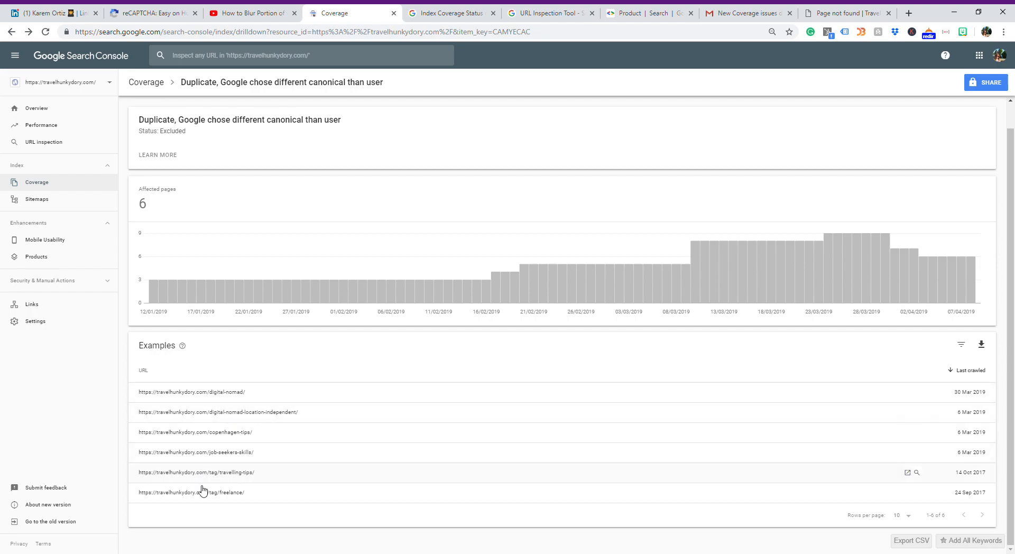
mouse_move(210, 450)
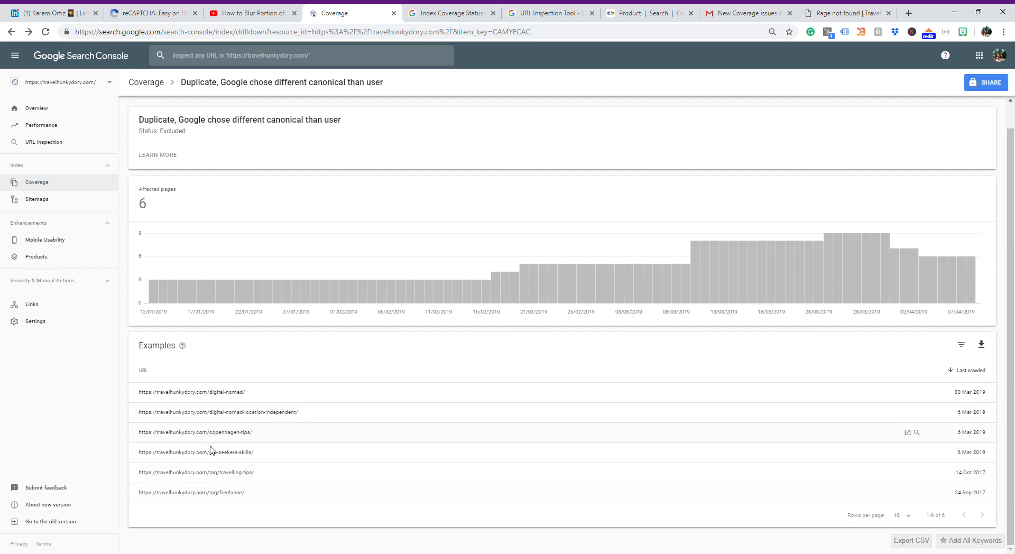
mouse_move(268, 497)
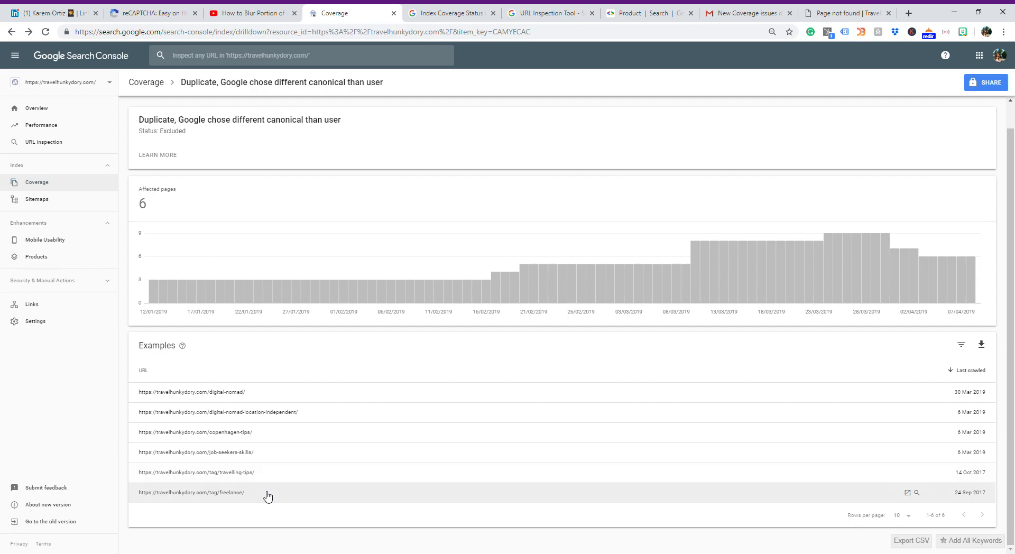
mouse_move(213, 476)
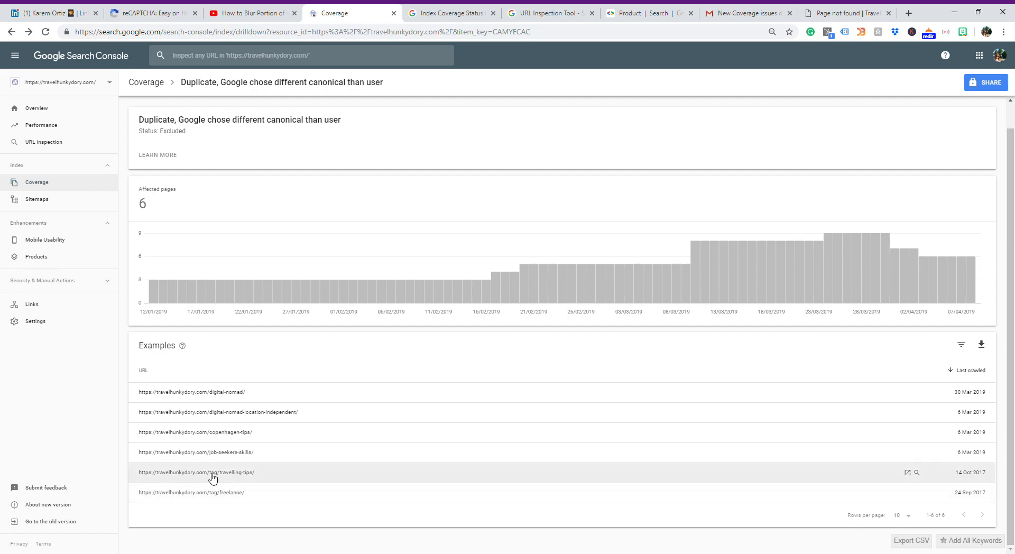
mouse_move(231, 481)
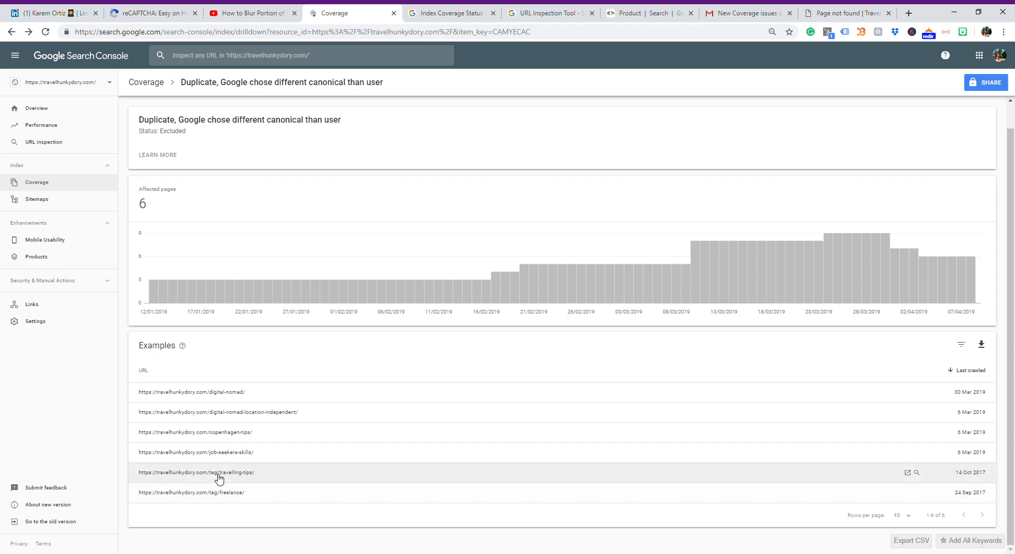
mouse_move(215, 452)
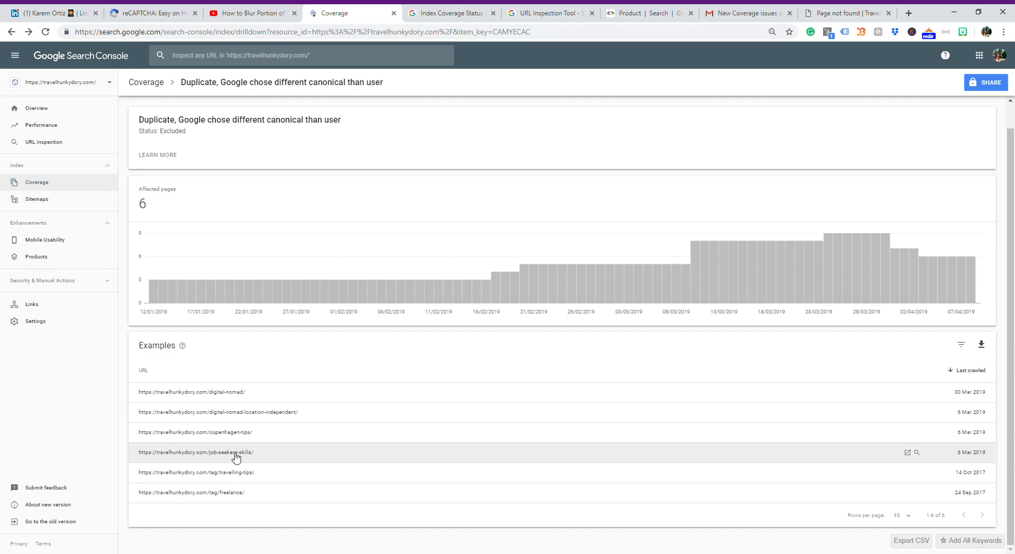
Step: Inspect the job-seekers-skills example URL to see it is on Google and indexed
left_click(195, 453)
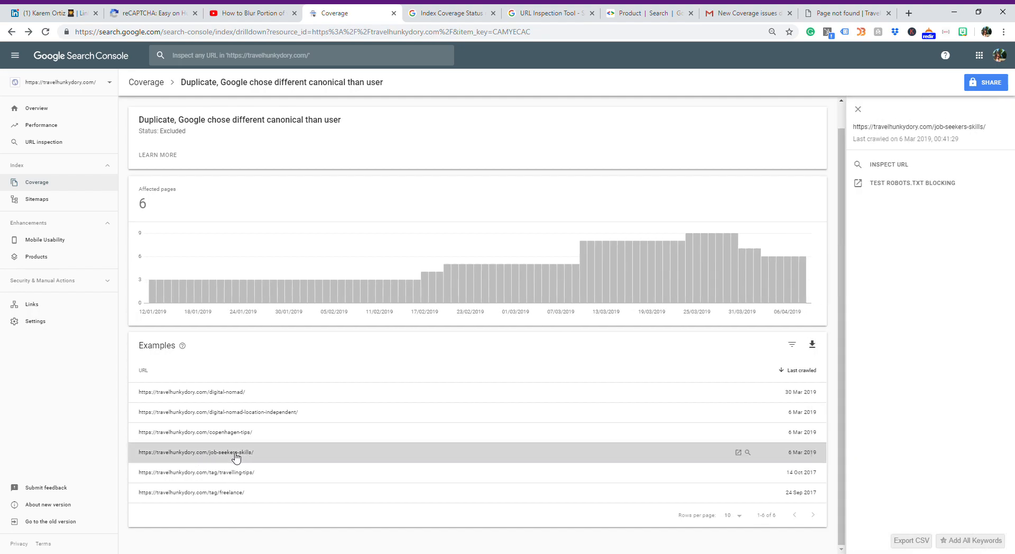
left_click(887, 164)
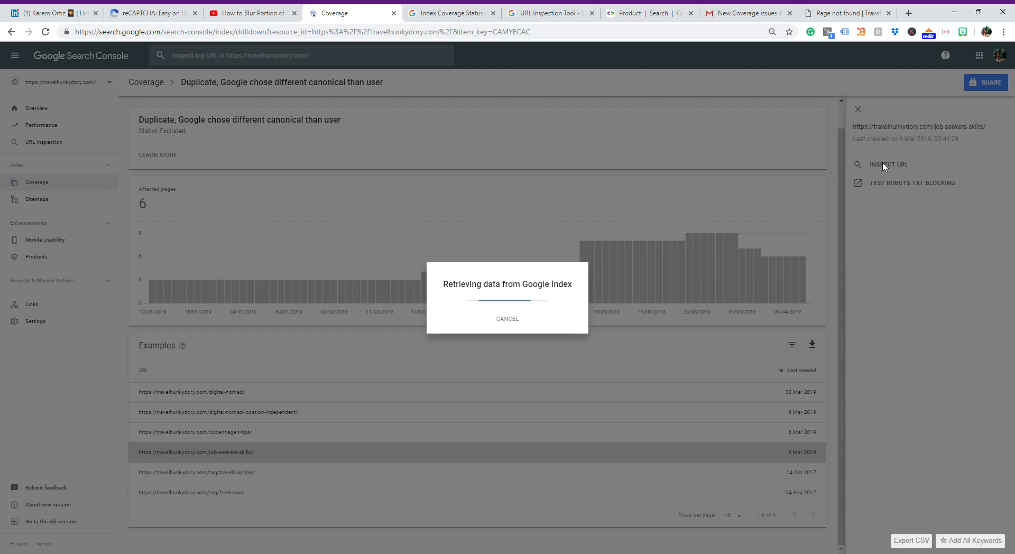
left_click(888, 164)
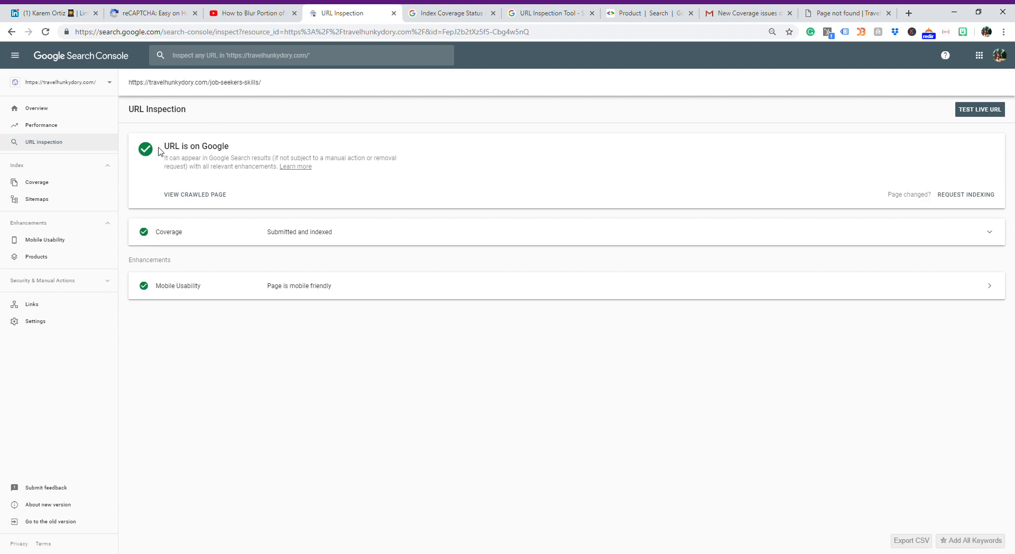
mouse_move(206, 162)
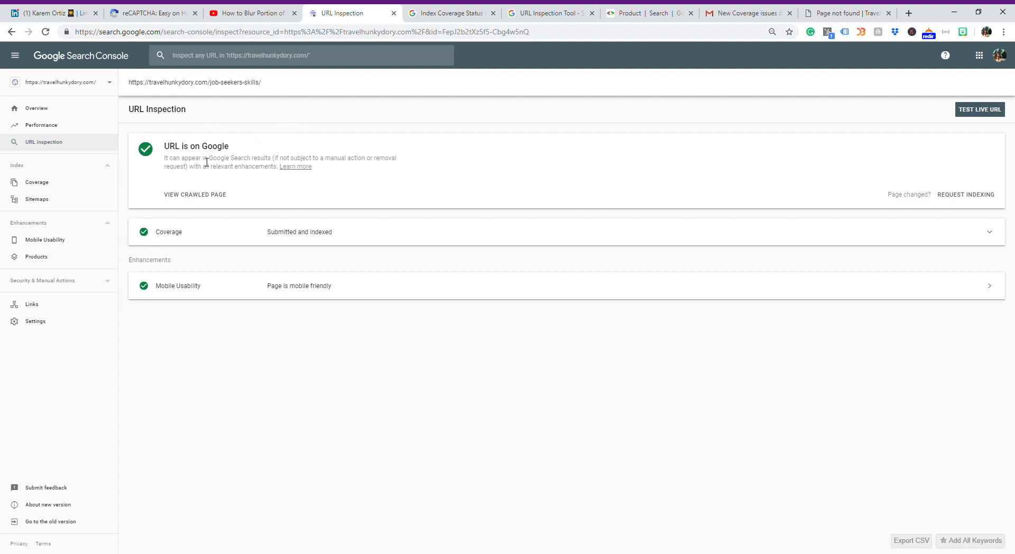
mouse_move(307, 201)
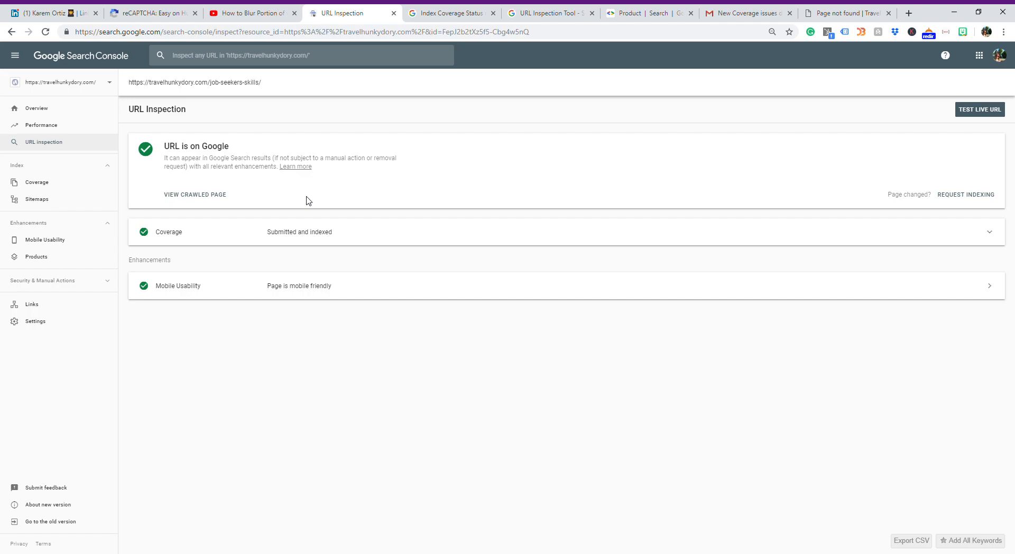
mouse_move(364, 235)
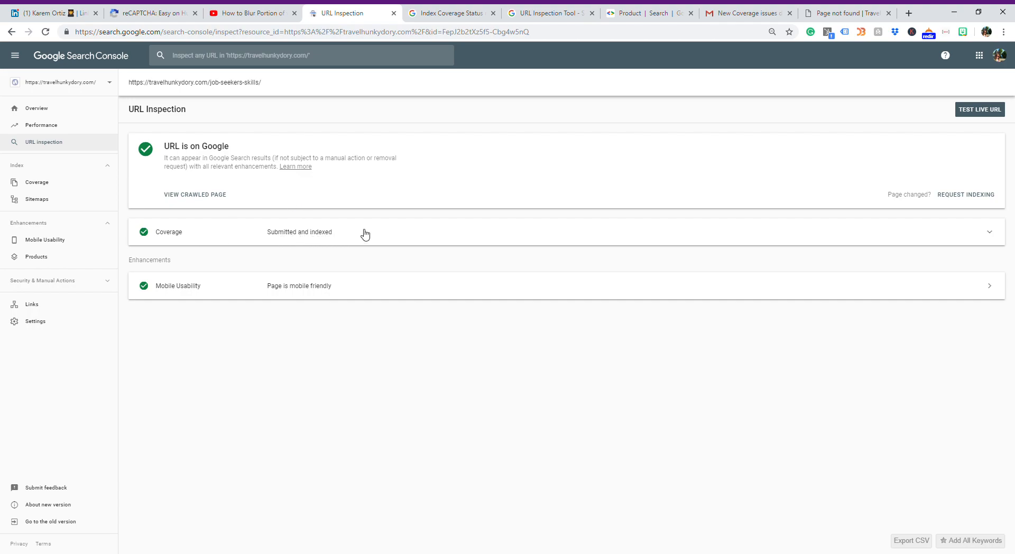
mouse_move(382, 308)
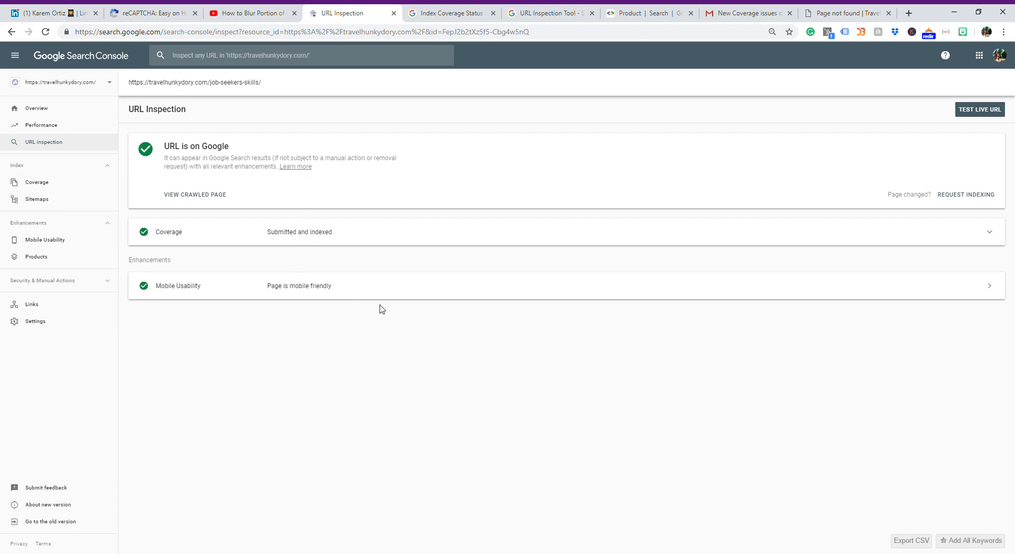
mouse_move(863, 147)
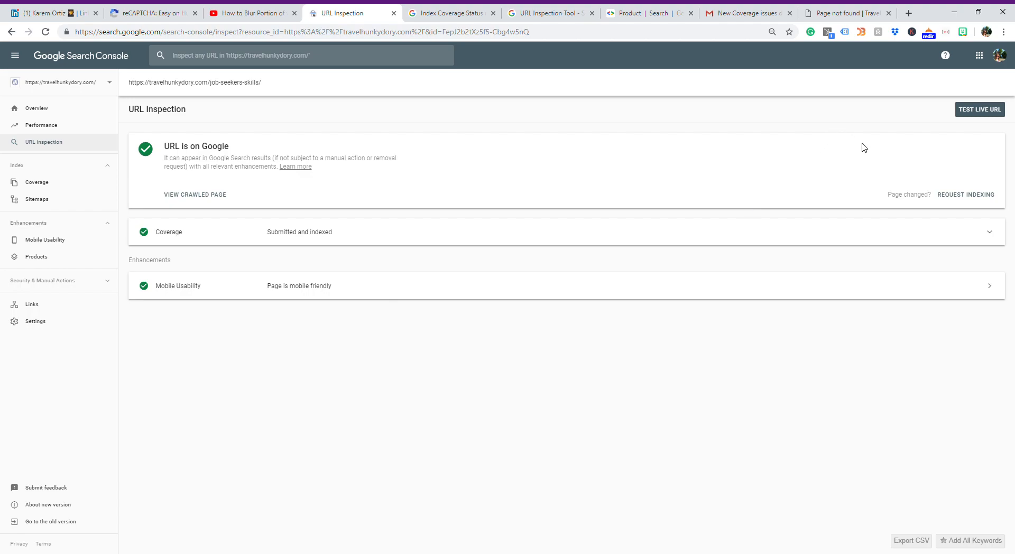
mouse_move(937, 184)
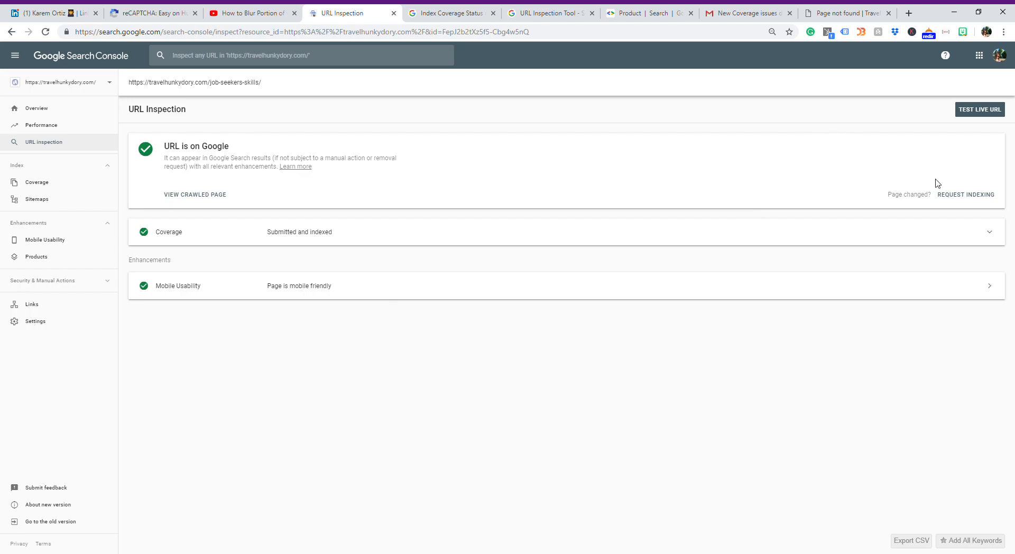
mouse_move(961, 195)
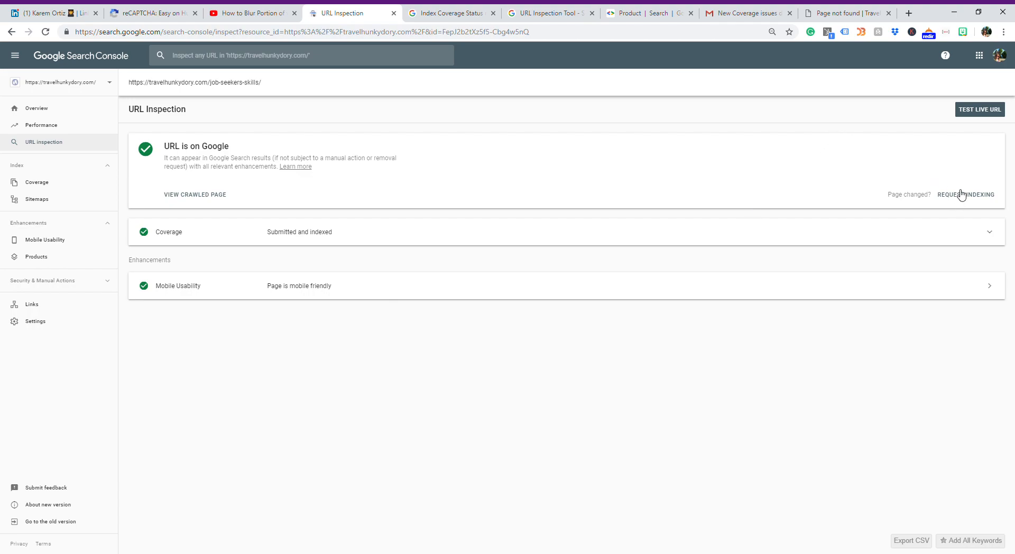
mouse_move(960, 193)
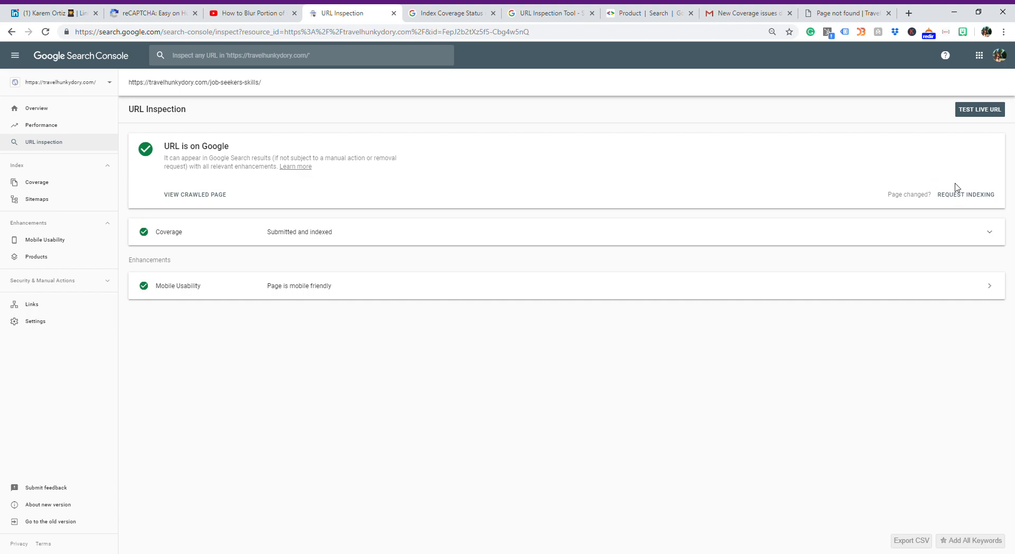
Step: Test the live job-seekers-skills URL, request indexing and dismiss the 'Indexing requested' notice
left_click(979, 109)
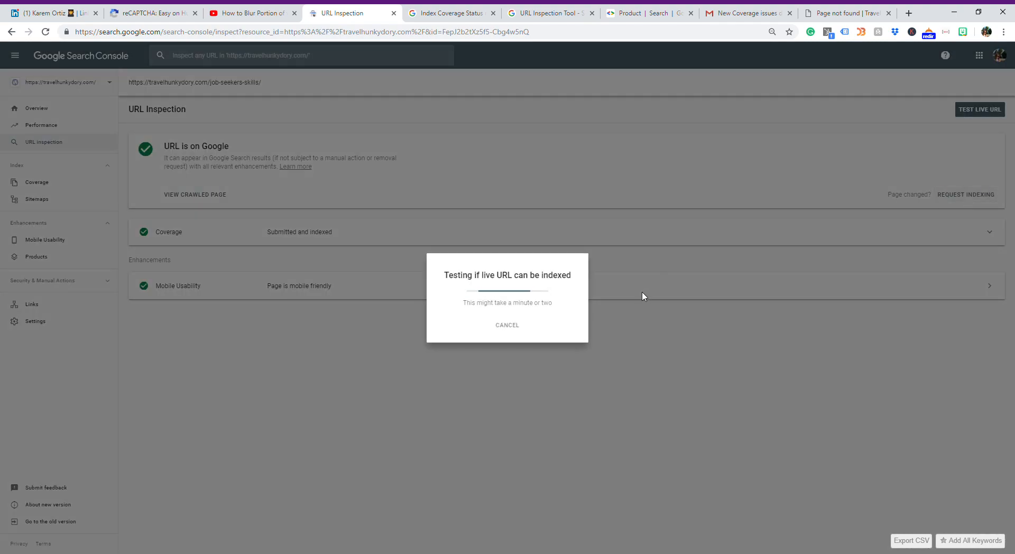
mouse_move(653, 395)
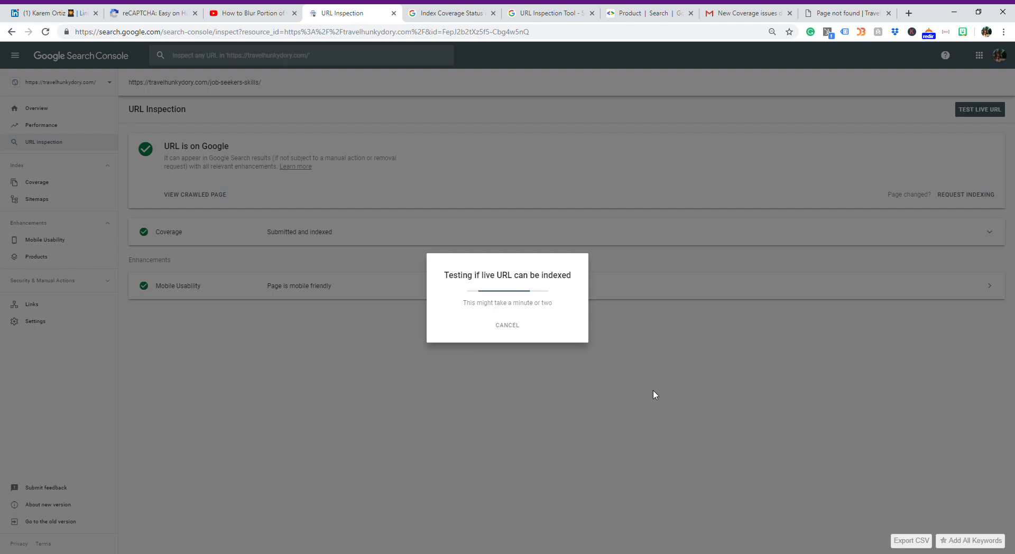
mouse_move(246, 247)
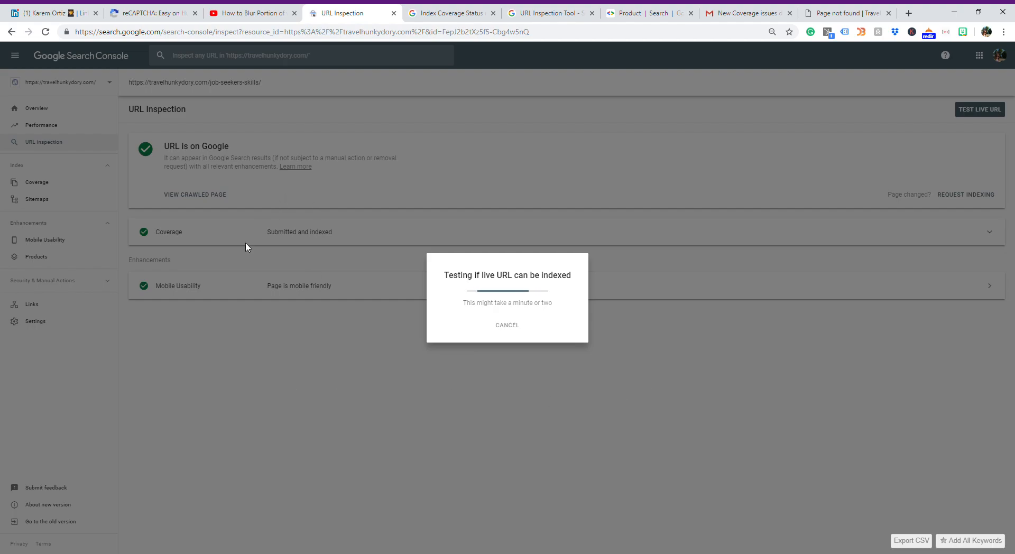
mouse_move(209, 383)
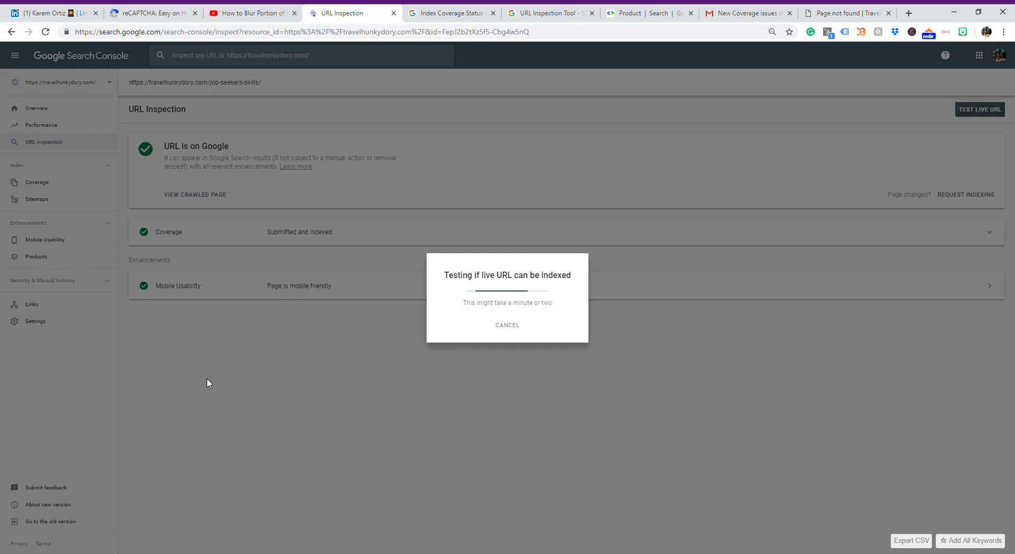
left_click(507, 324)
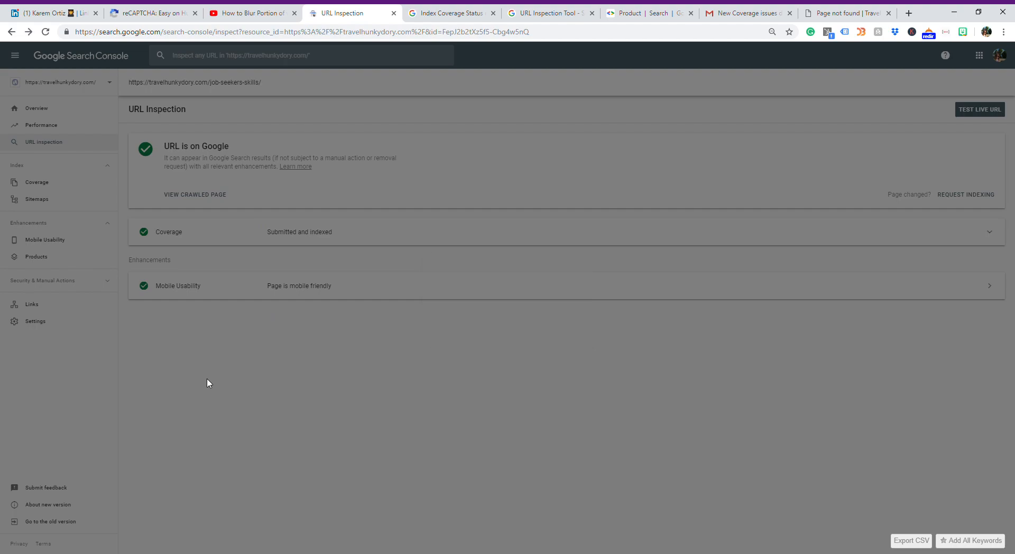
left_click(965, 194)
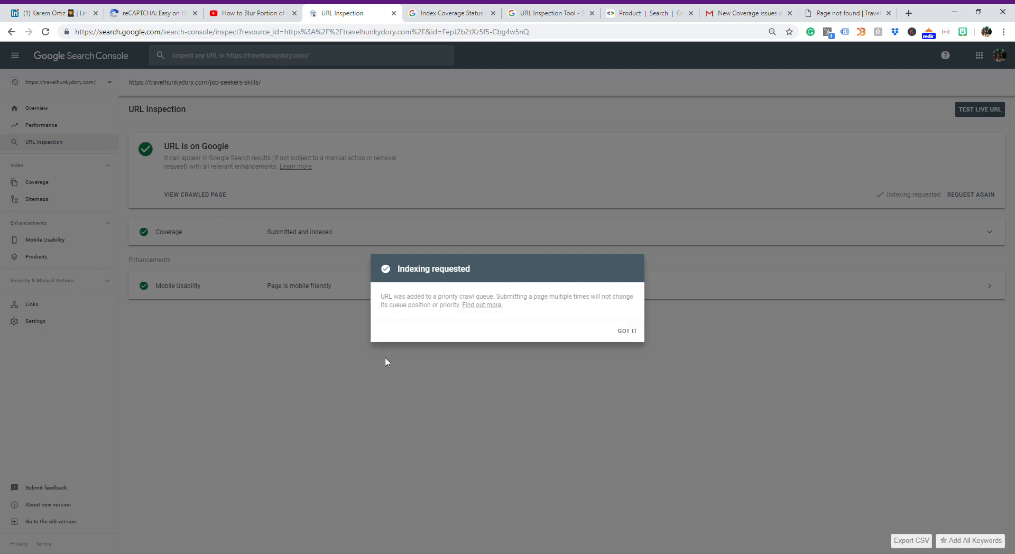
mouse_move(627, 336)
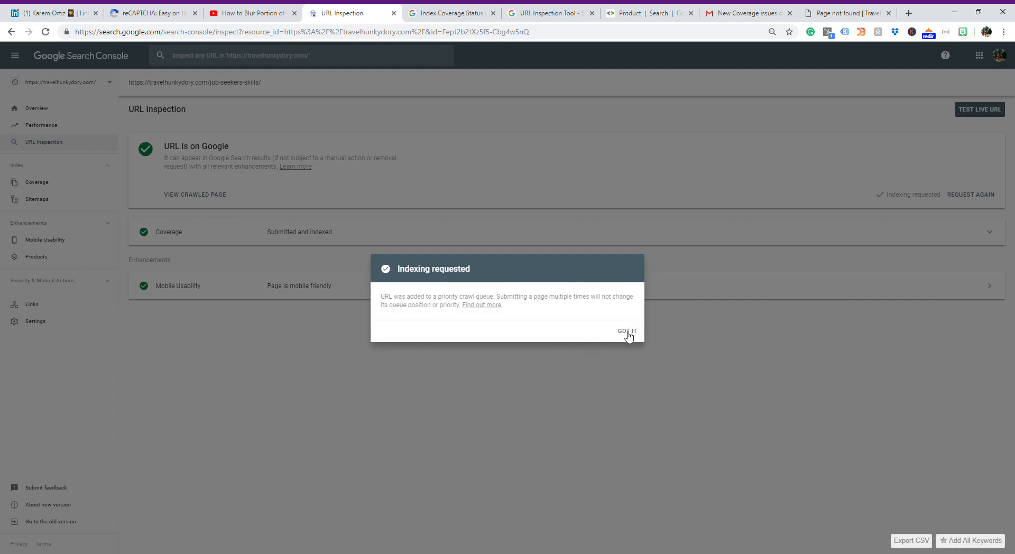
left_click(625, 331)
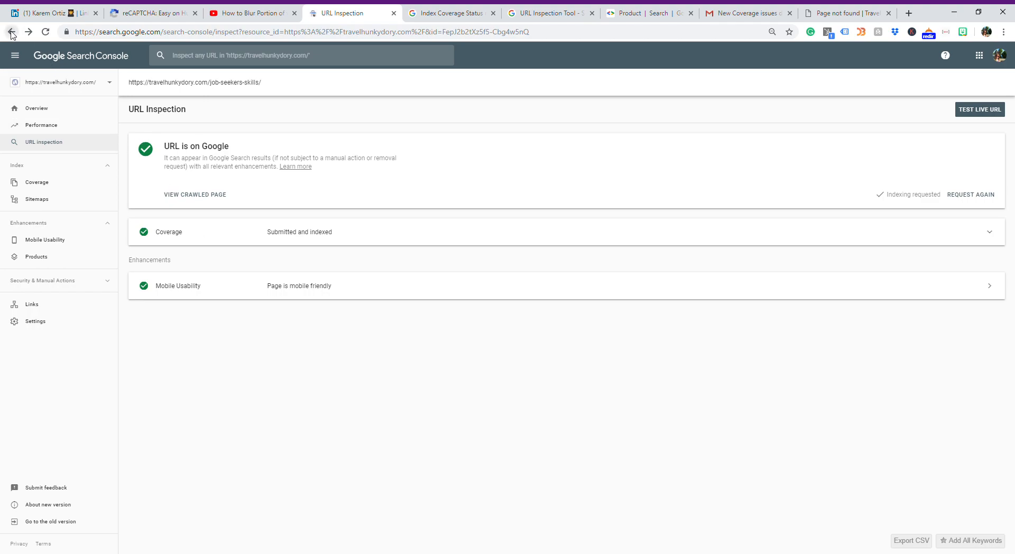
Step: Back in Coverage, inspect the digital-nomad-location-independent URL, which reports on Google and indexed
left_click(11, 32)
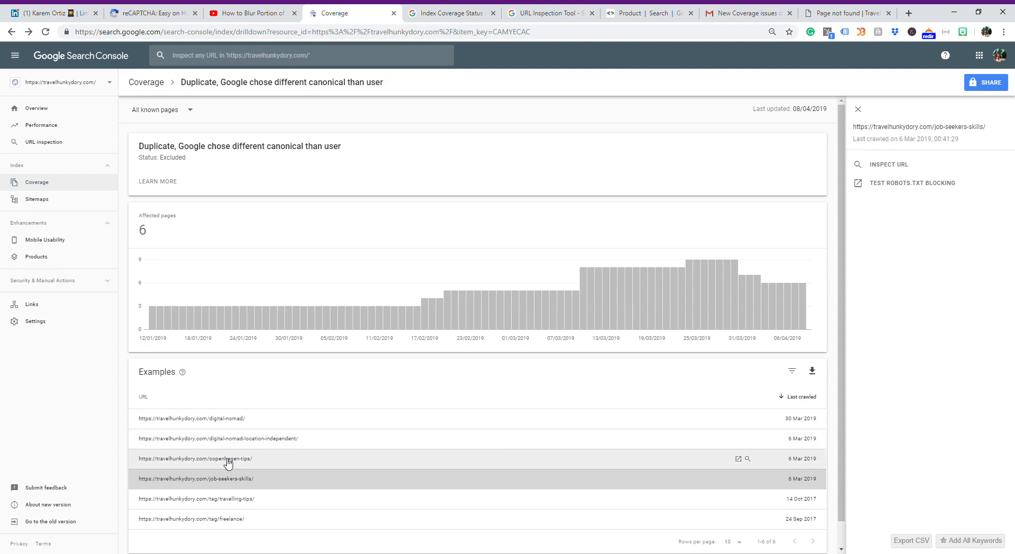
mouse_move(252, 467)
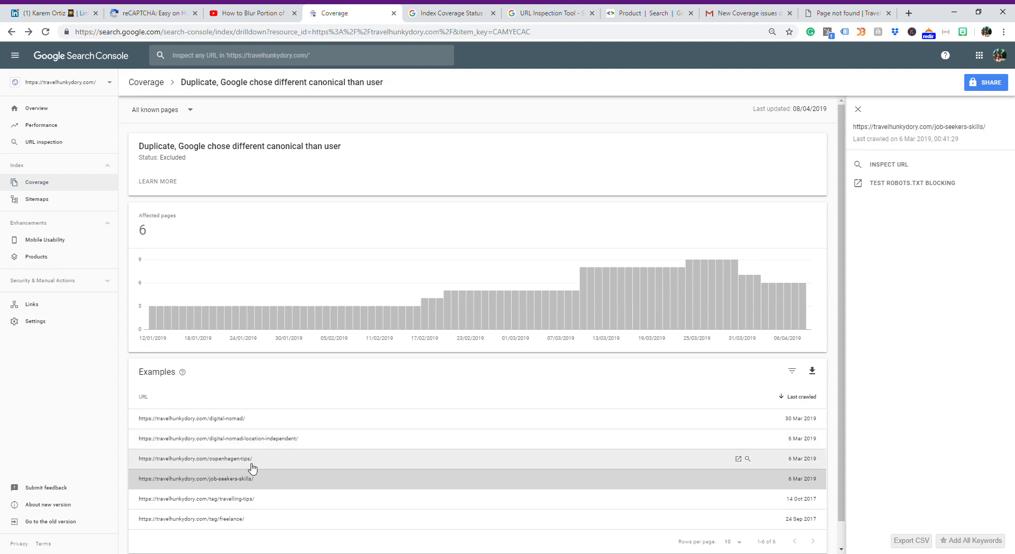
mouse_move(244, 467)
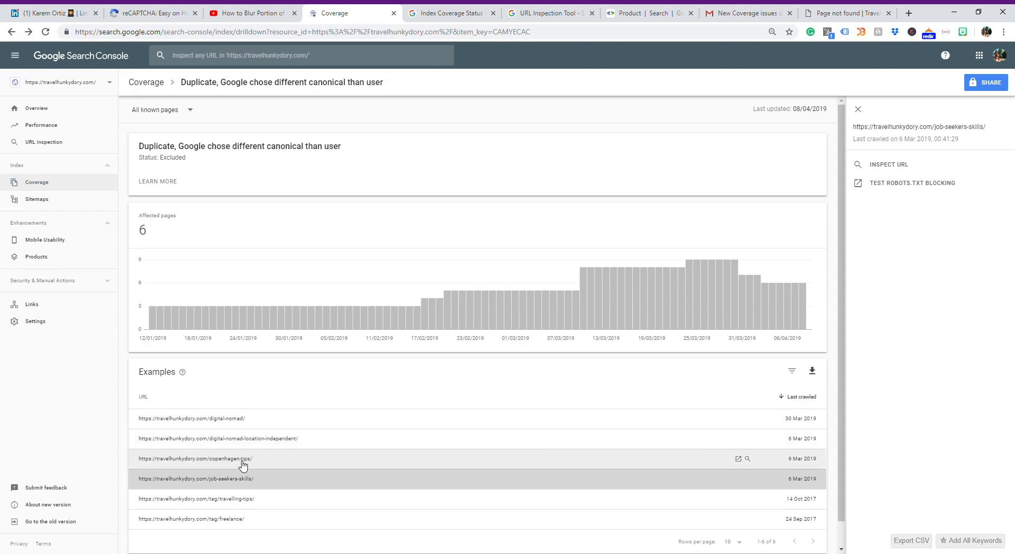
mouse_move(249, 467)
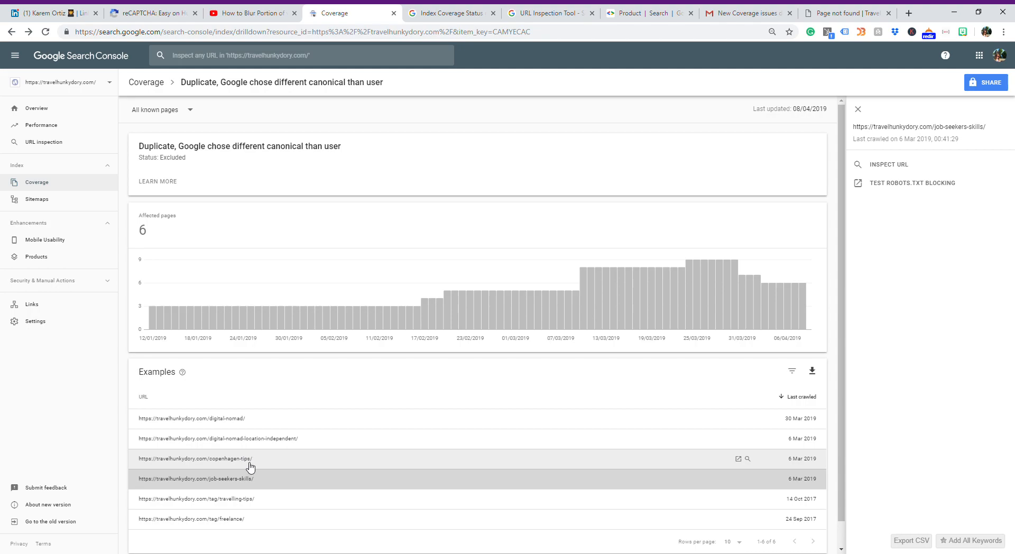
mouse_move(238, 445)
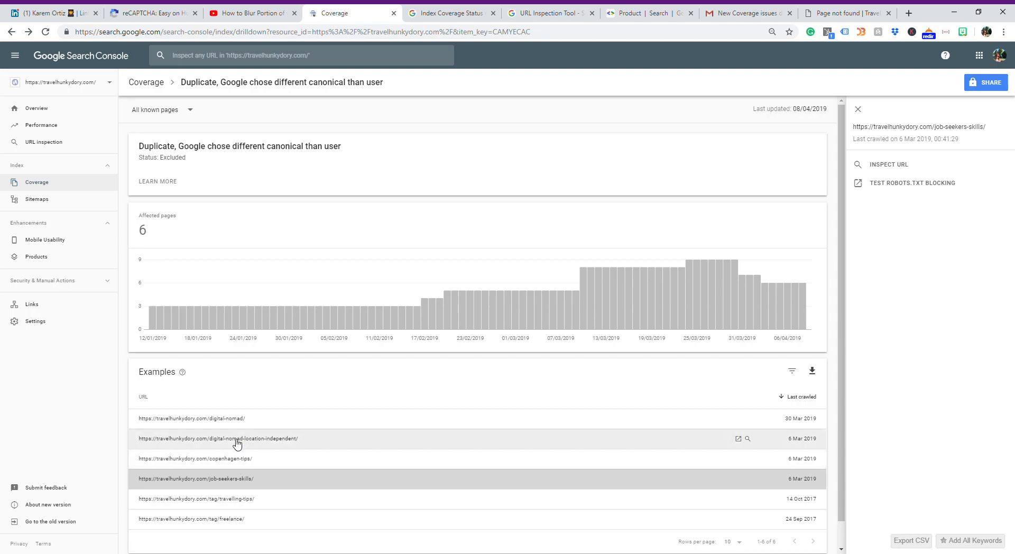
left_click(216, 437)
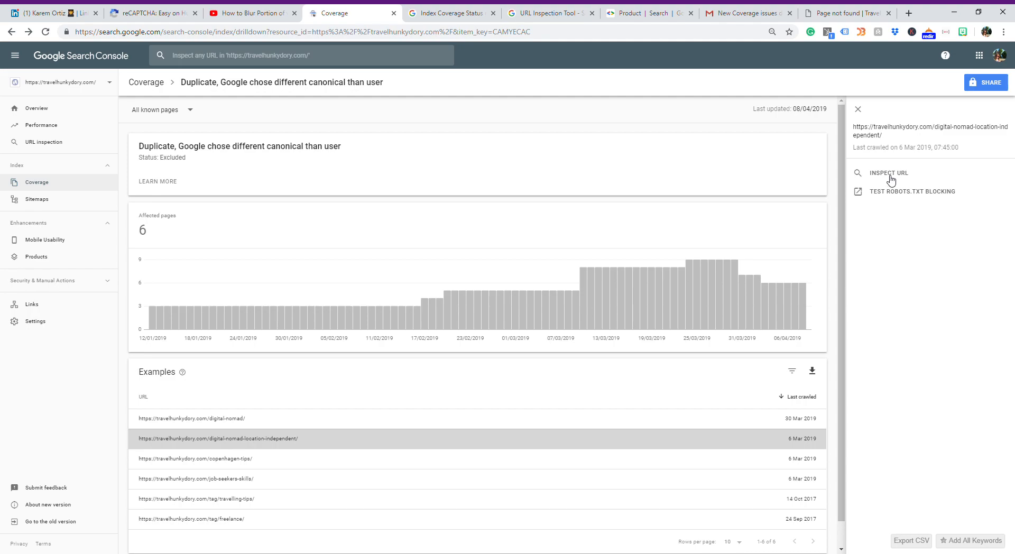
left_click(889, 173)
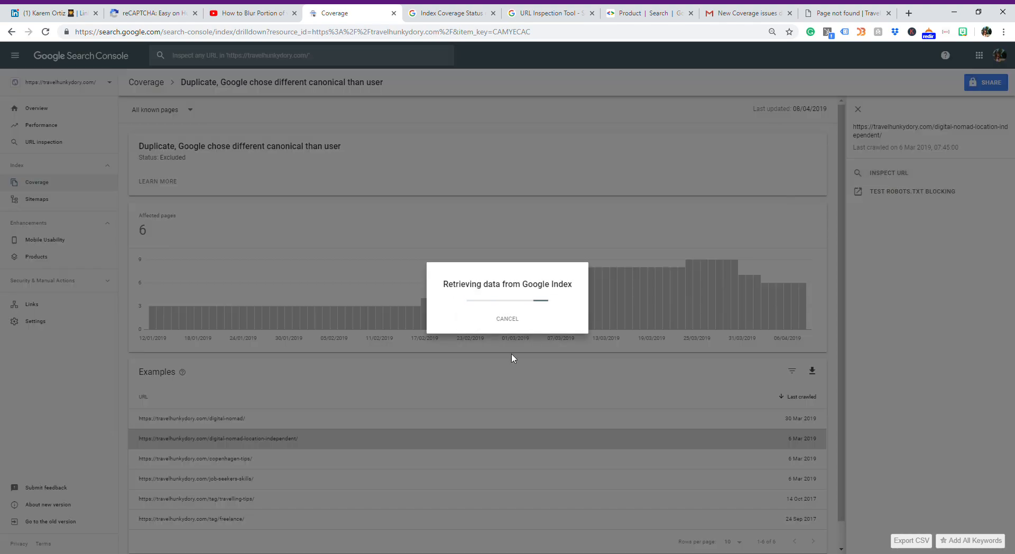
left_click(888, 172)
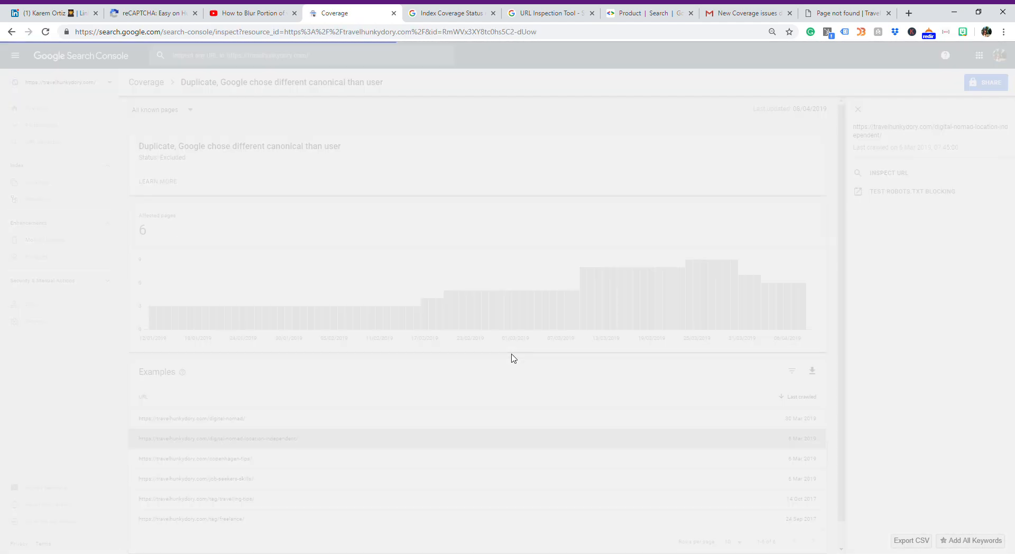
left_click(888, 173)
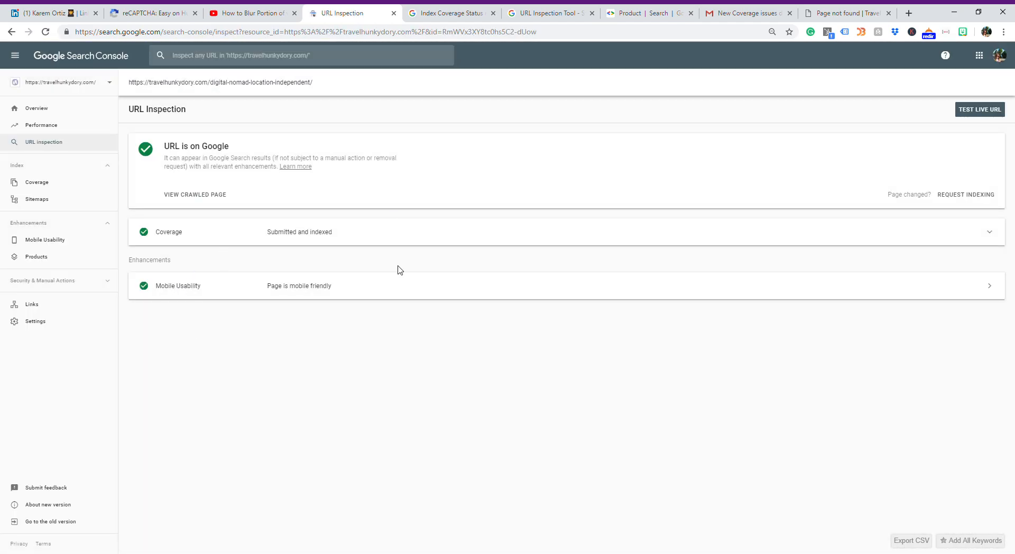
mouse_move(209, 185)
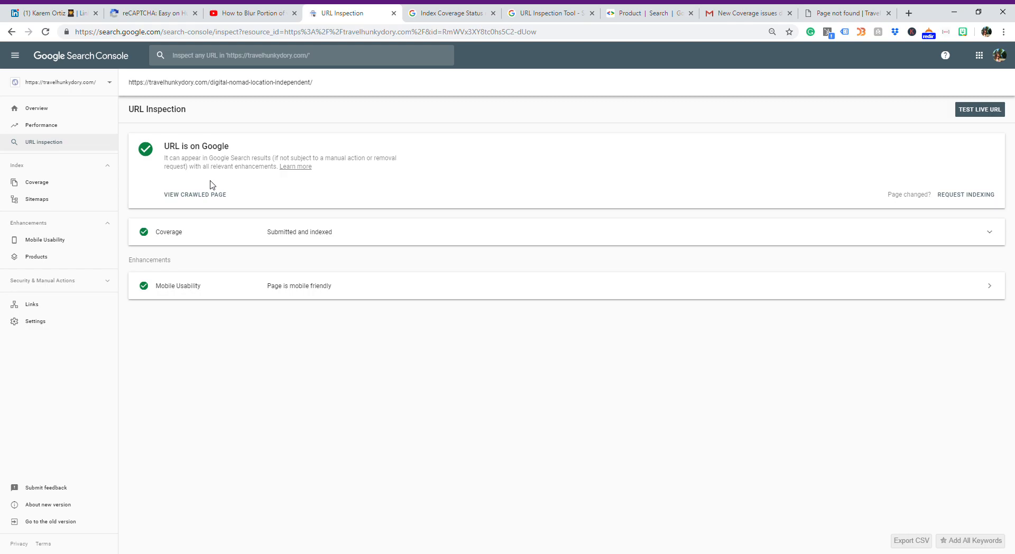
mouse_move(975, 173)
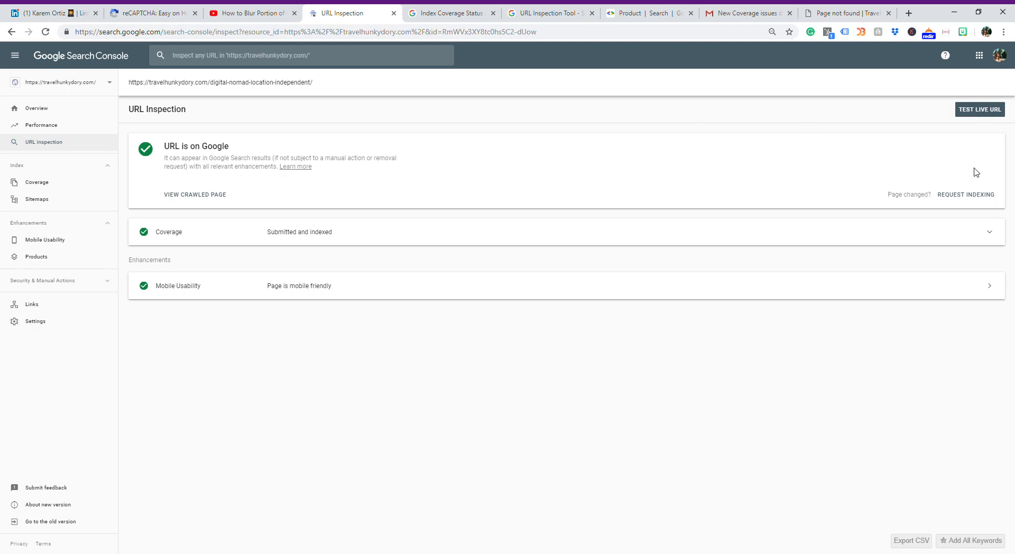
mouse_move(372, 110)
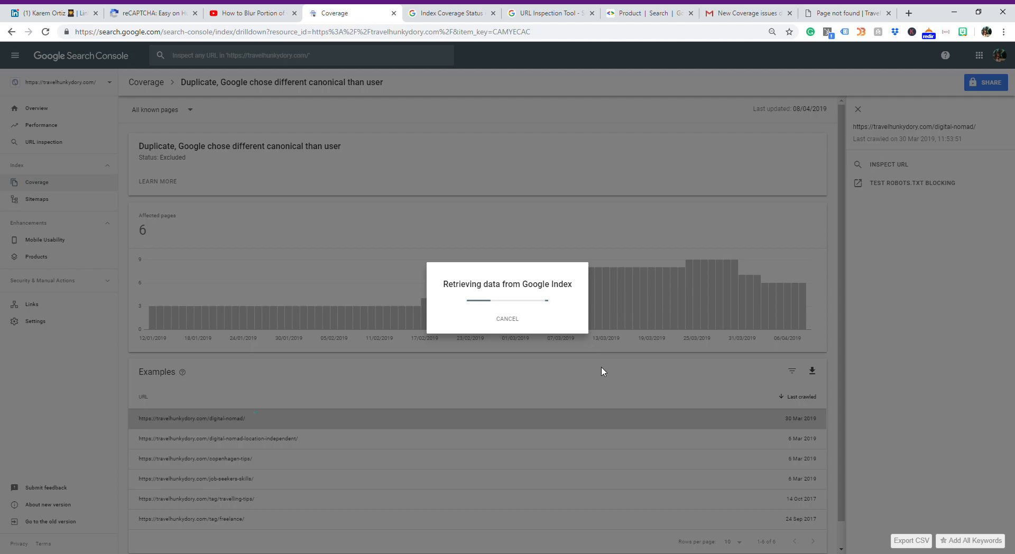
Step: Inspect the digital-nomad URL and view its user-declared https and Google-selected http canonicals
left_click(887, 164)
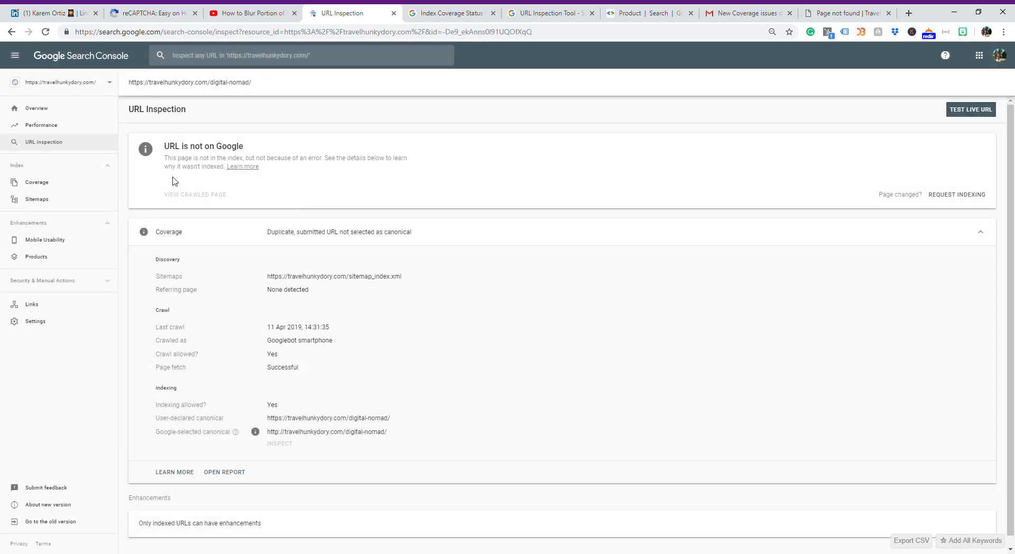
mouse_move(310, 195)
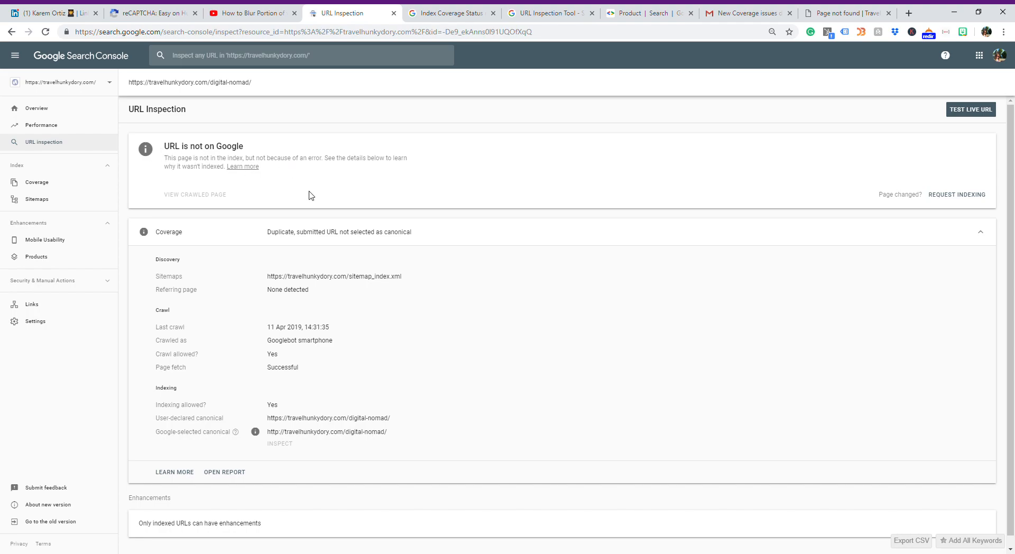
scroll("down", 3)
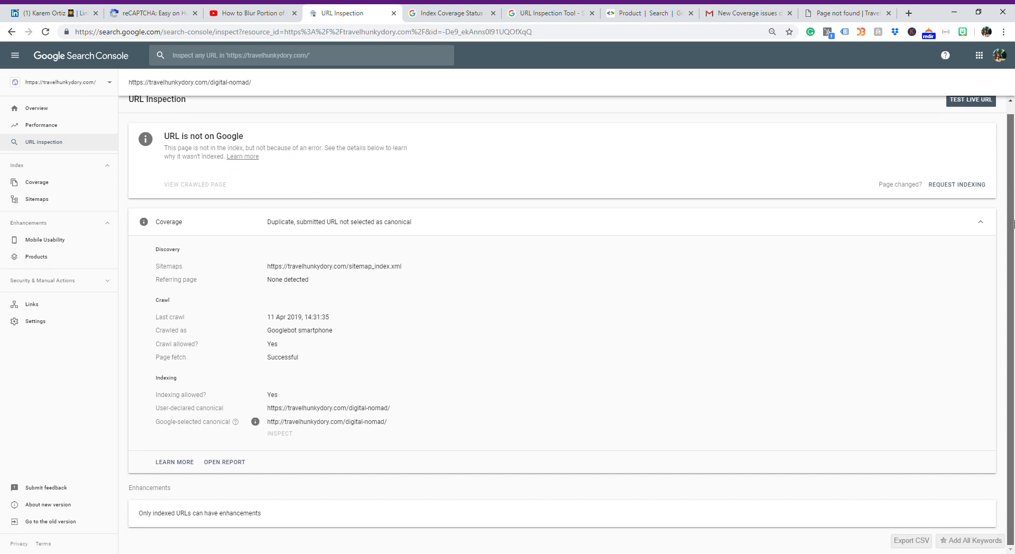
mouse_move(191, 253)
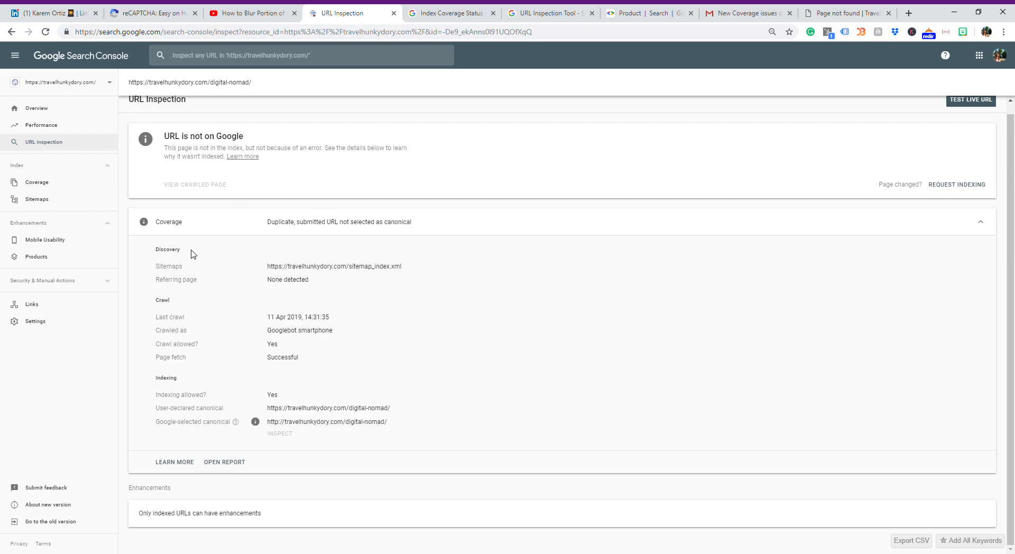
mouse_move(281, 223)
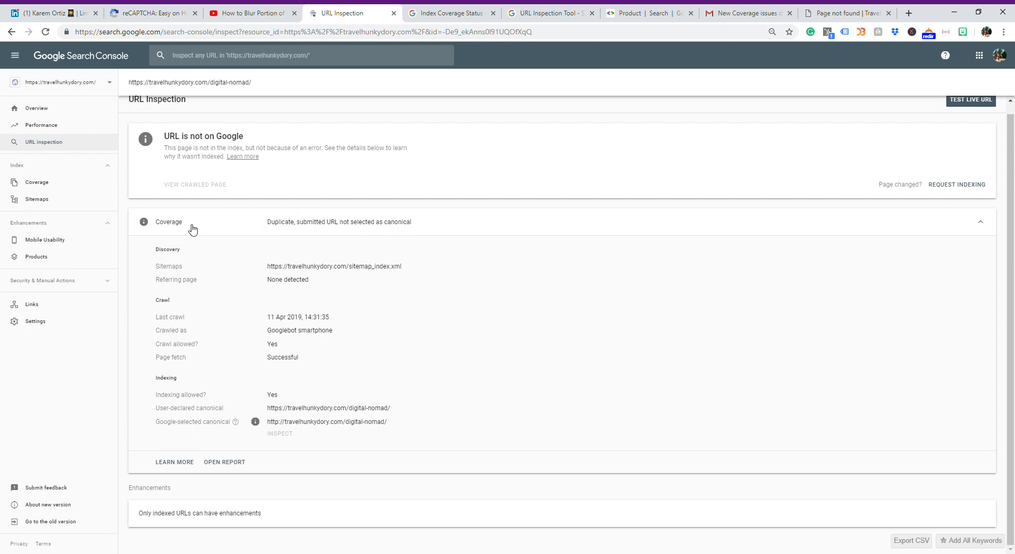
mouse_move(335, 261)
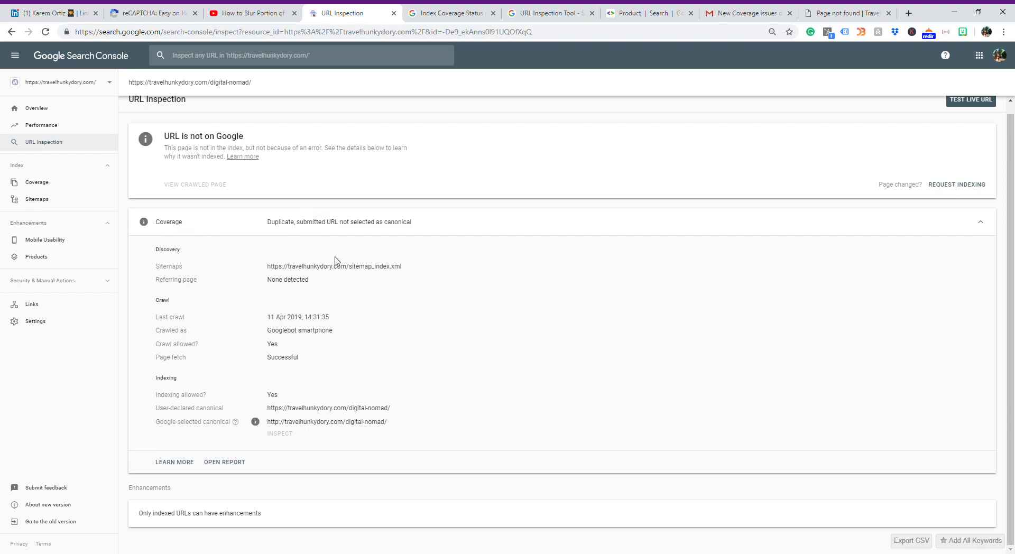
mouse_move(379, 303)
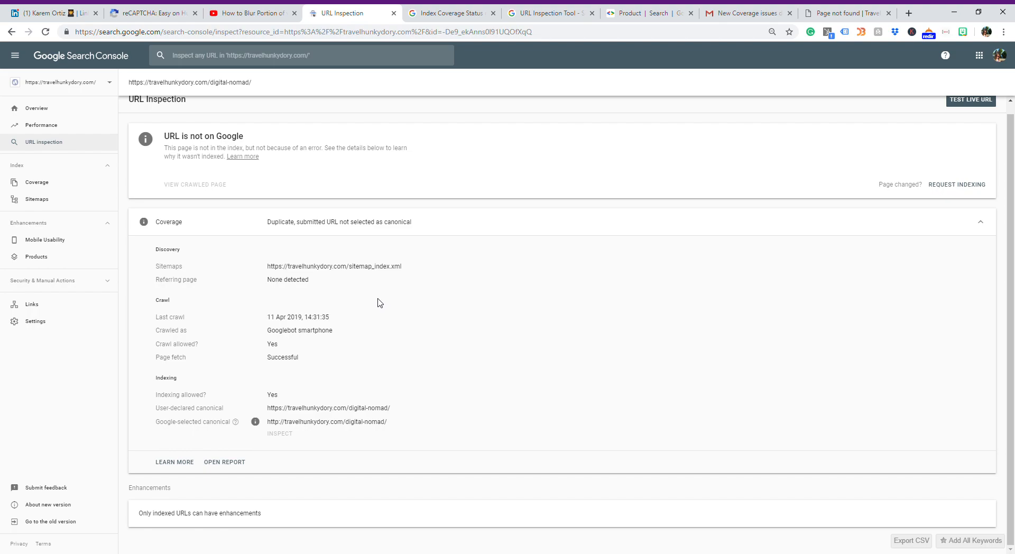
mouse_move(215, 419)
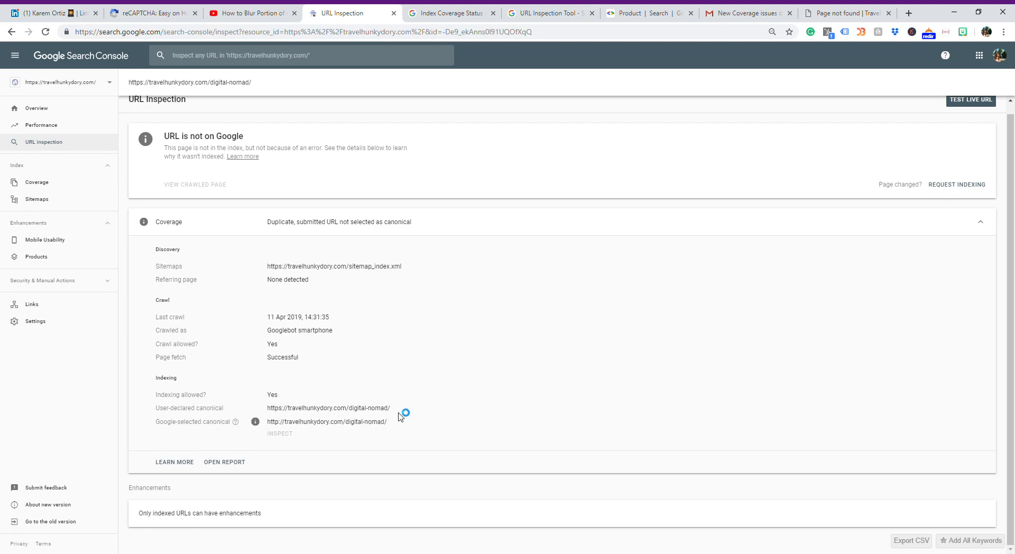
mouse_move(411, 419)
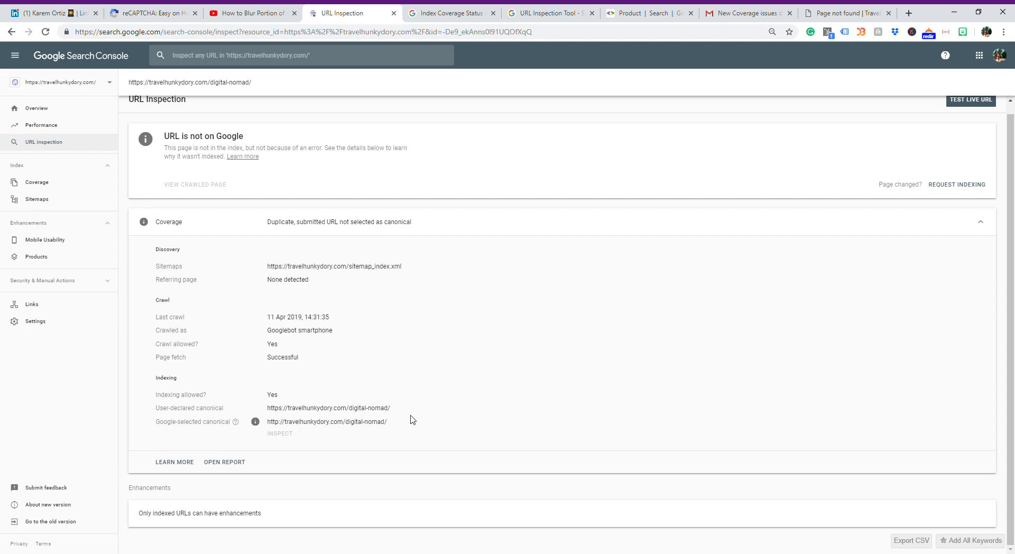
mouse_move(387, 423)
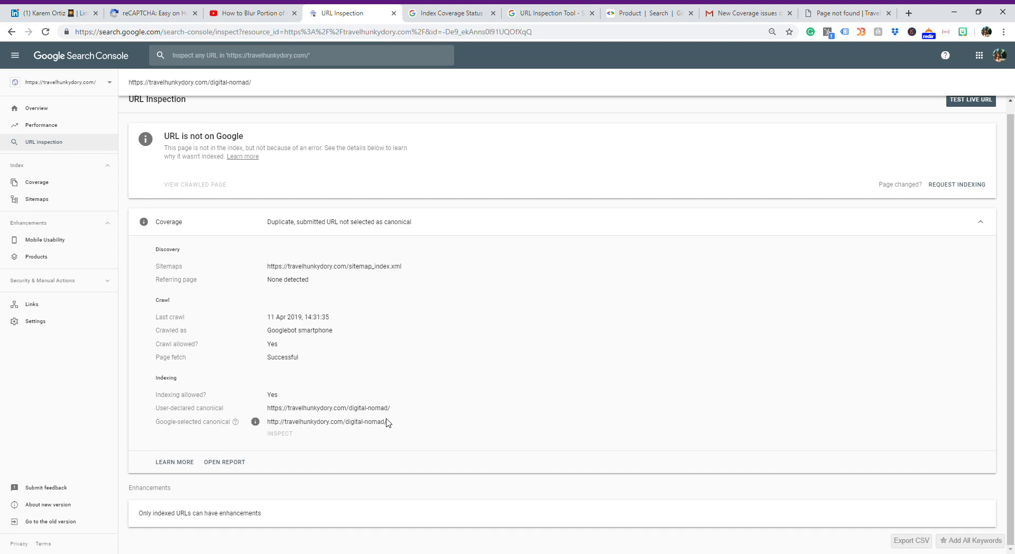
mouse_move(359, 441)
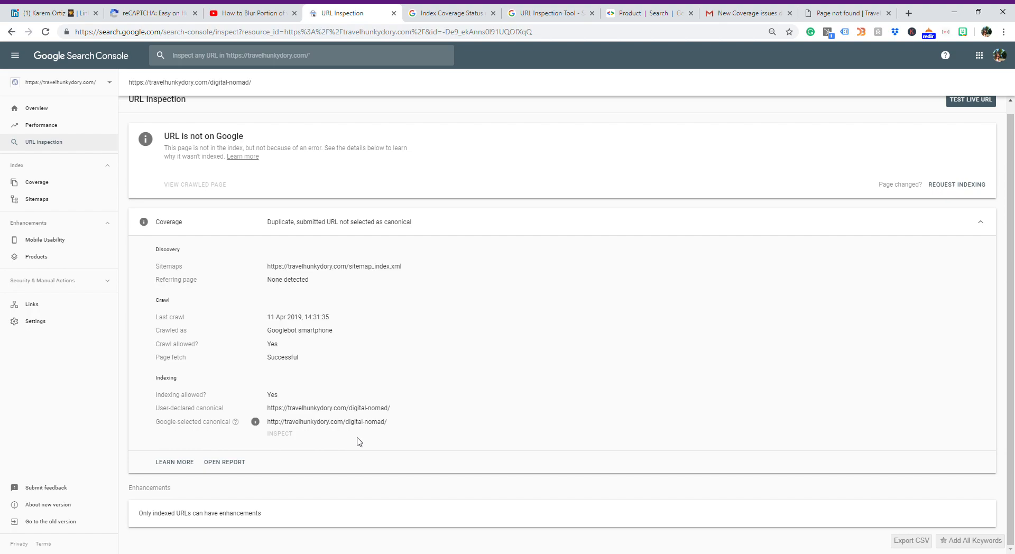
mouse_move(259, 426)
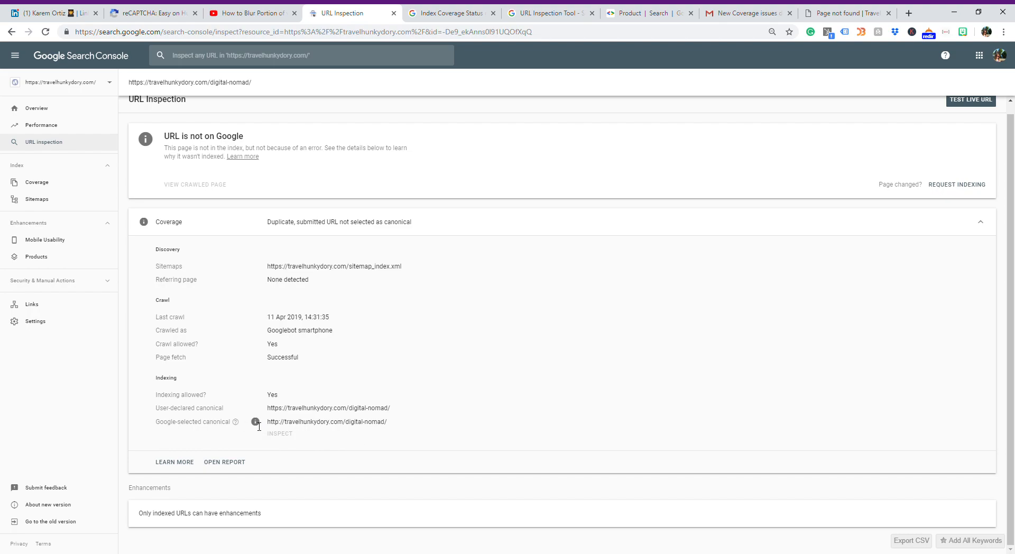
mouse_move(408, 434)
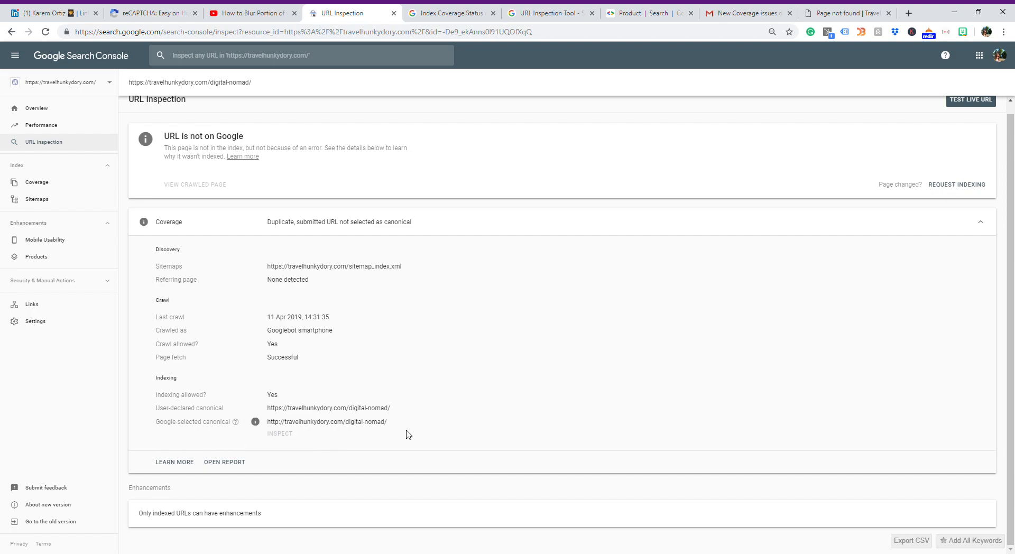
mouse_move(255, 422)
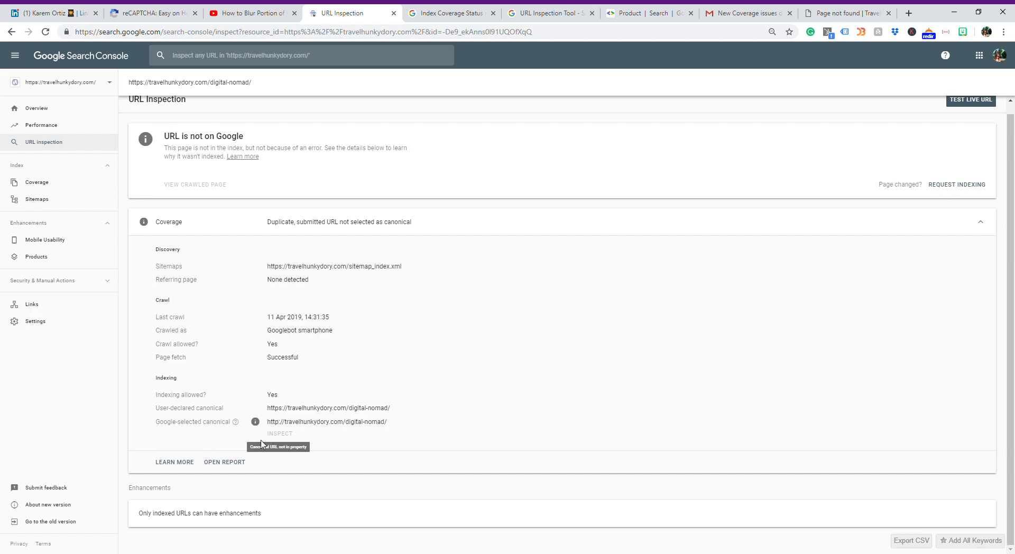
Step: View the 'Duplicate, submitted URL not selected as canonical' report from the Coverage details
left_click(224, 461)
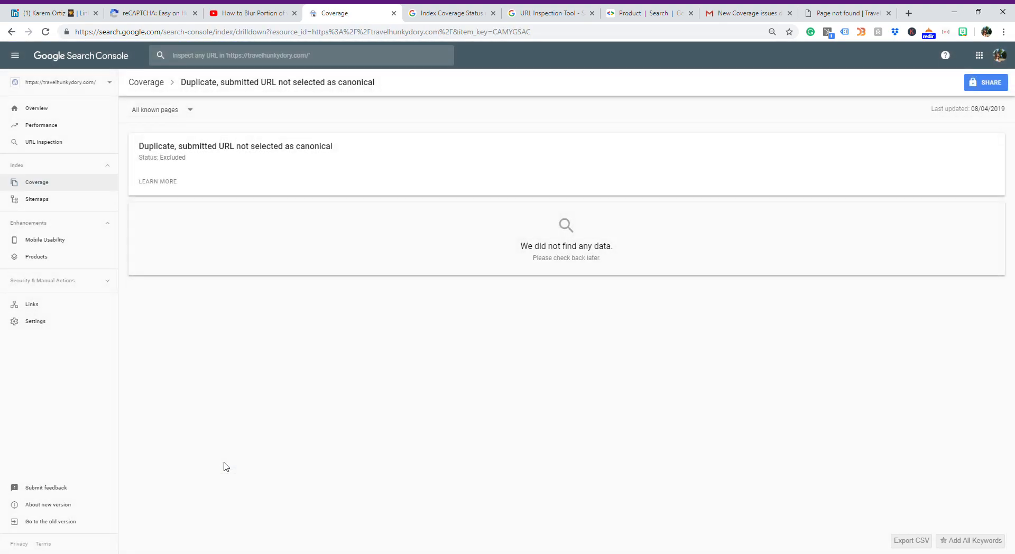
mouse_move(221, 157)
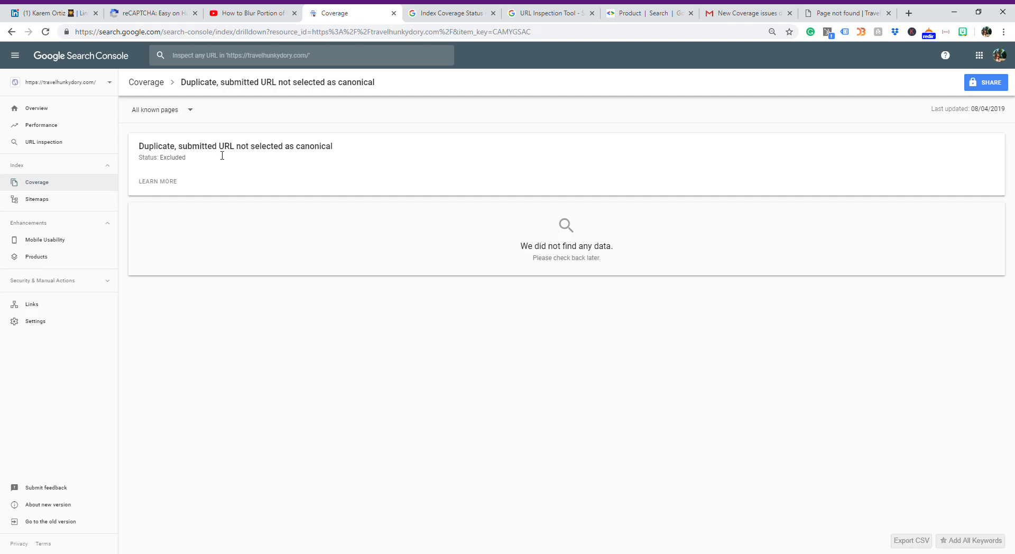
mouse_move(162, 186)
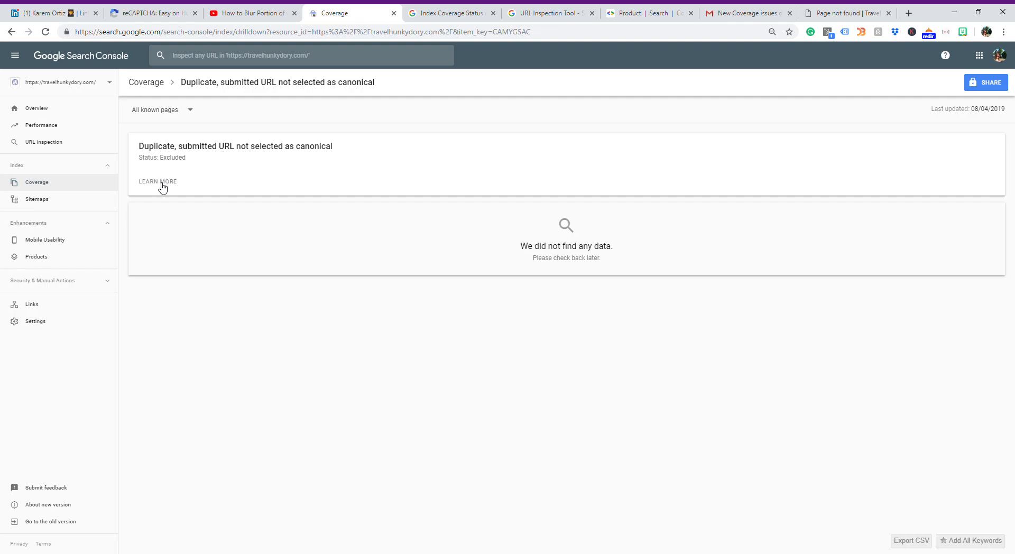
mouse_move(416, 9)
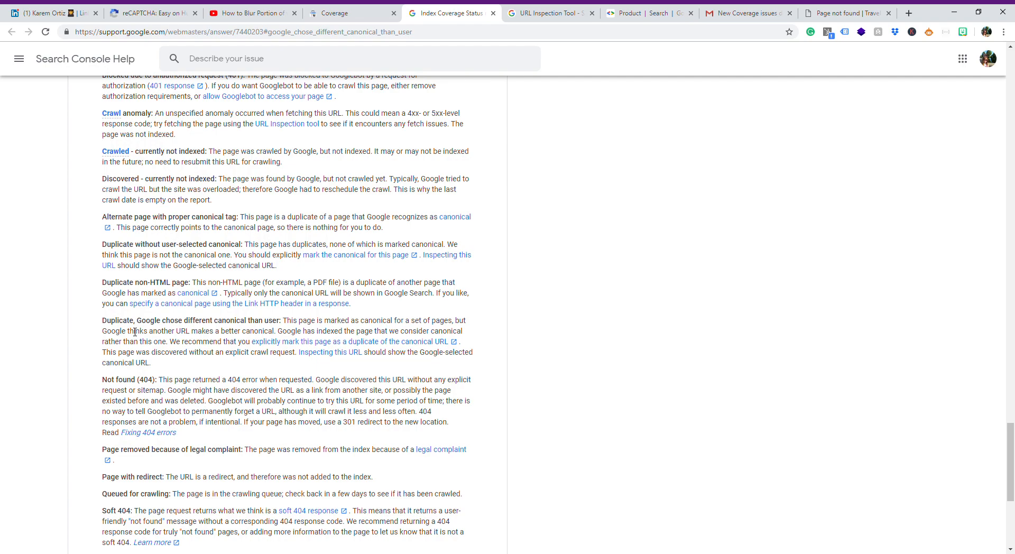
mouse_move(210, 339)
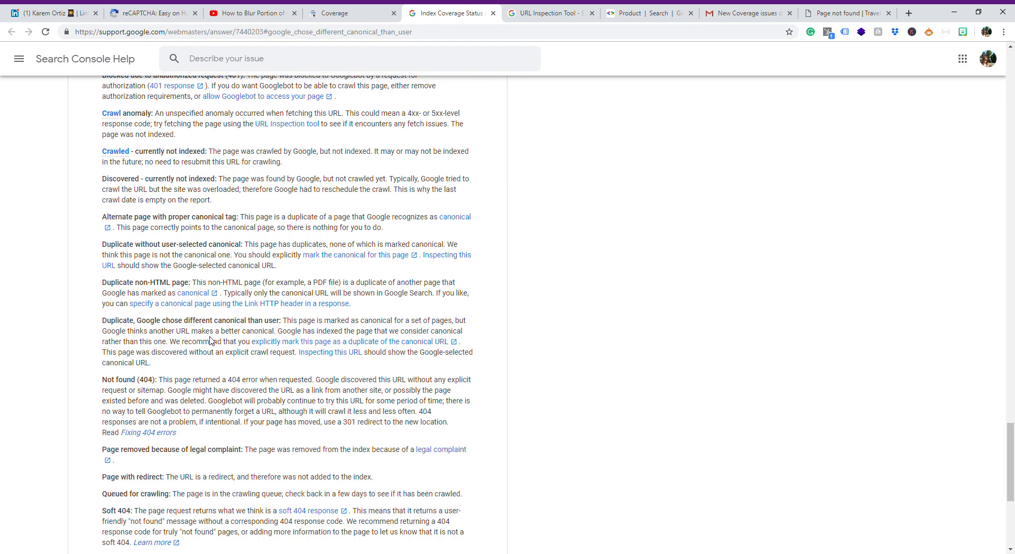
mouse_move(438, 330)
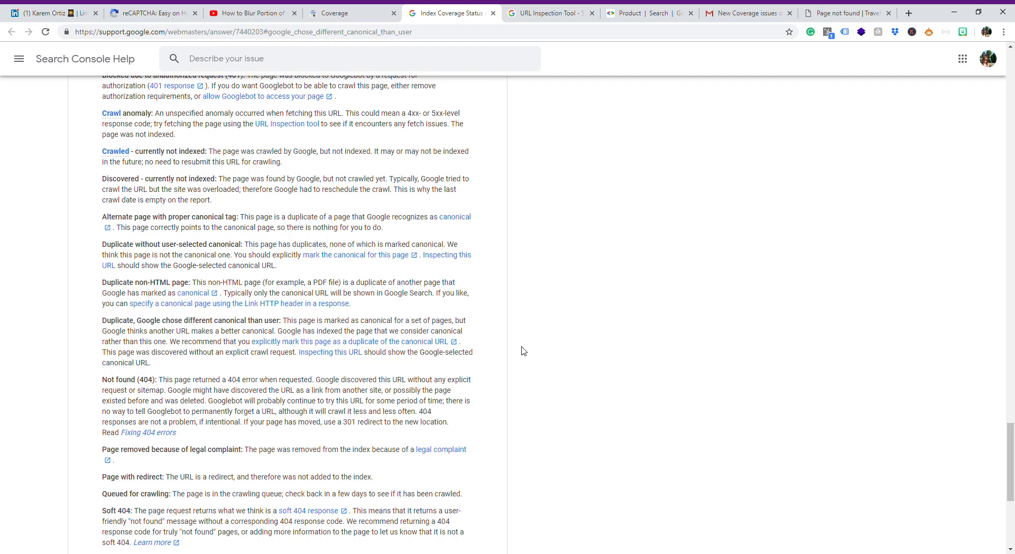
mouse_move(460, 362)
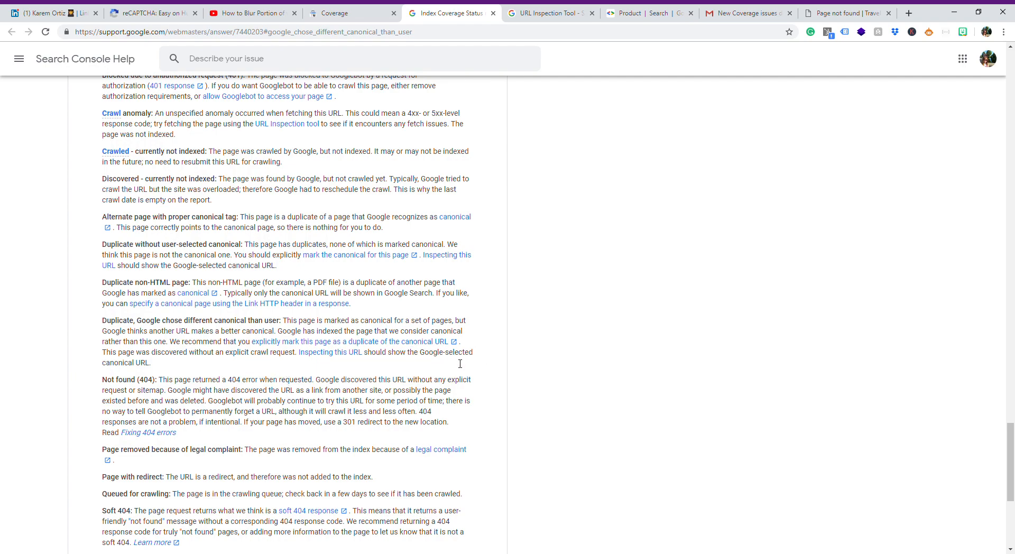
mouse_move(475, 366)
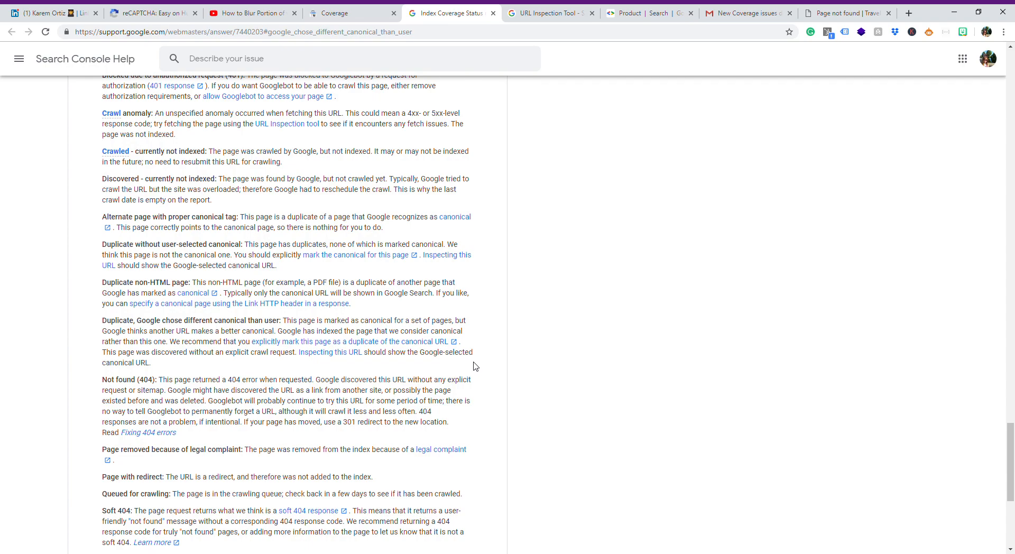
mouse_move(208, 367)
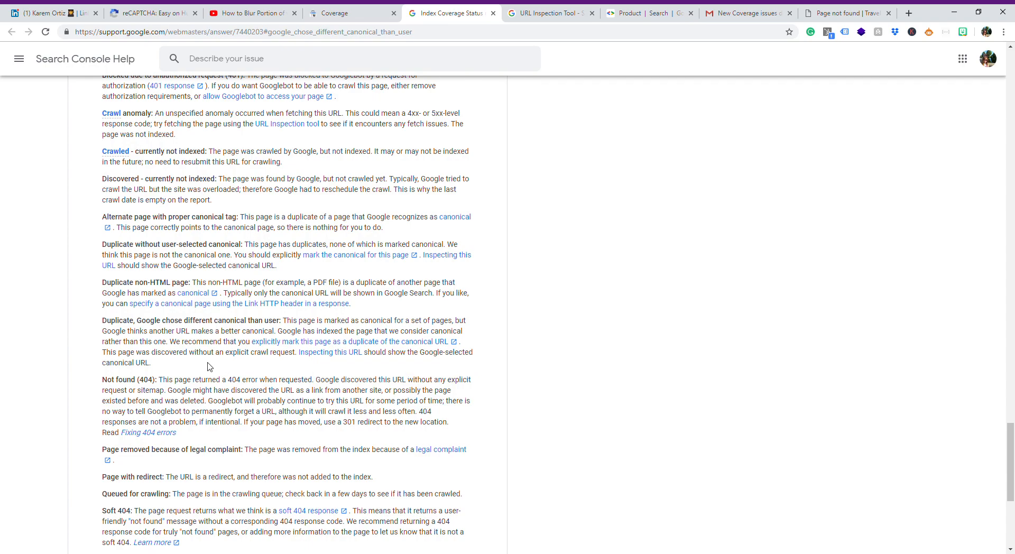
mouse_move(282, 346)
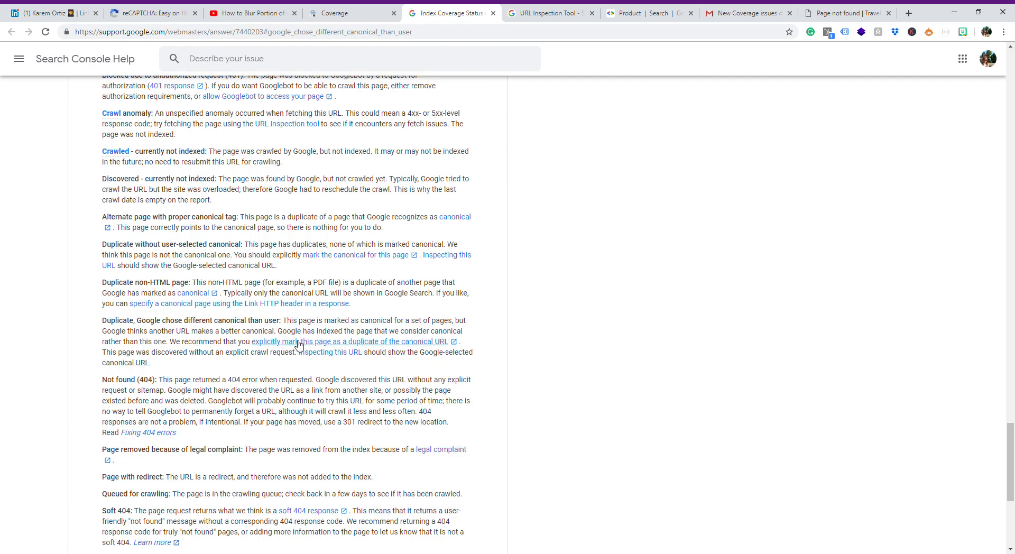
mouse_move(247, 356)
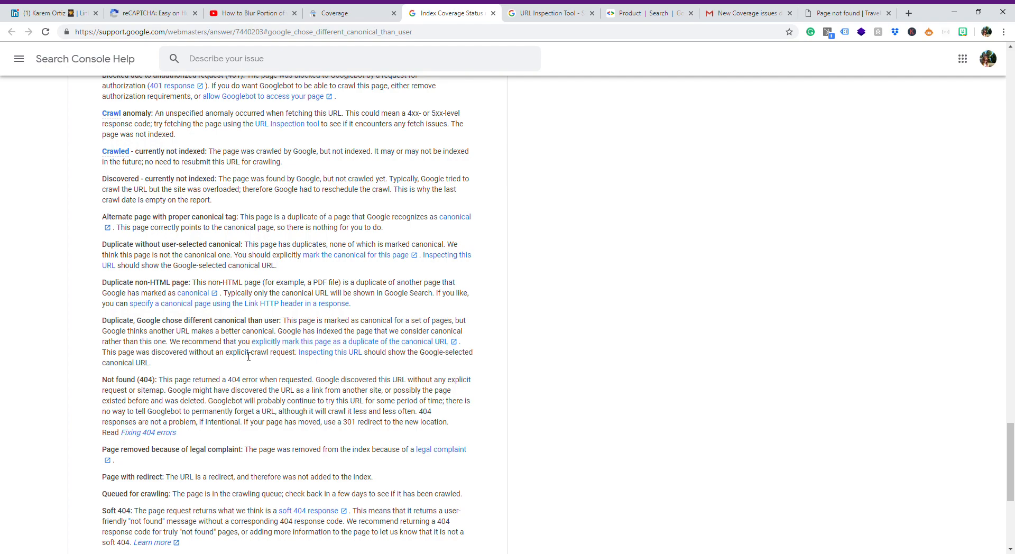
mouse_move(219, 372)
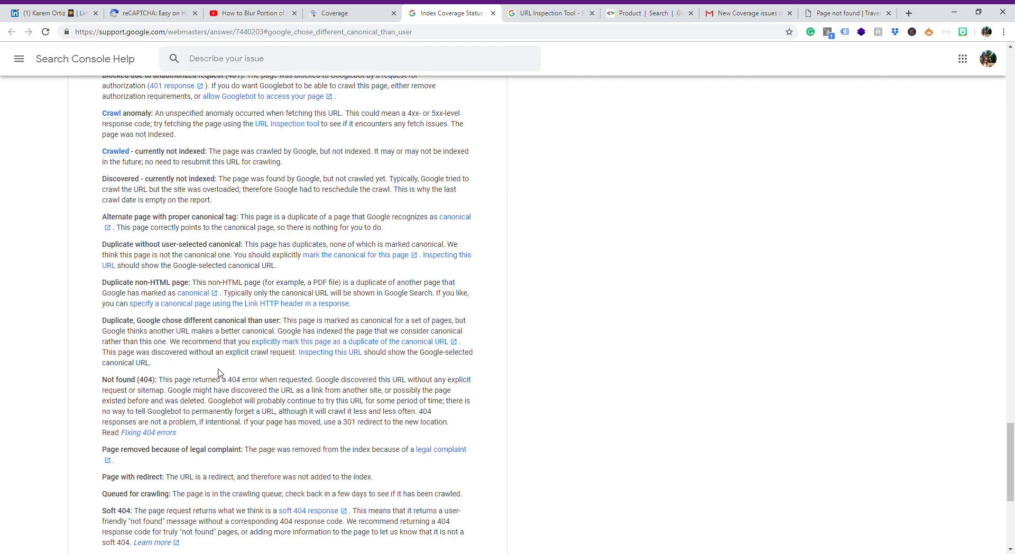
mouse_move(304, 361)
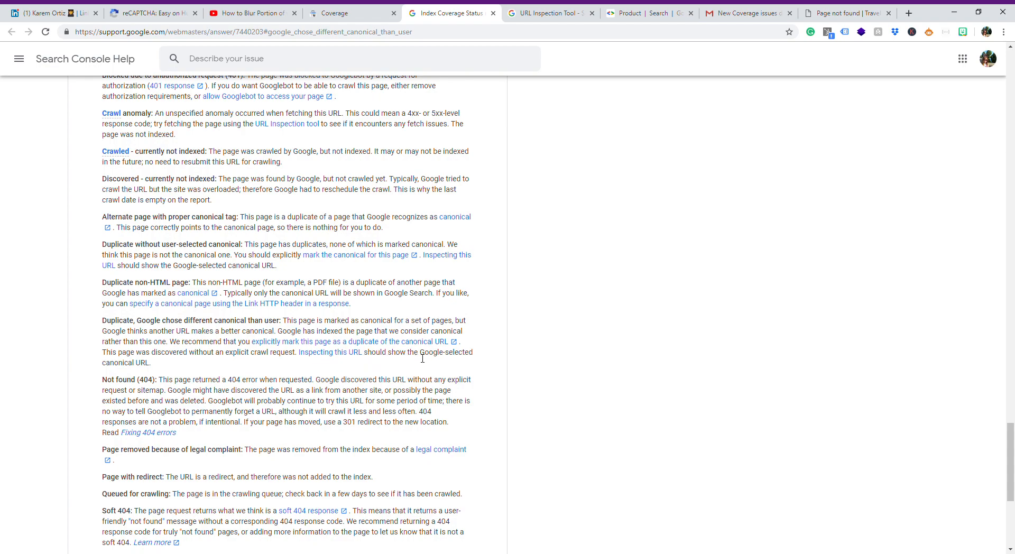
Step: Return from the Search Console Help article to the digital-nomad URL Inspection results
left_click(351, 13)
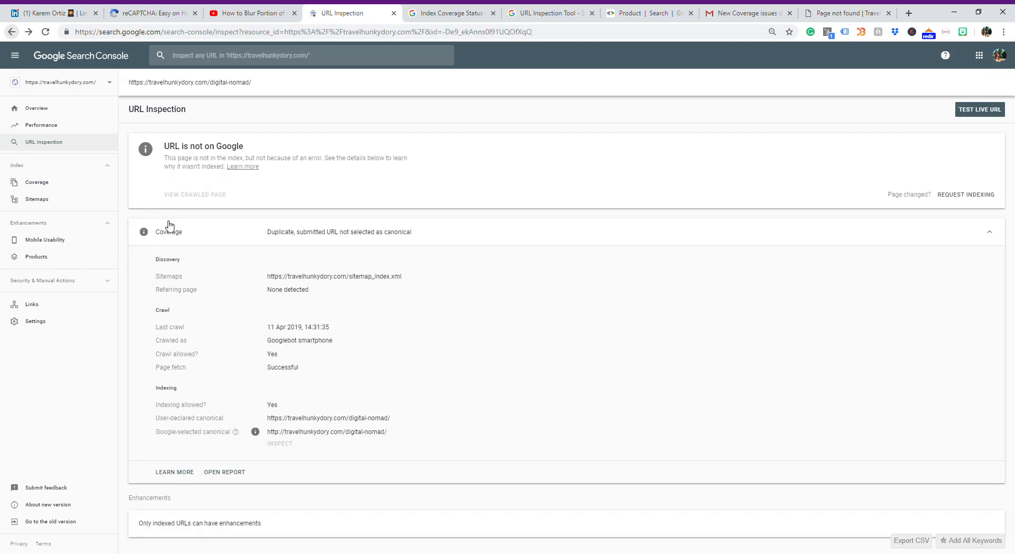
mouse_move(291, 359)
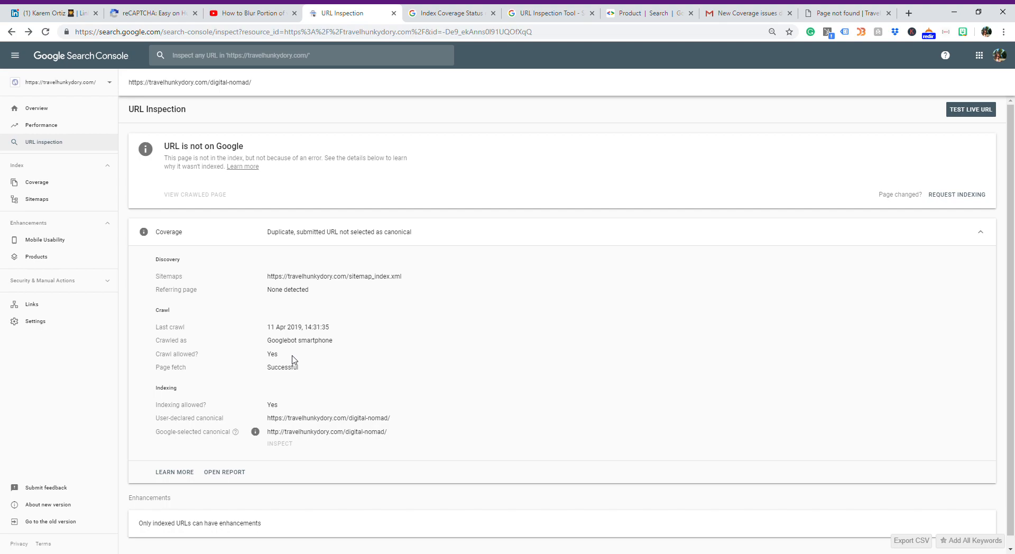
mouse_move(331, 446)
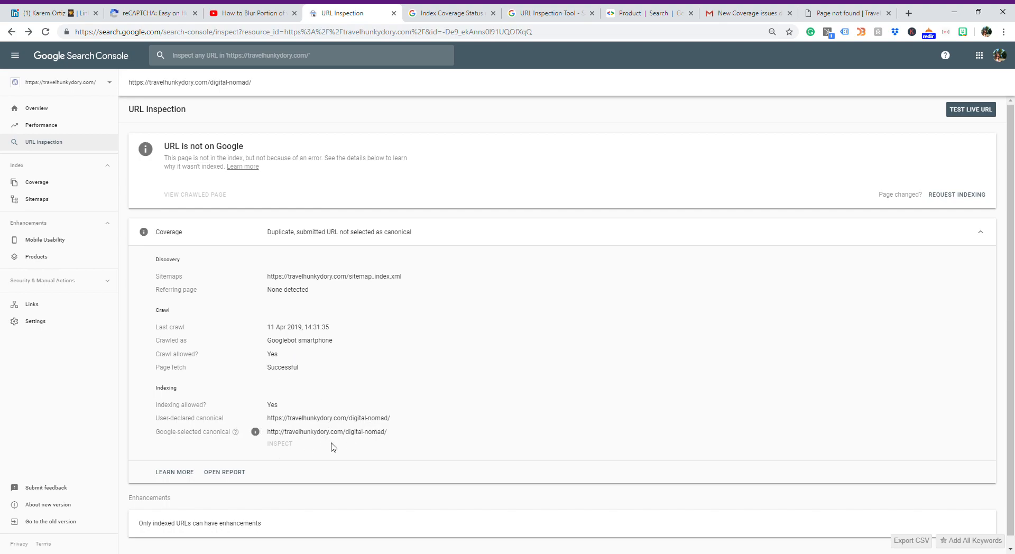
mouse_move(146, 298)
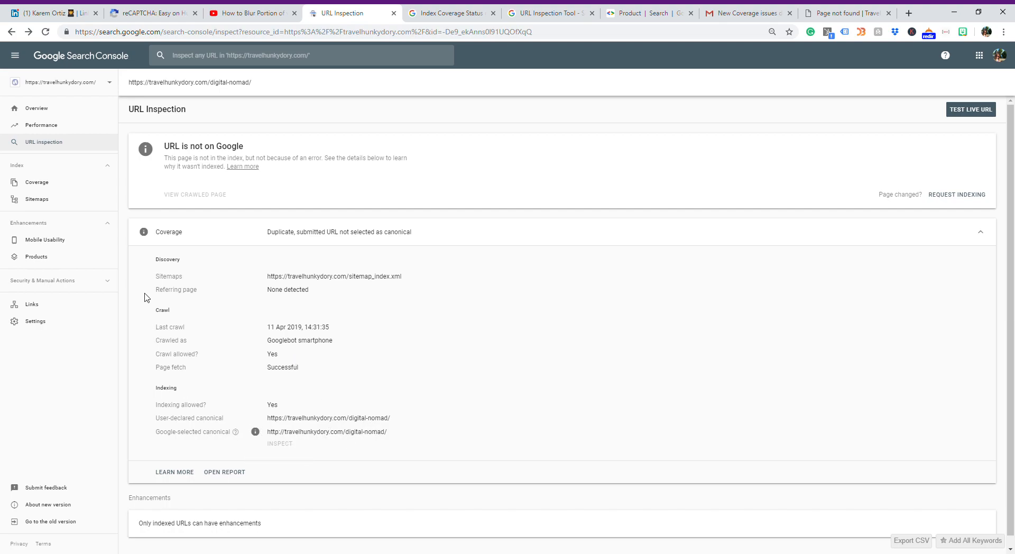
mouse_move(235, 441)
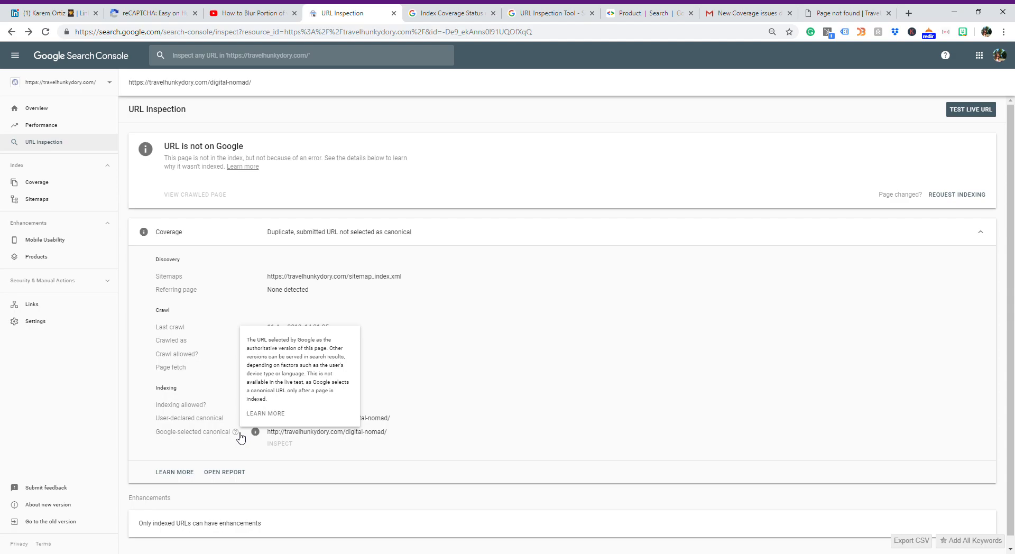
mouse_move(372, 440)
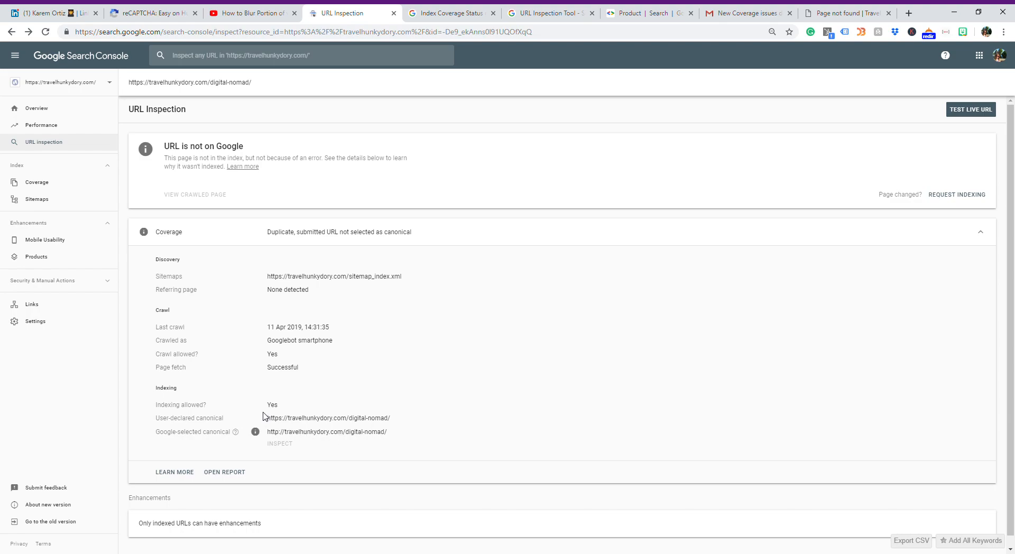
mouse_move(323, 459)
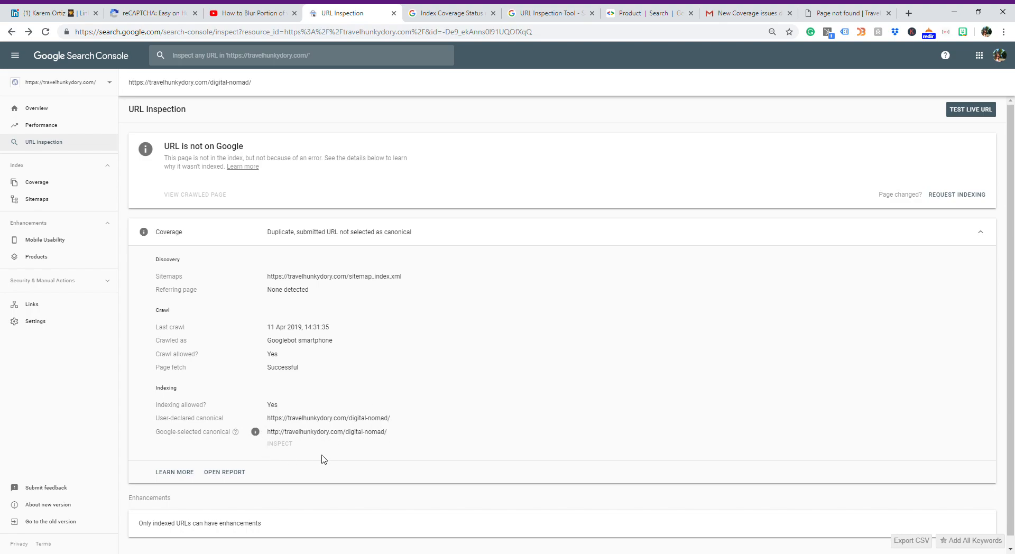
mouse_move(273, 440)
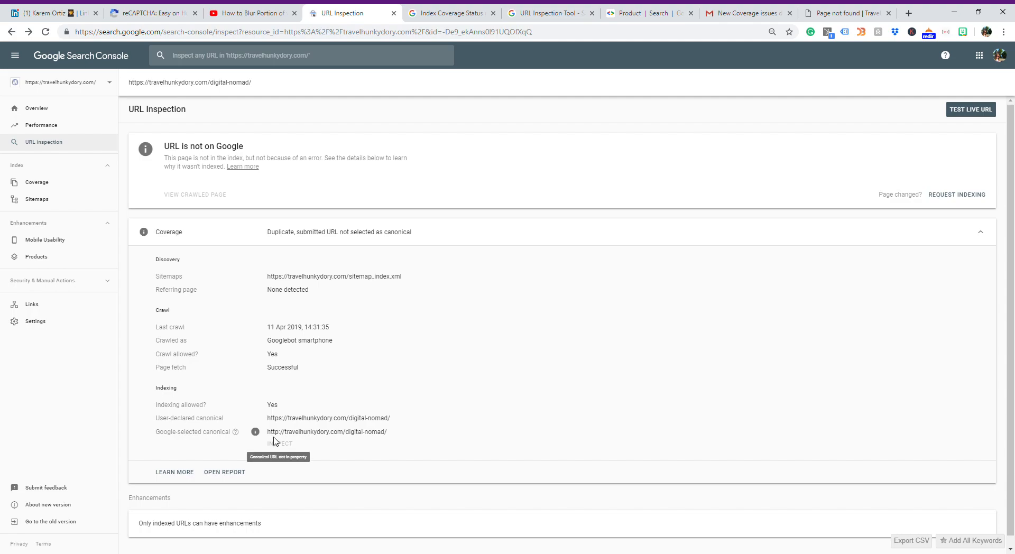
mouse_move(393, 418)
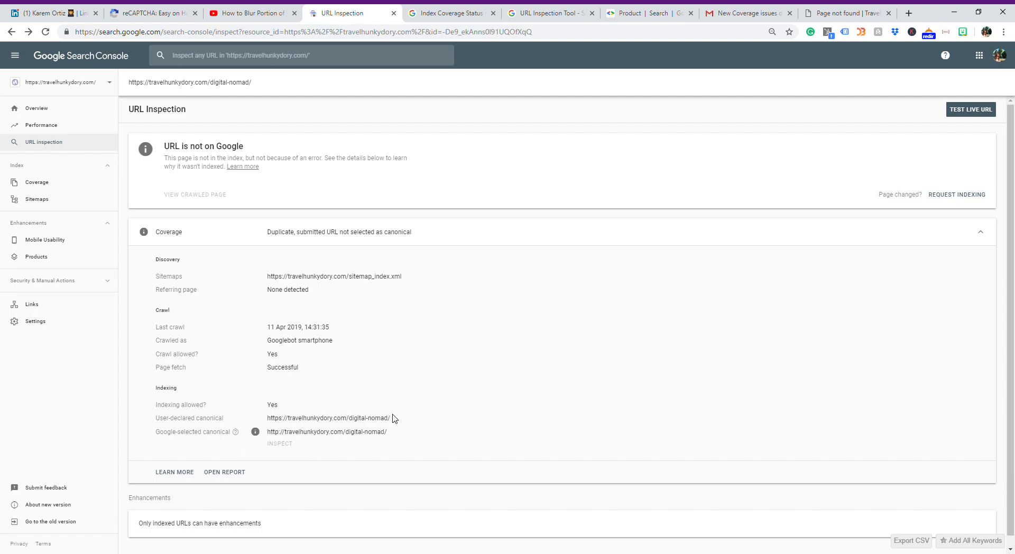
Step: Select the user-declared https canonical and load travelhunkydory.com/digital-nomad/ in a fresh tab
double_click(327, 418)
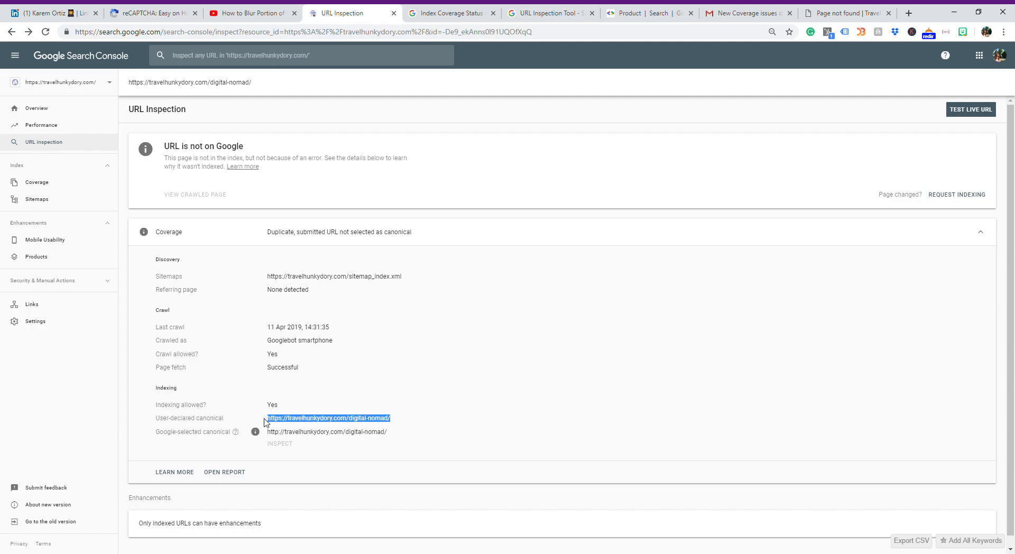
mouse_move(690, 109)
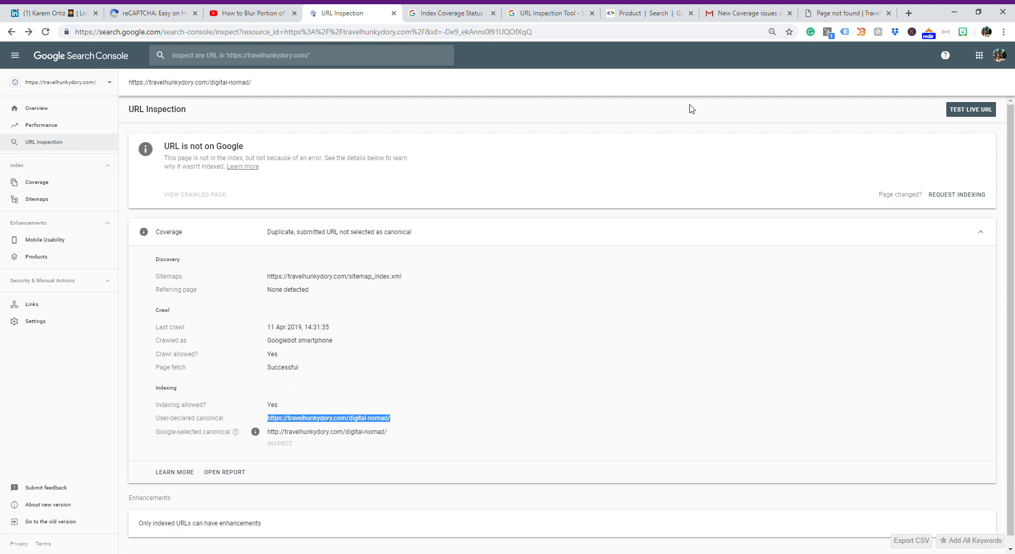
left_click(834, 13)
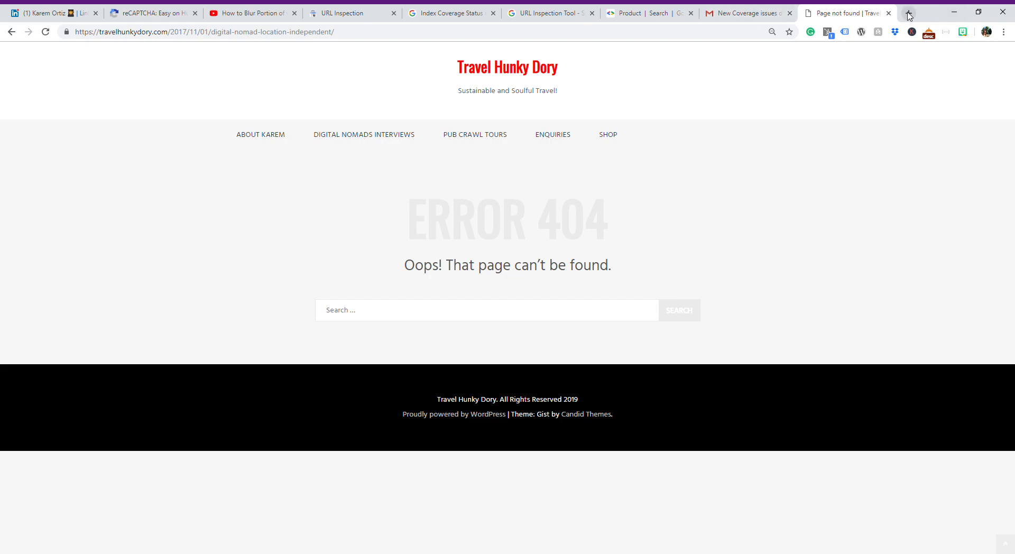
left_click(909, 13)
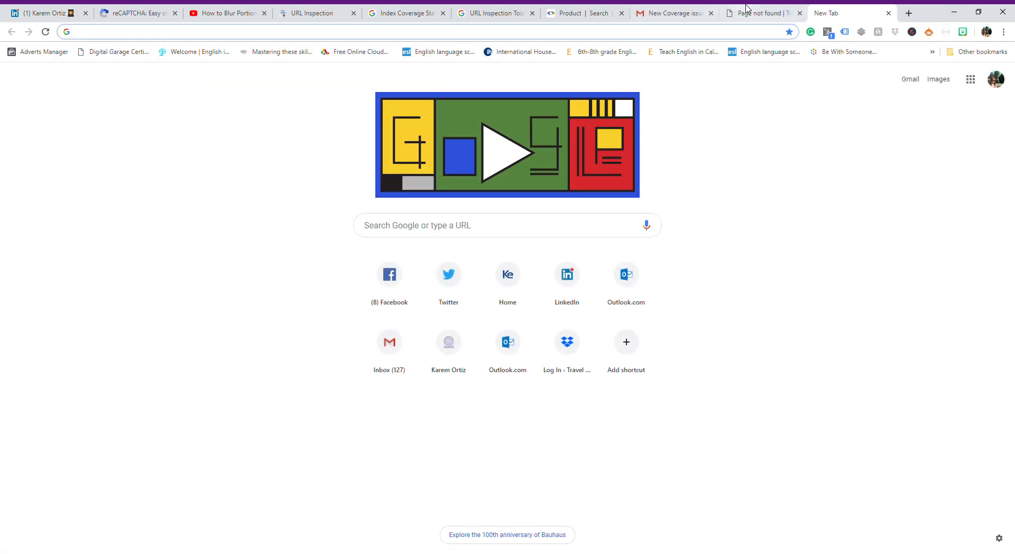
left_click(756, 12)
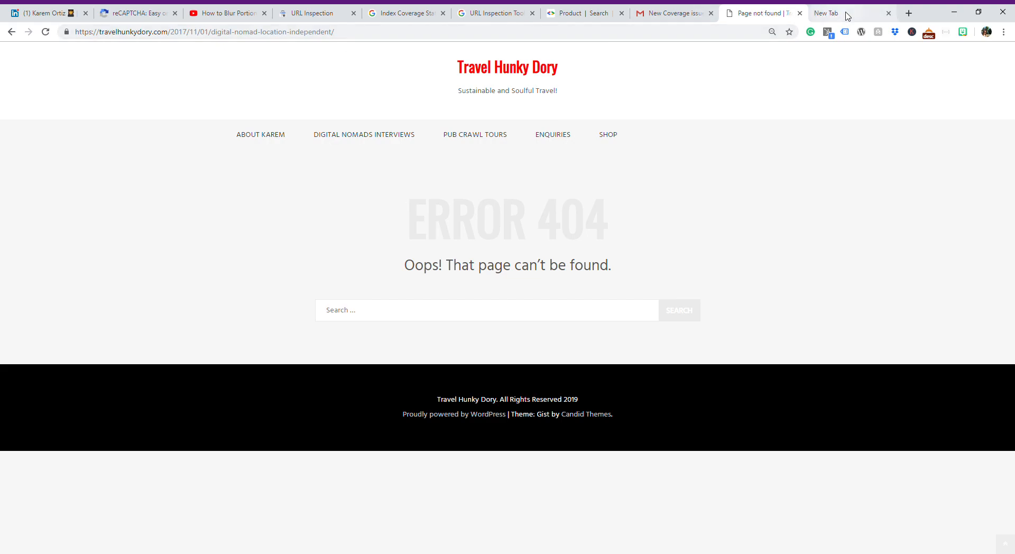
left_click(825, 12)
type("https://travelhunkydory.com/digital-nomad/")
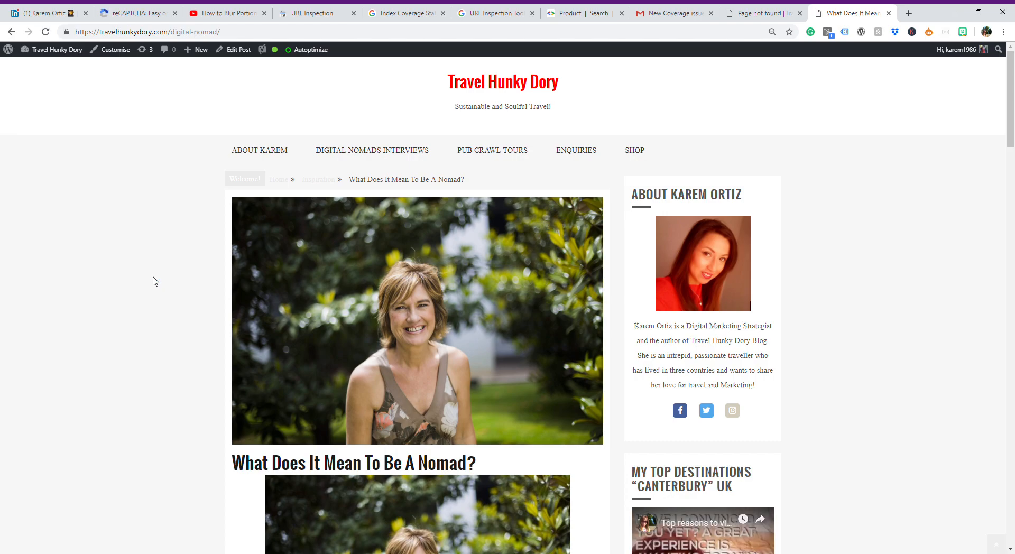
mouse_move(296, 125)
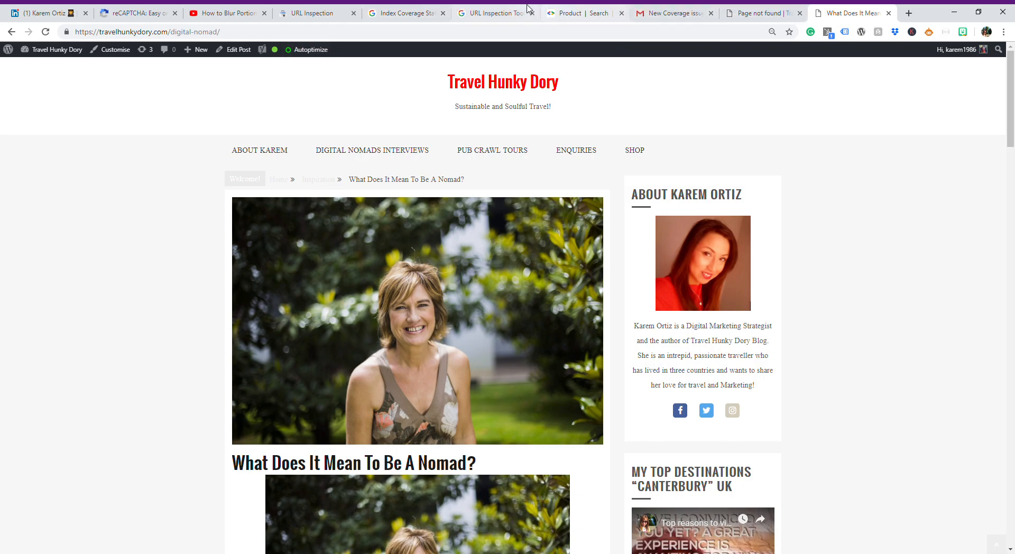
Step: Return to the digital-nomad inspection results to compare the declared and Google-selected canonicals
left_click(316, 13)
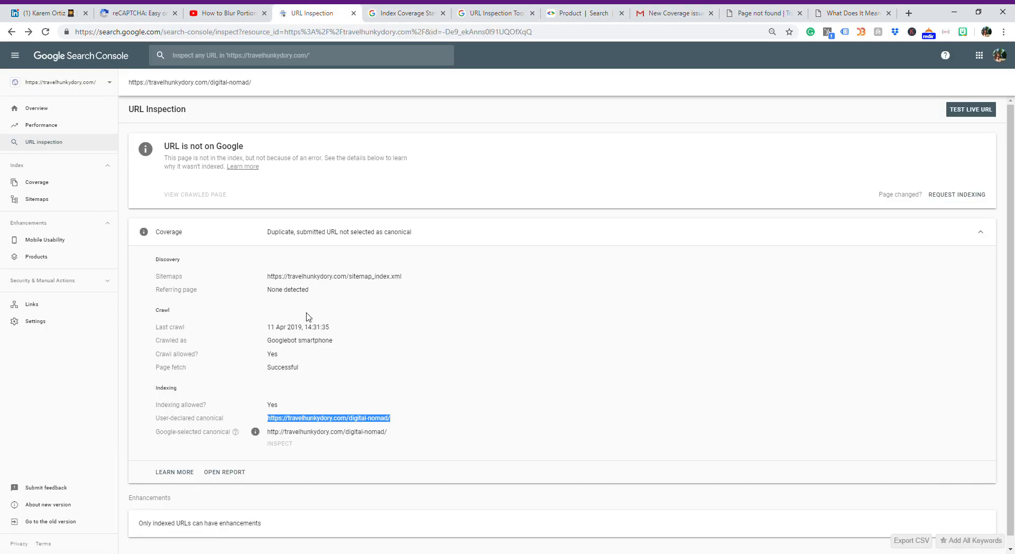
mouse_move(398, 366)
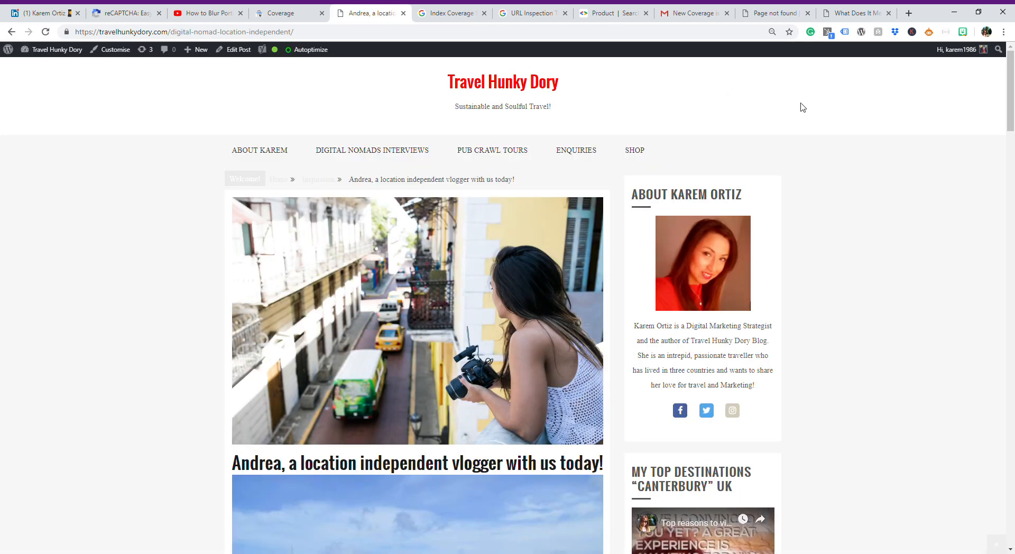
mouse_move(632, 85)
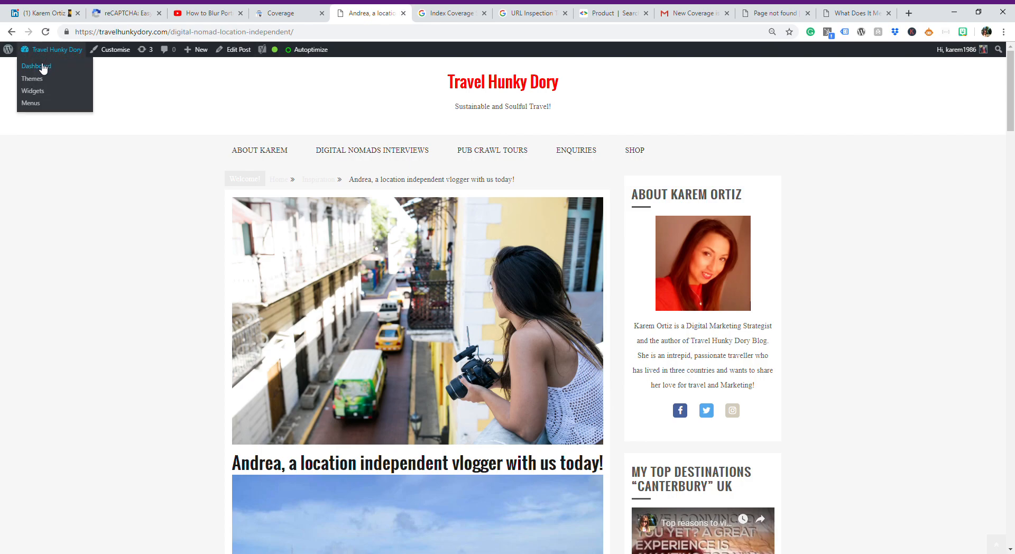
Step: Reach the Travel Hunky Dory WordPress Dashboard from the live post's admin bar
left_click(36, 66)
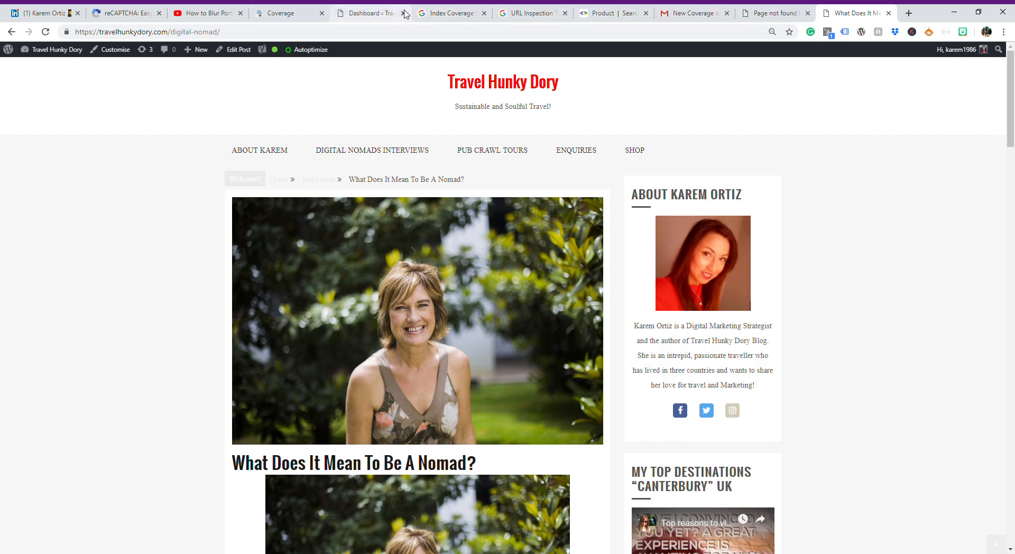
left_click(364, 13)
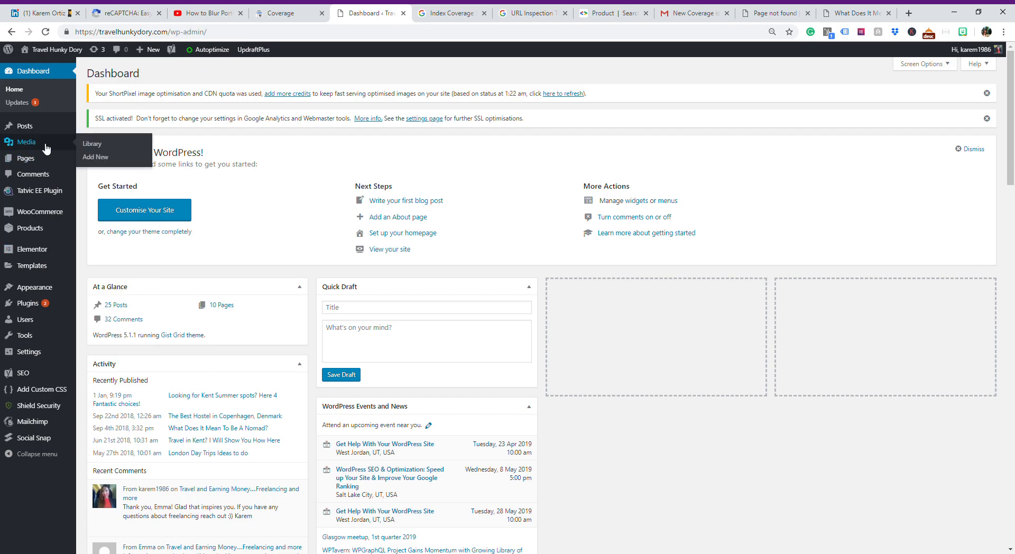
Step: Search the WordPress Posts list for 'digital nomad', giving five results
left_click(25, 142)
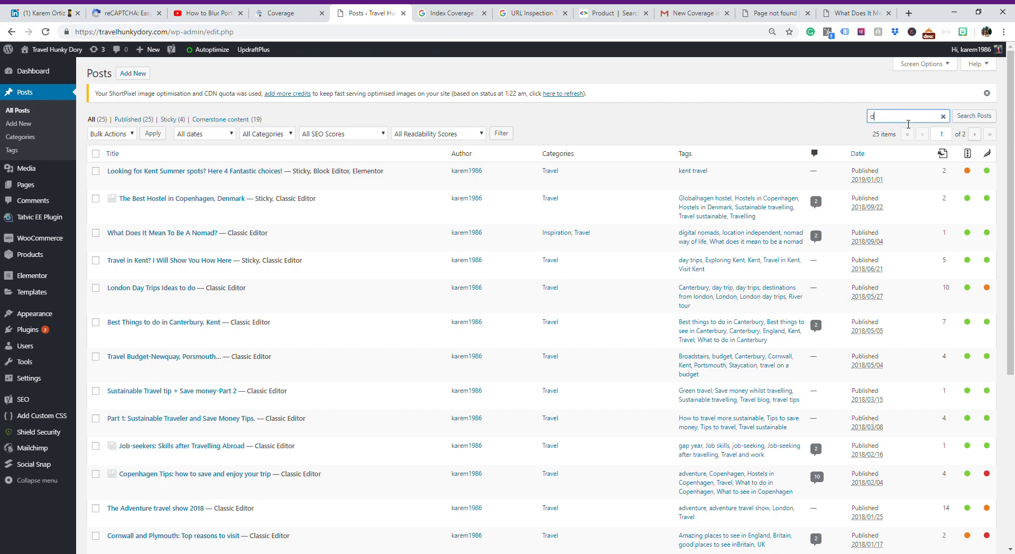
type("igital nom")
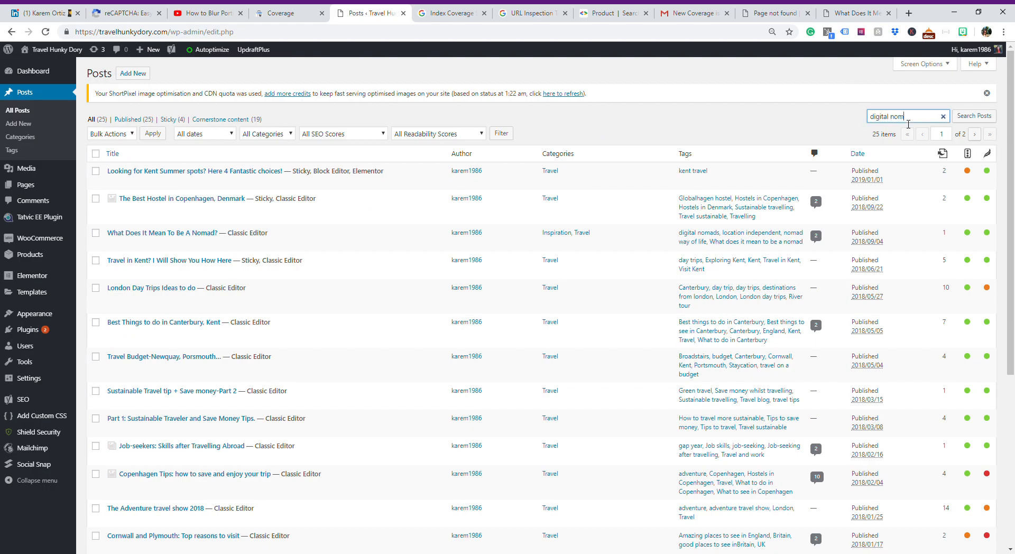
type("ad")
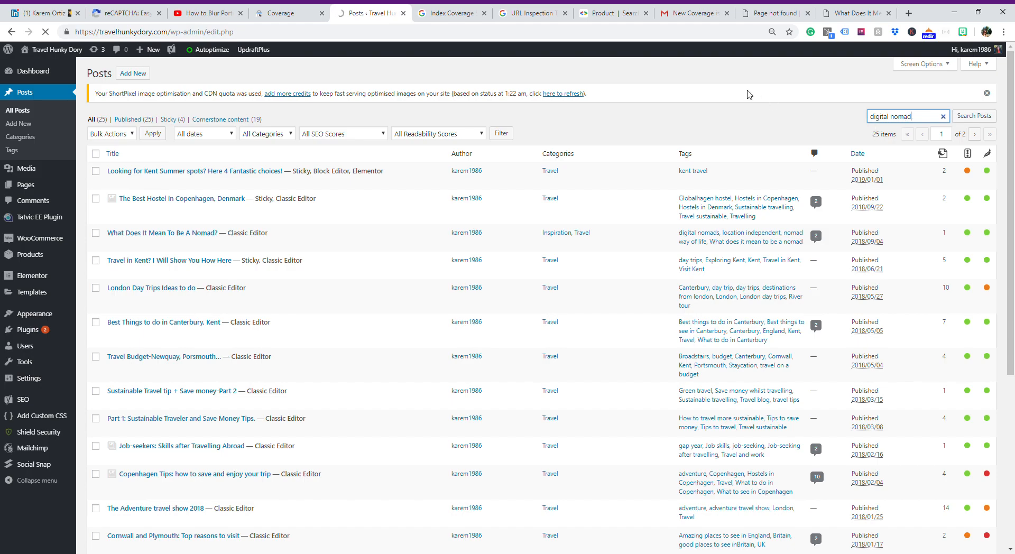
left_click(972, 116)
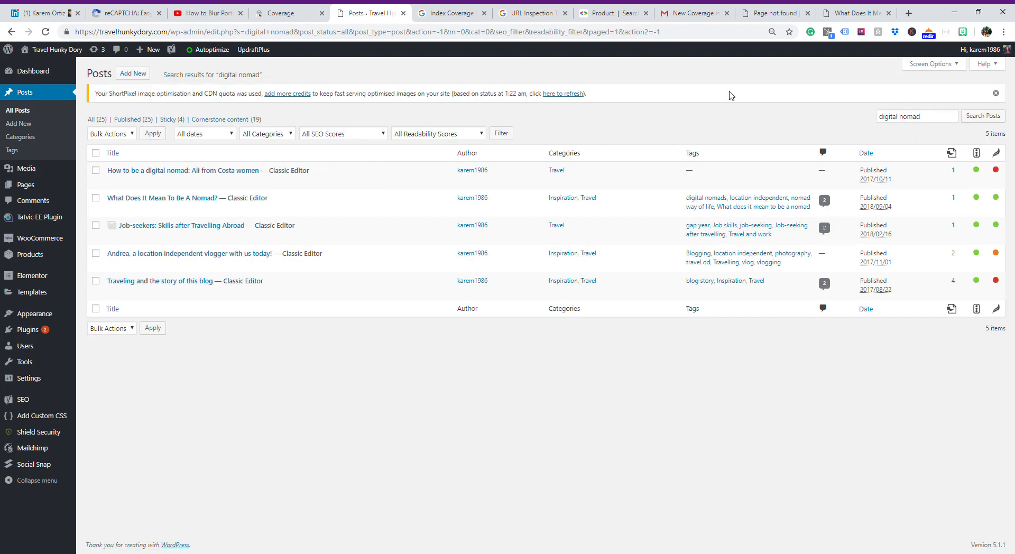
mouse_move(126, 173)
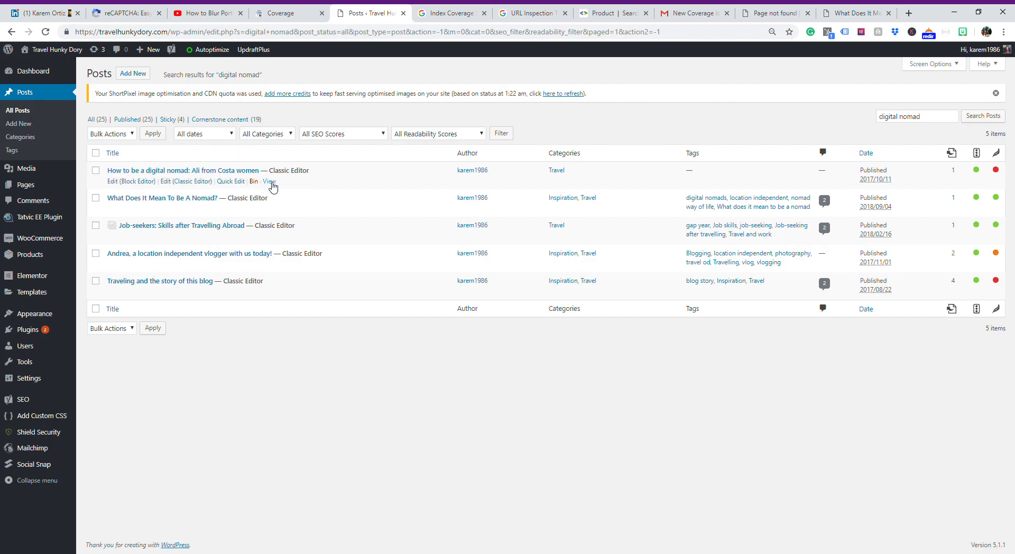
mouse_move(268, 182)
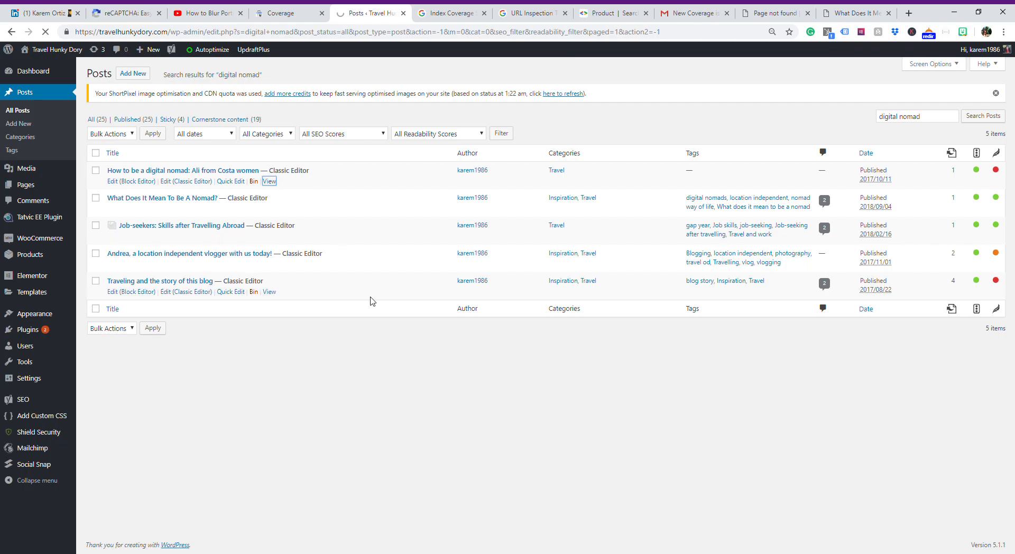
Step: View the live 'Ali from Costa women' post and return to the search results
left_click(269, 181)
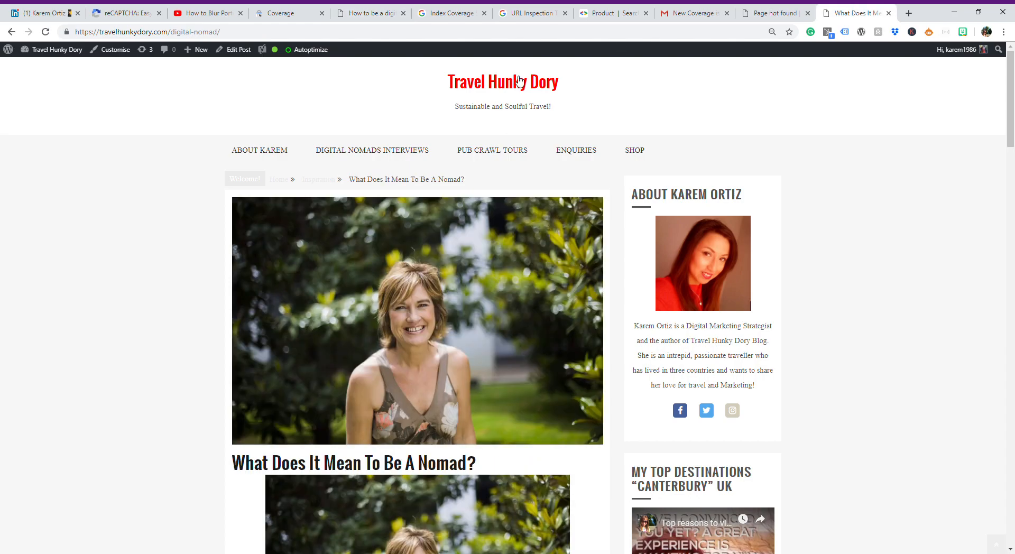
left_click(370, 12)
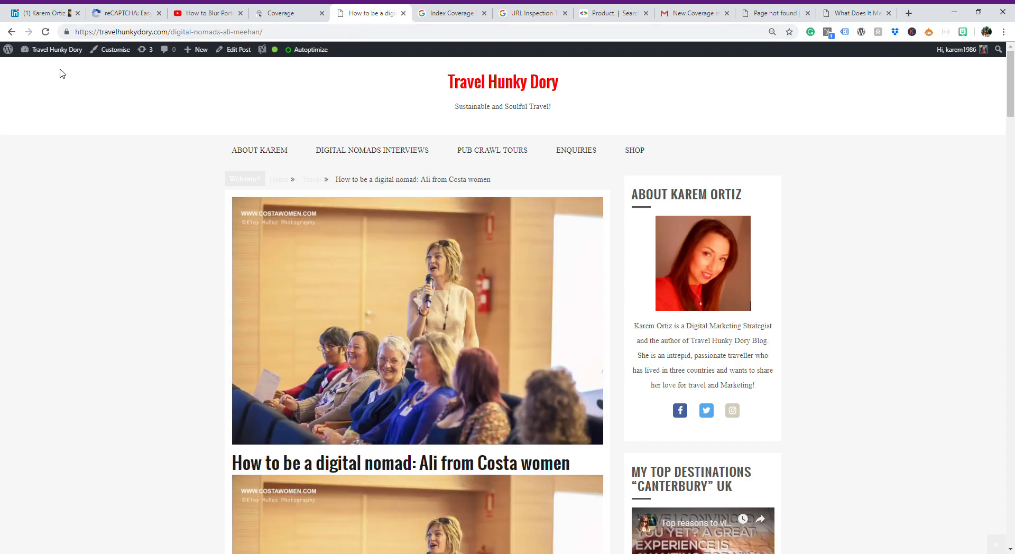
mouse_move(106, 206)
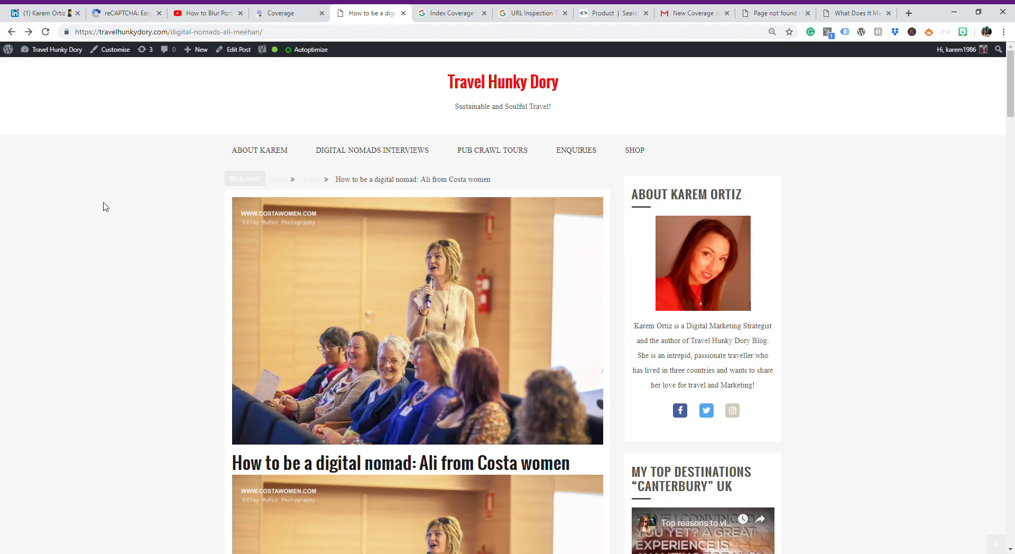
mouse_move(10, 31)
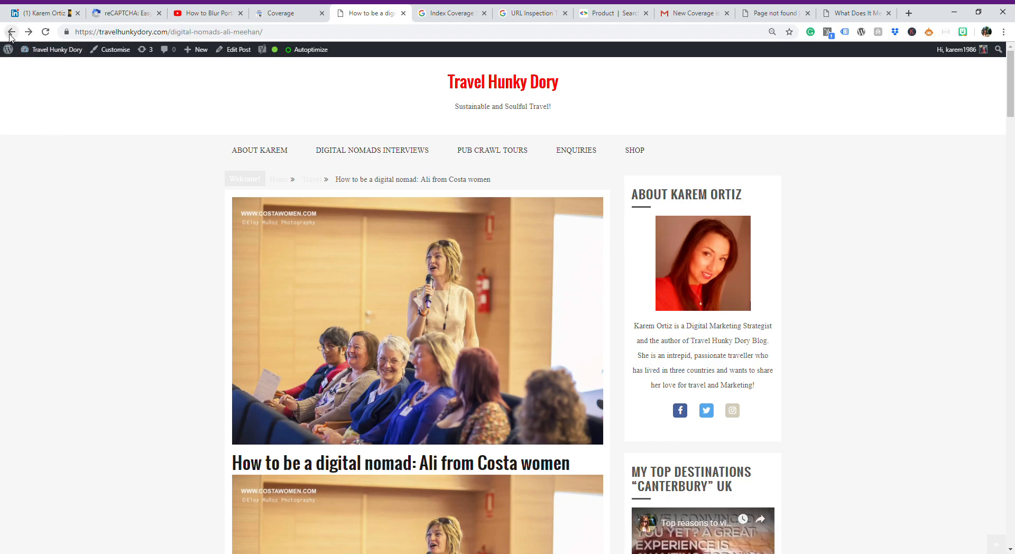
left_click(11, 32)
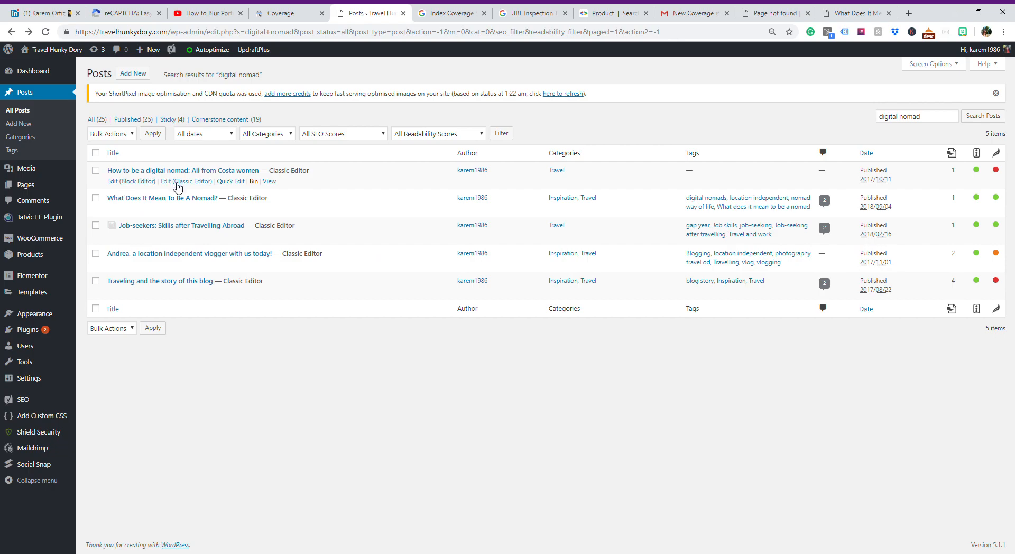
Step: Bring the 'Ali from Costa women' post into the editor and scroll down to the Yoast SEO box
left_click(186, 180)
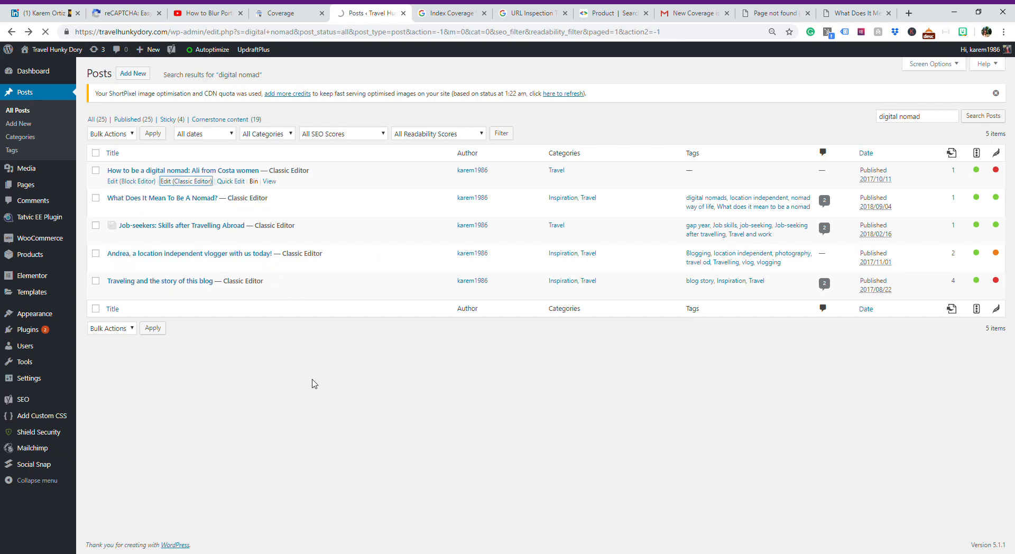
left_click(186, 180)
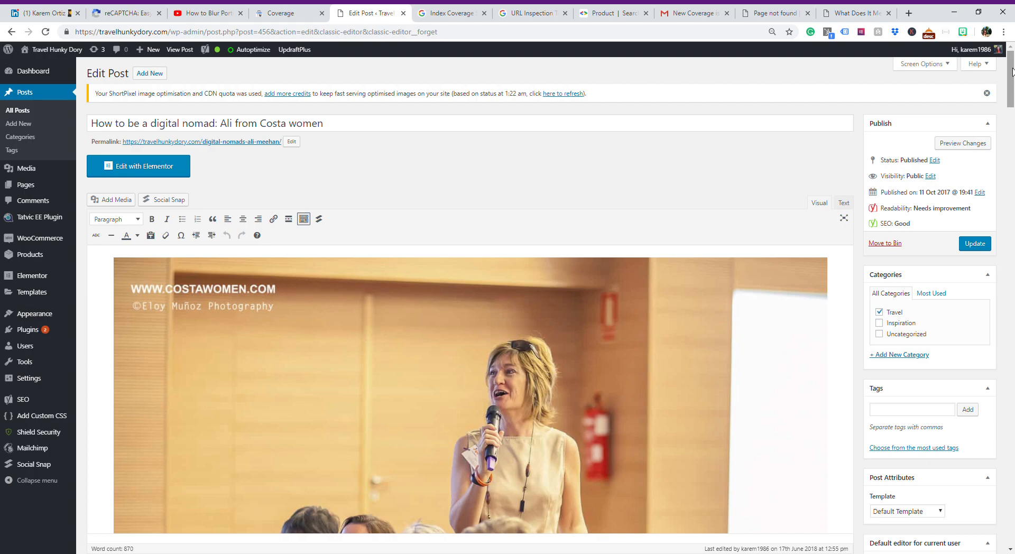
mouse_move(119, 139)
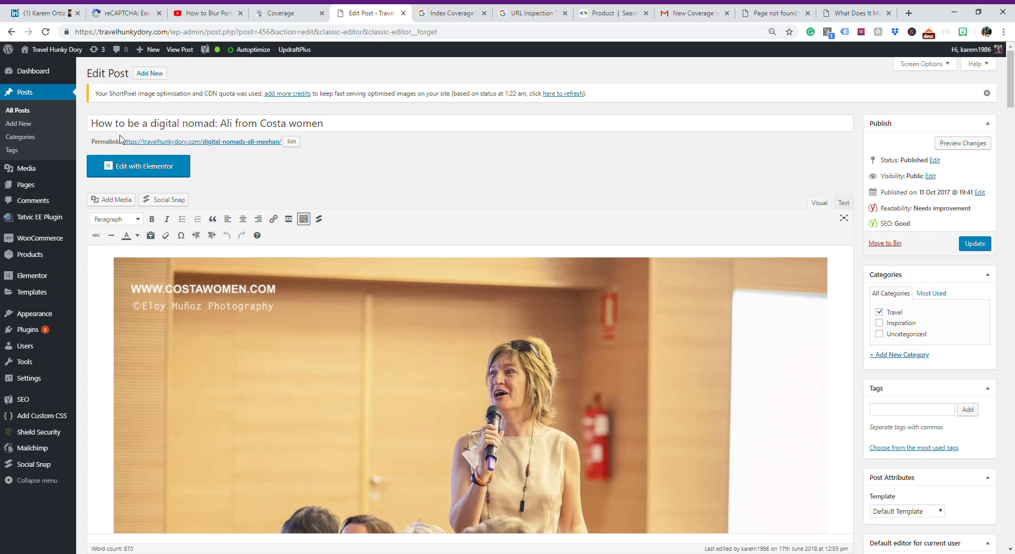
mouse_move(206, 167)
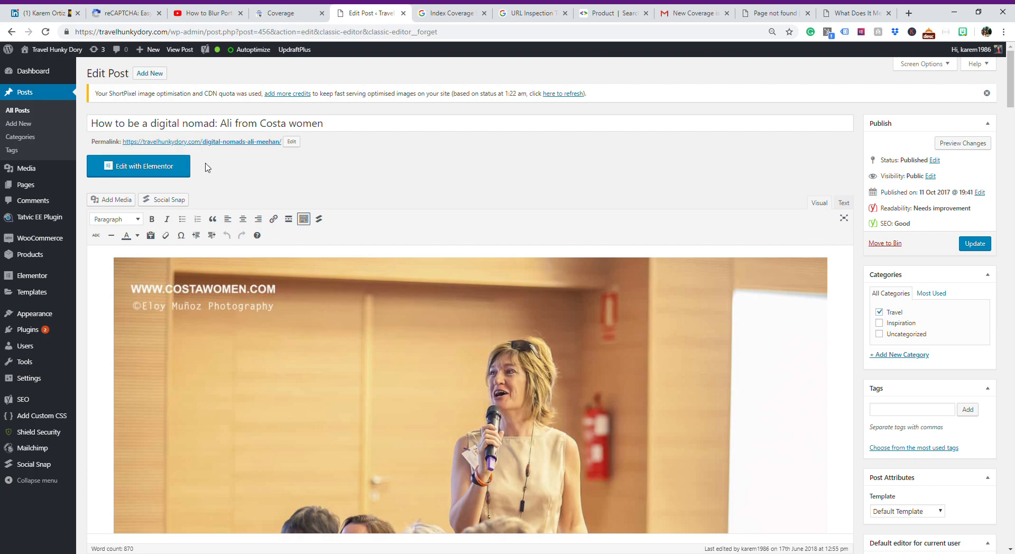
mouse_move(137, 151)
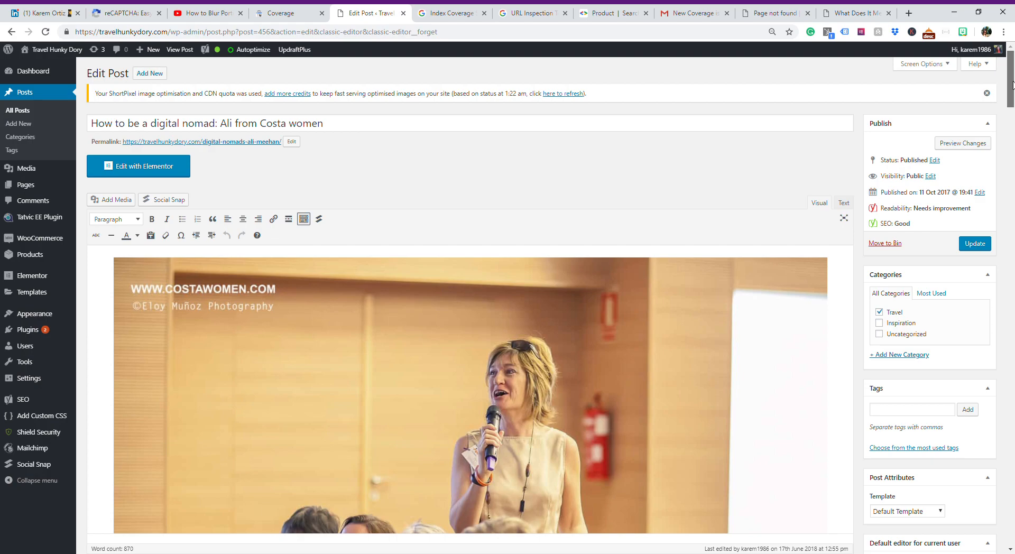
scroll("down", 3)
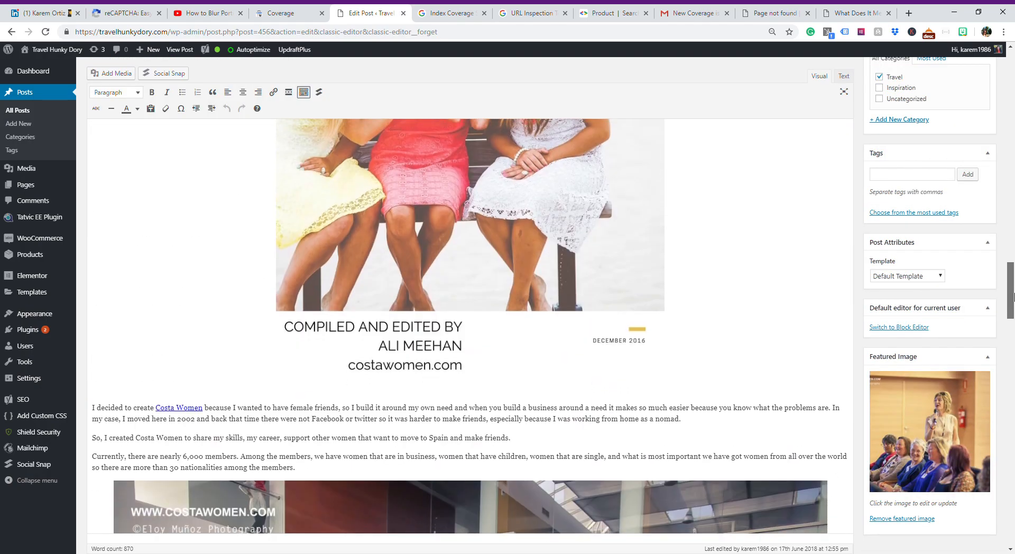
scroll("down", 3)
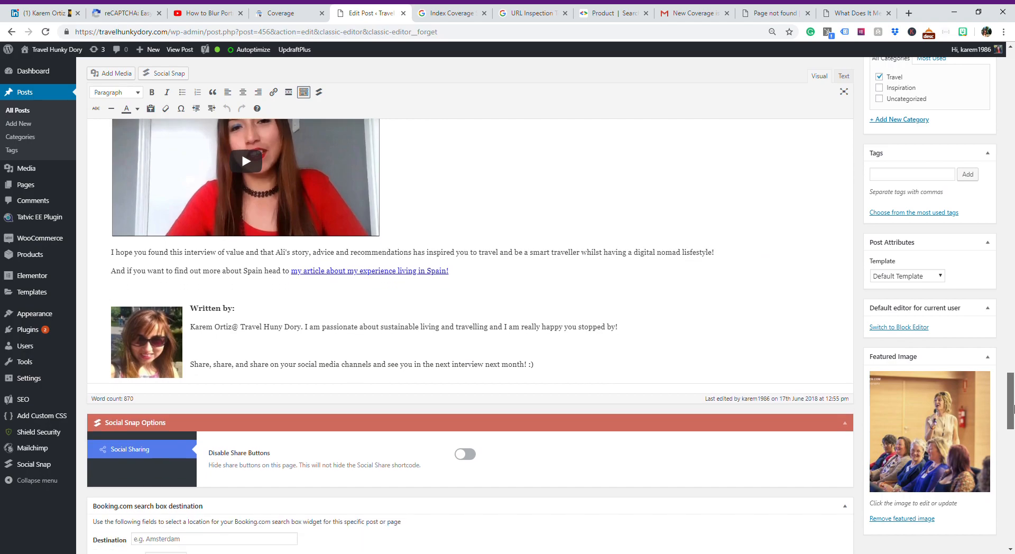
scroll("down", 3)
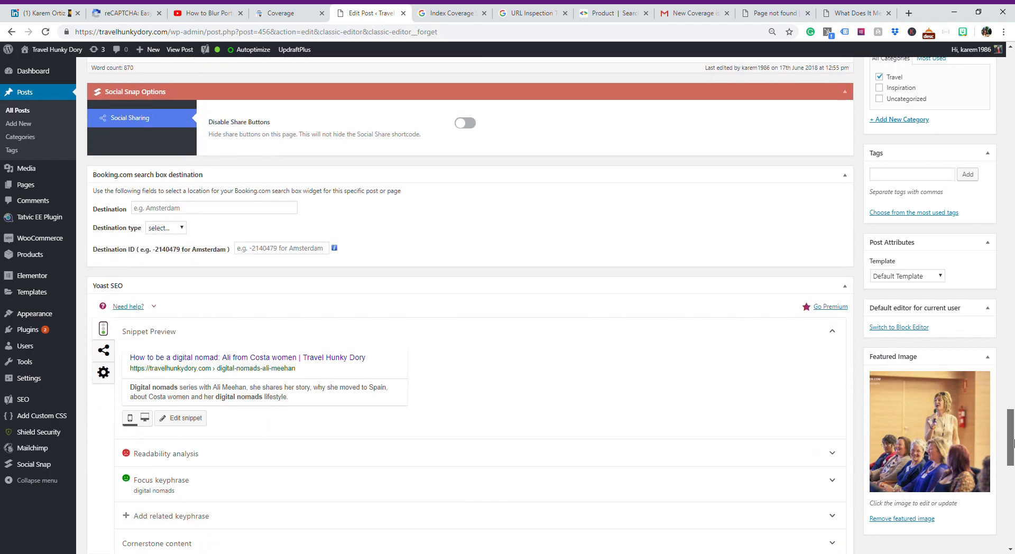
scroll("down", 3)
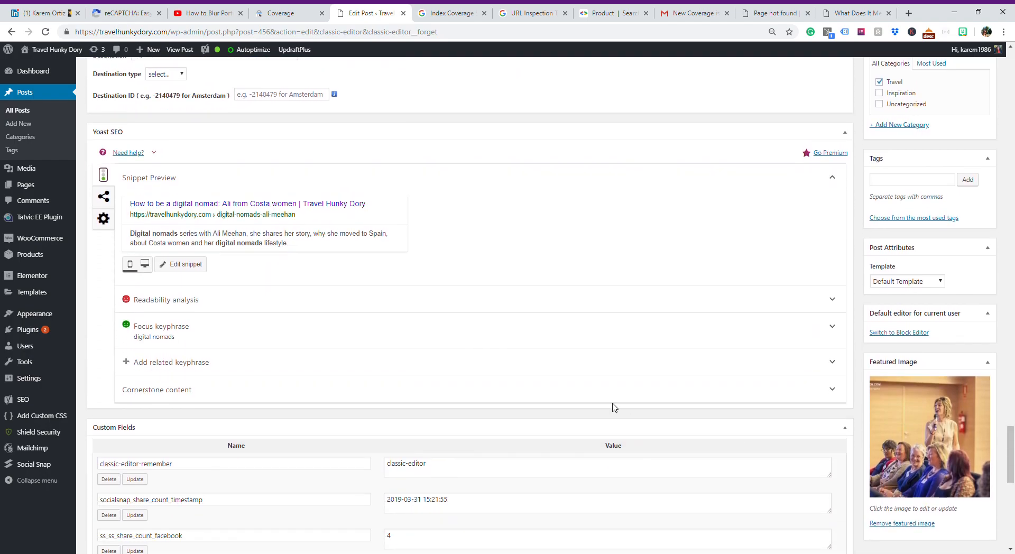
Step: Switch to Yoast's Advanced settings and focus the empty Canonical URL field
left_click(103, 218)
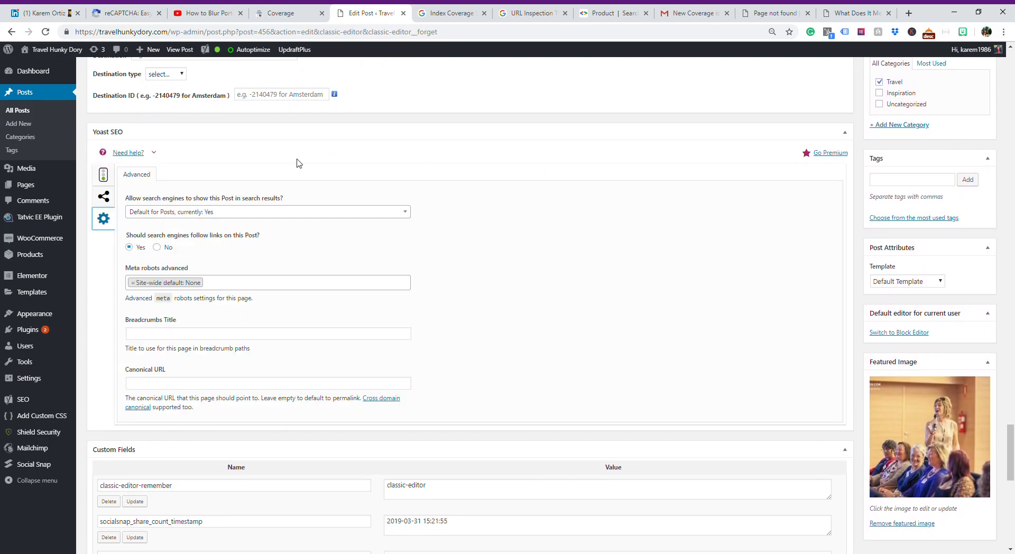
mouse_move(374, 222)
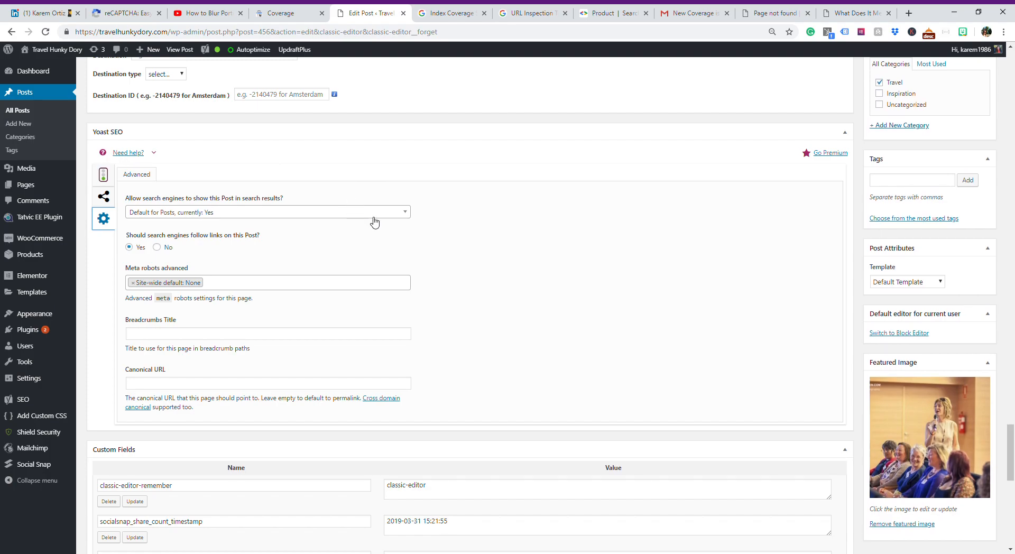
mouse_move(182, 364)
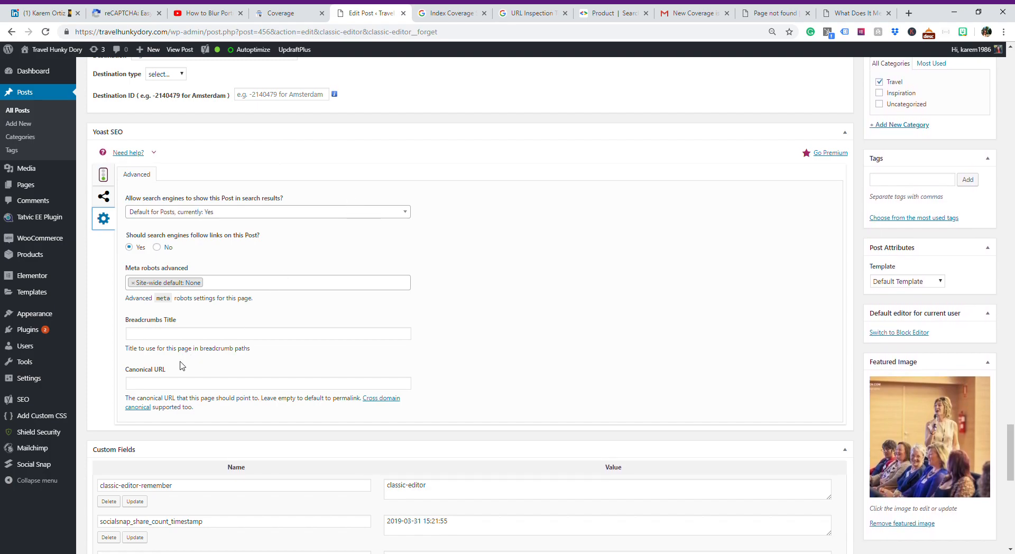
left_click(267, 383)
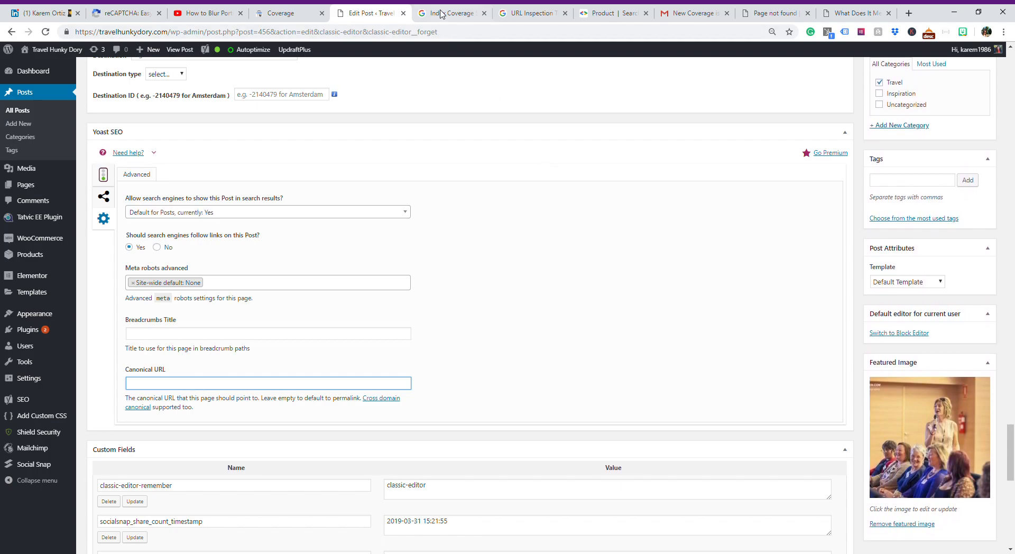
Step: Return to the Index Coverage help article at the duplicate canonical definitions
left_click(451, 13)
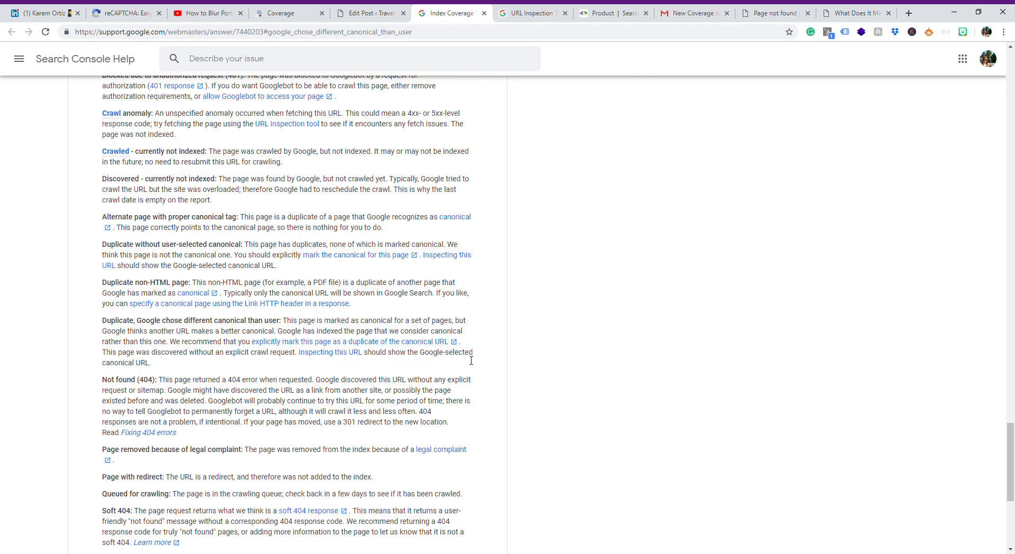
mouse_move(532, 413)
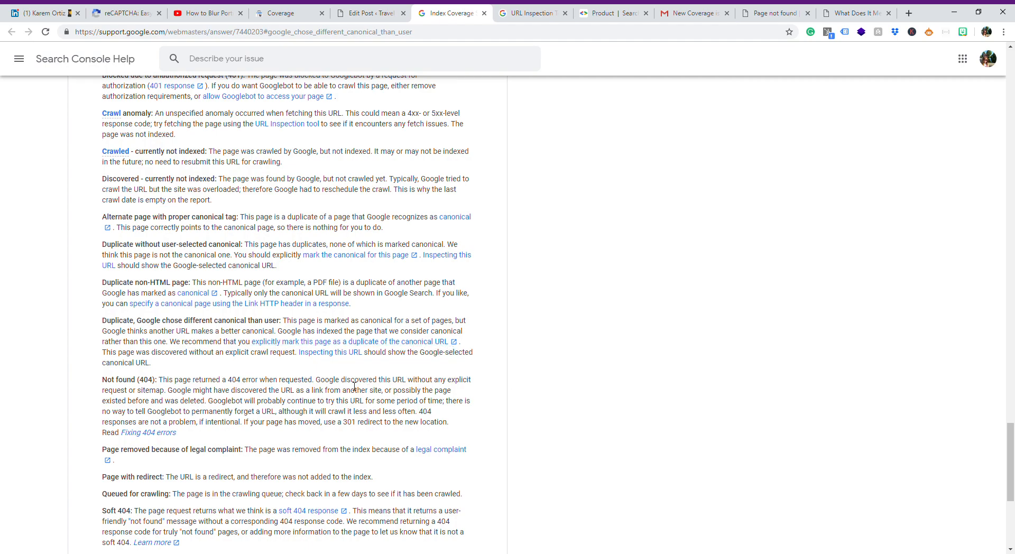
mouse_move(331, 370)
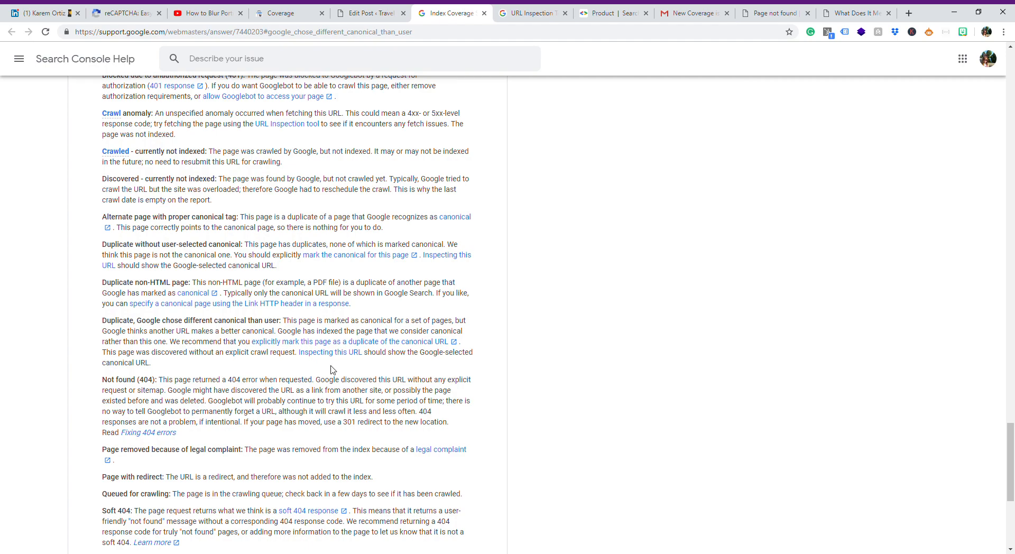
mouse_move(566, 370)
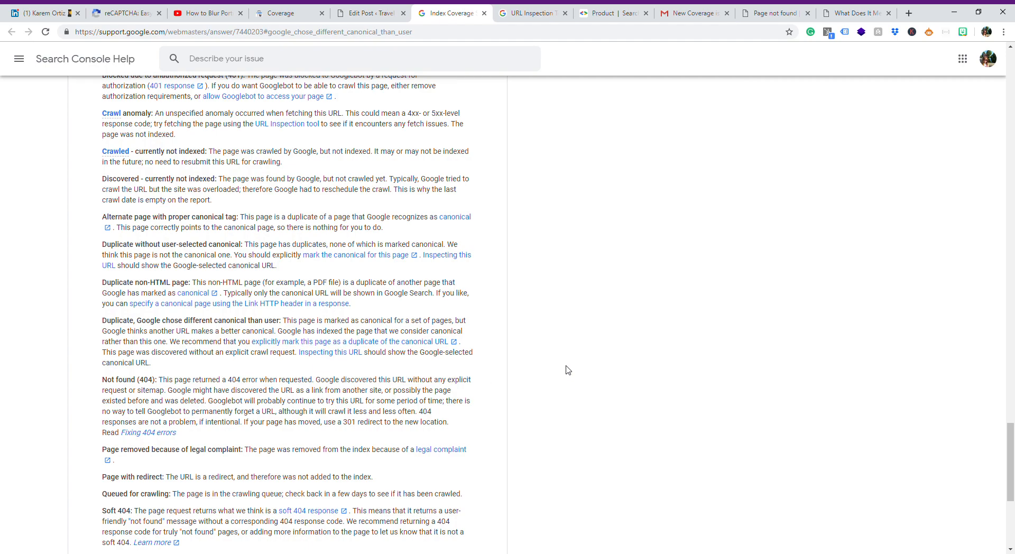
mouse_move(539, 342)
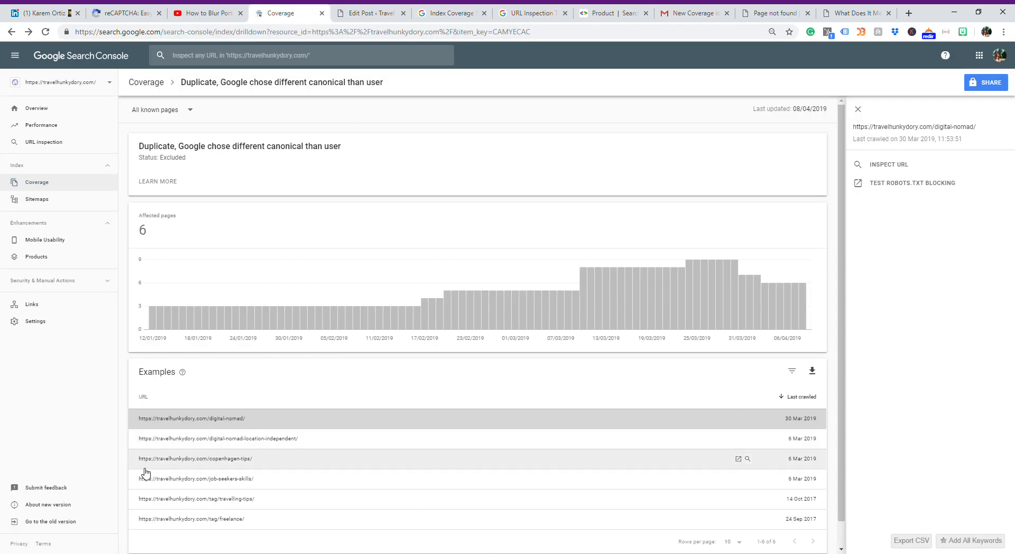
mouse_move(228, 481)
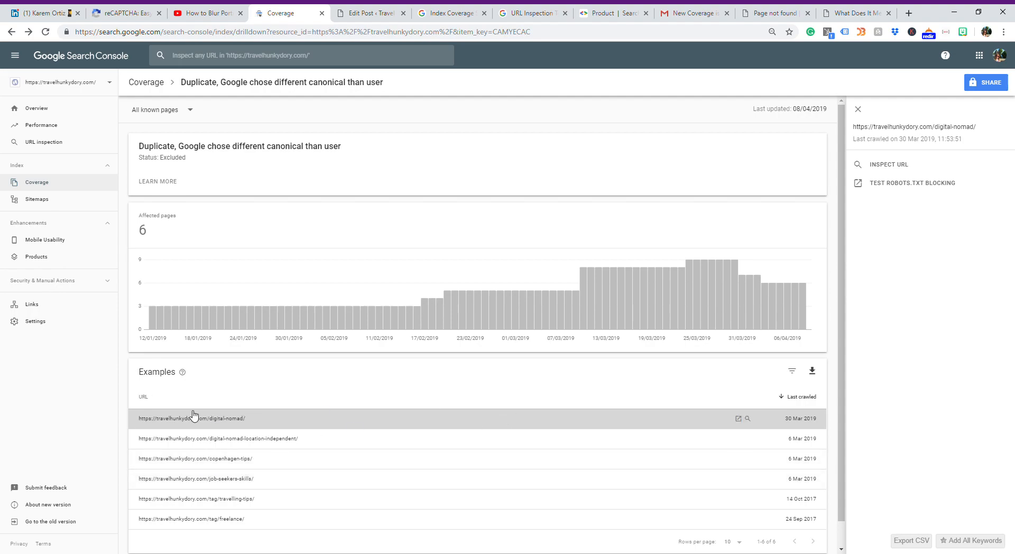
mouse_move(342, 380)
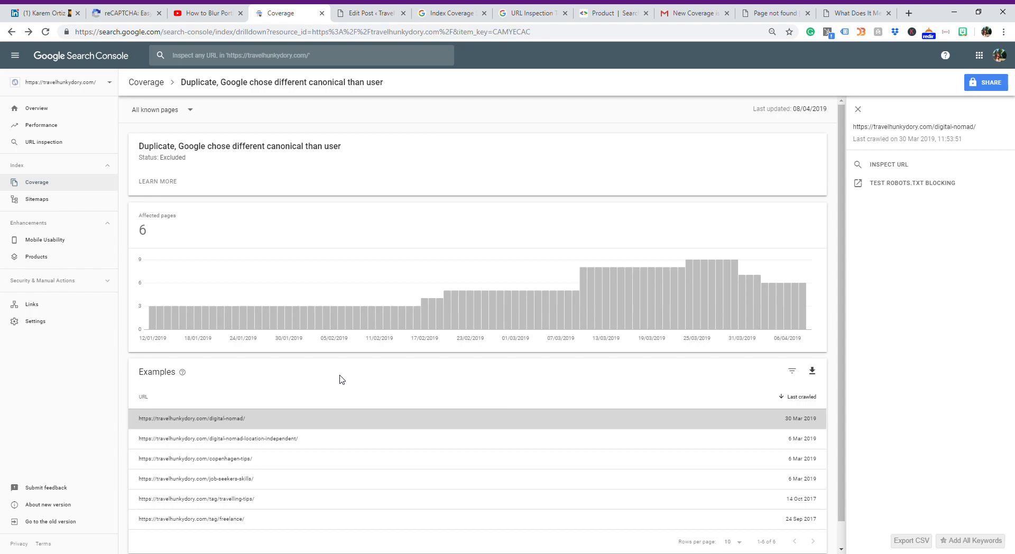
mouse_move(183, 427)
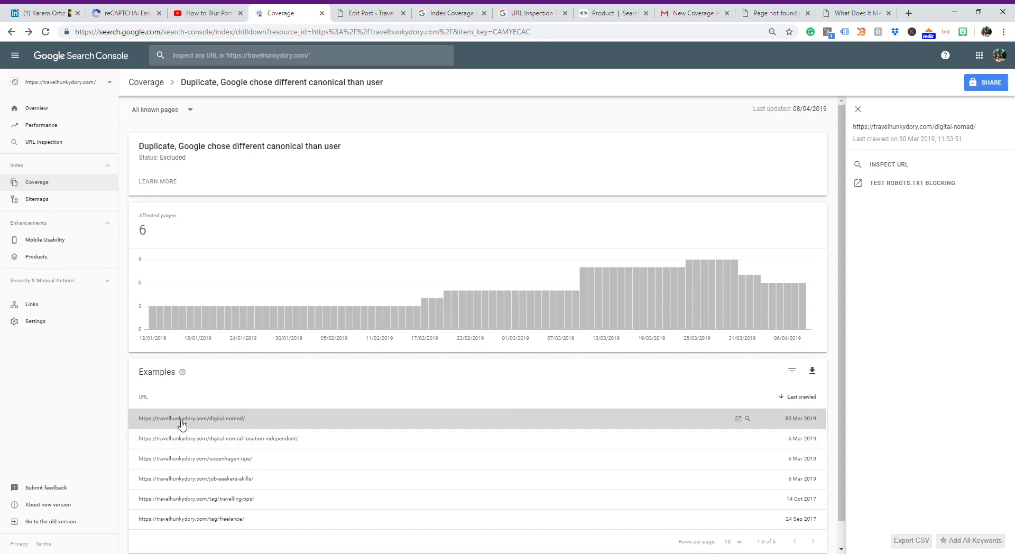
Step: Inspect the digital-nomad example URL and select its user-declared HTTPS canonical value
left_click(858, 109)
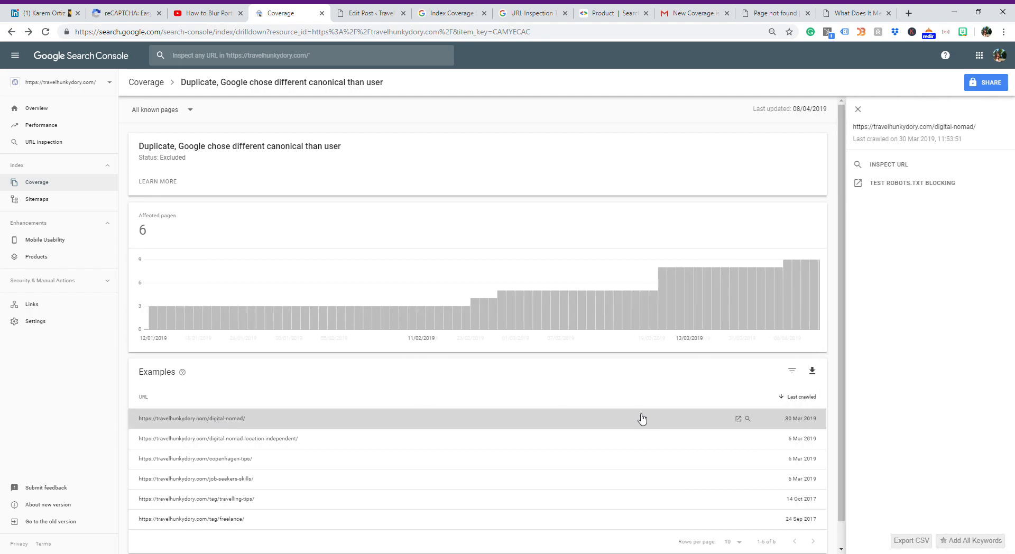
left_click(889, 164)
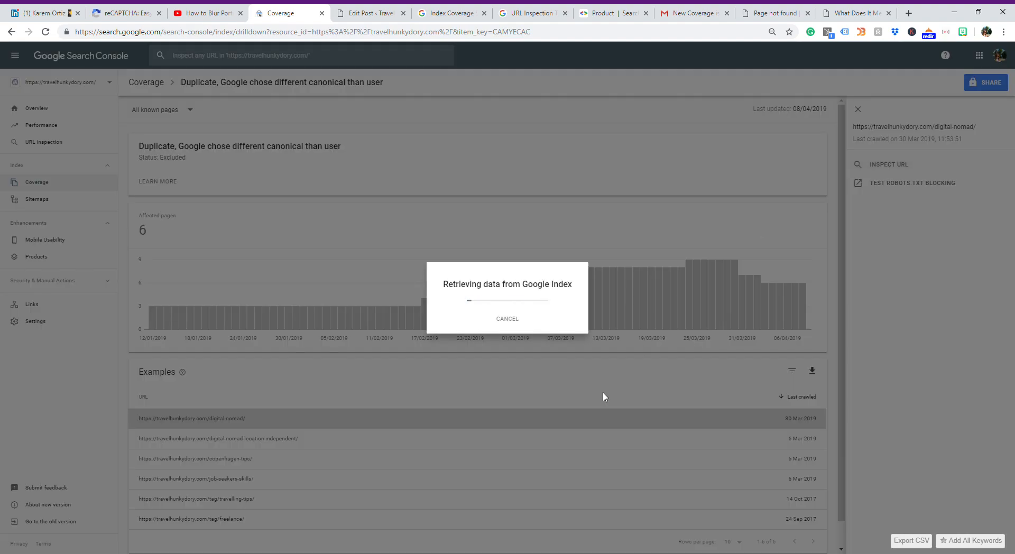
left_click(887, 164)
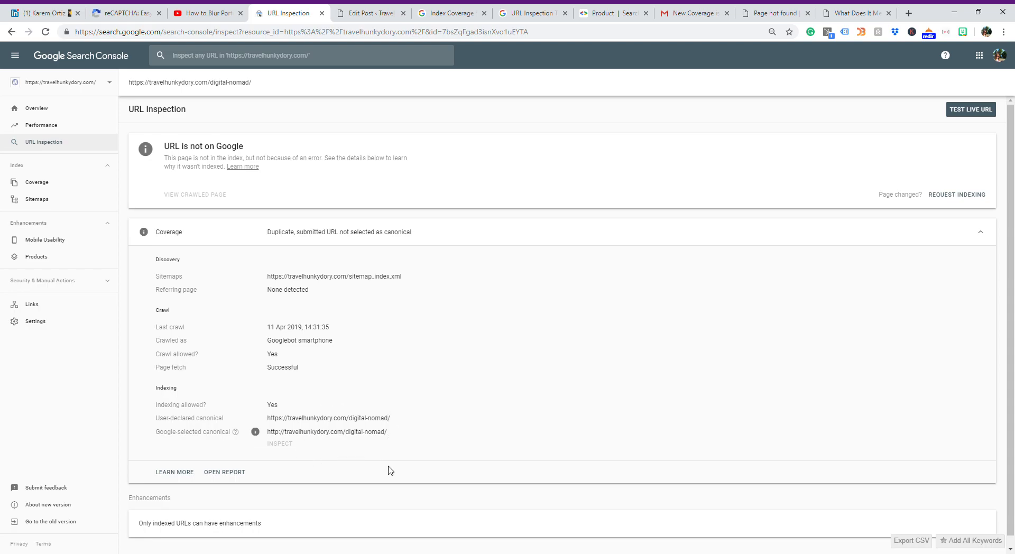
mouse_move(190, 455)
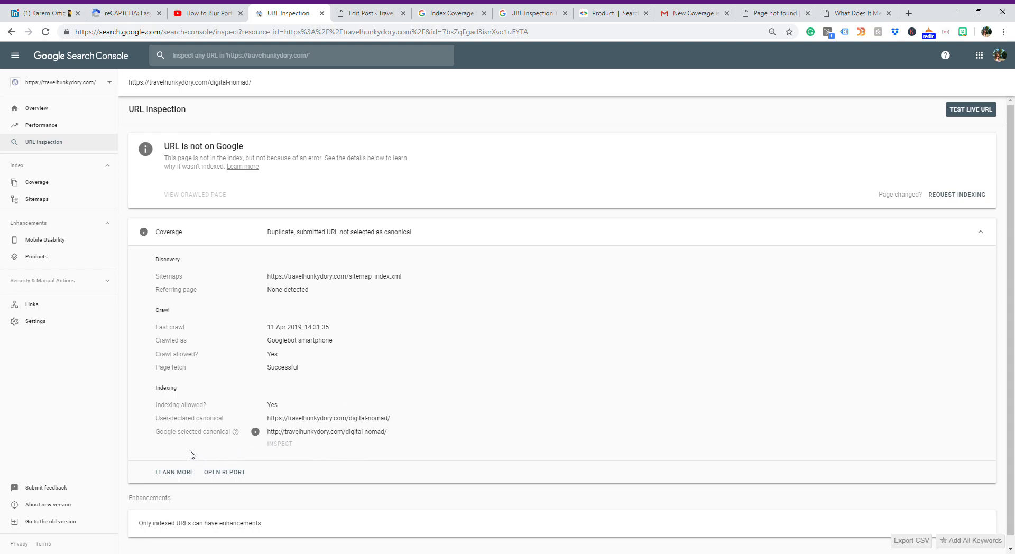
mouse_move(224, 457)
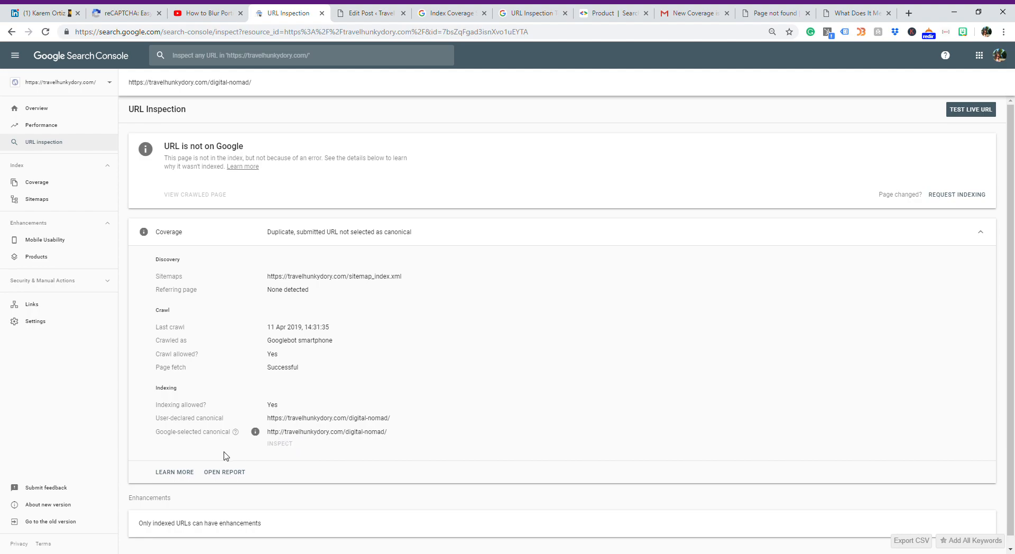
mouse_move(326, 445)
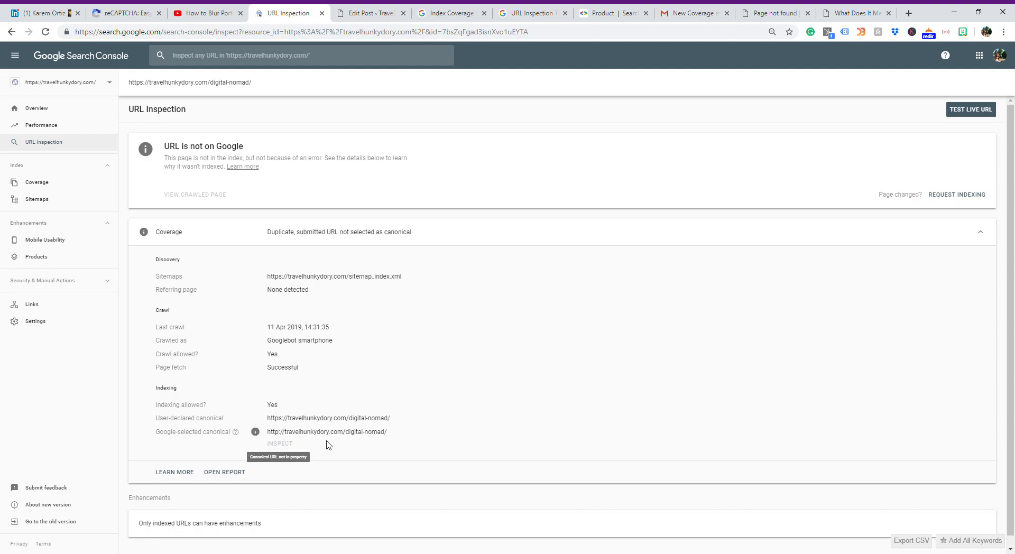
mouse_move(399, 423)
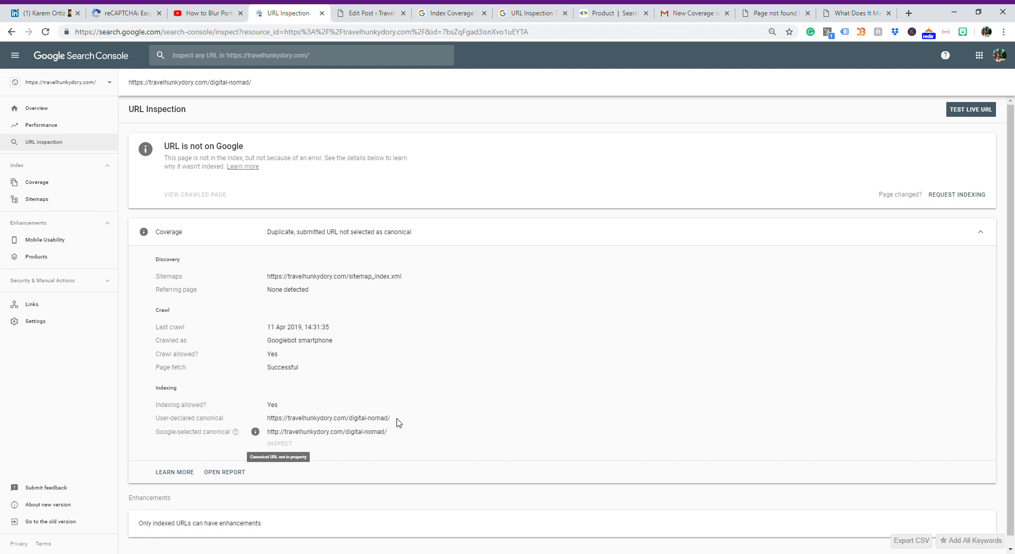
double_click(327, 418)
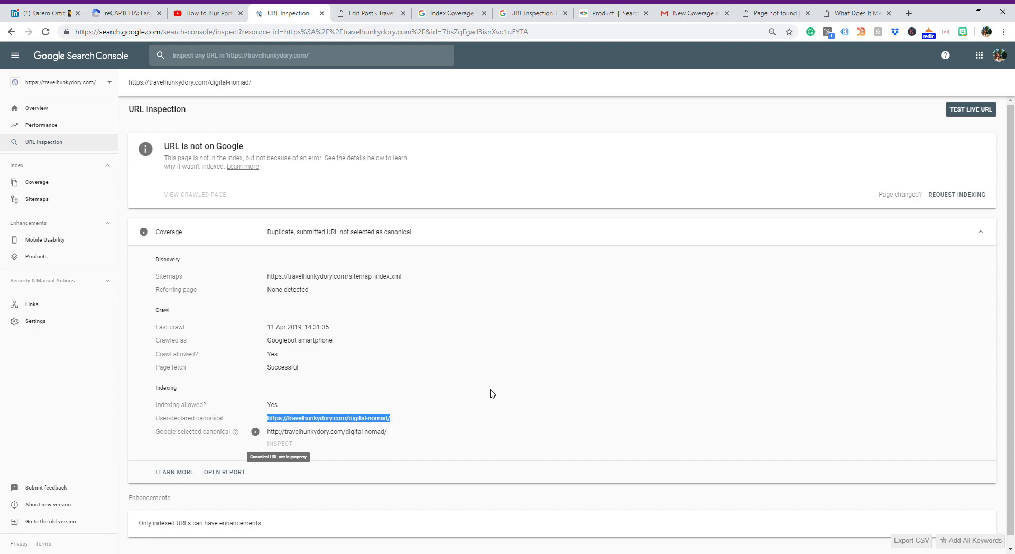
mouse_move(491, 169)
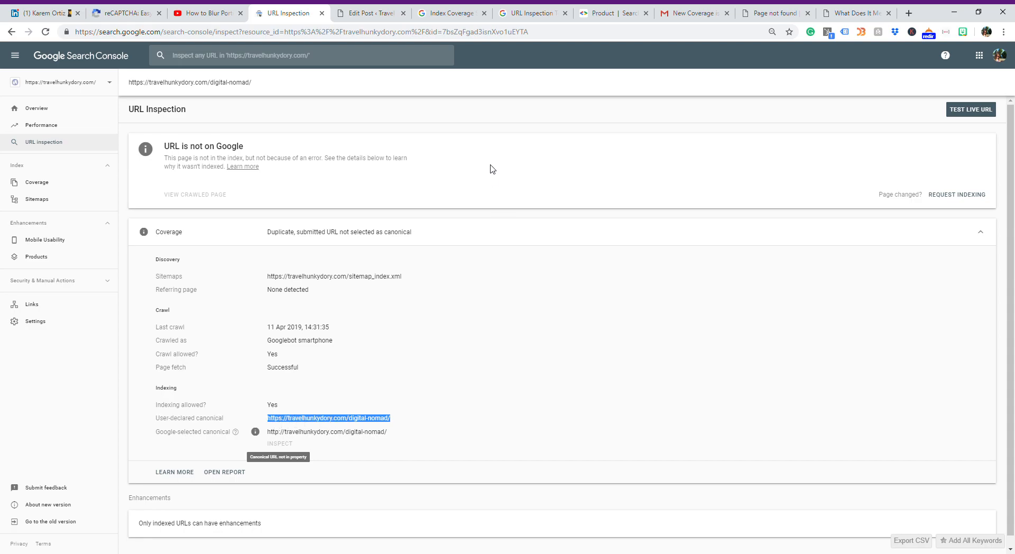
left_click(370, 13)
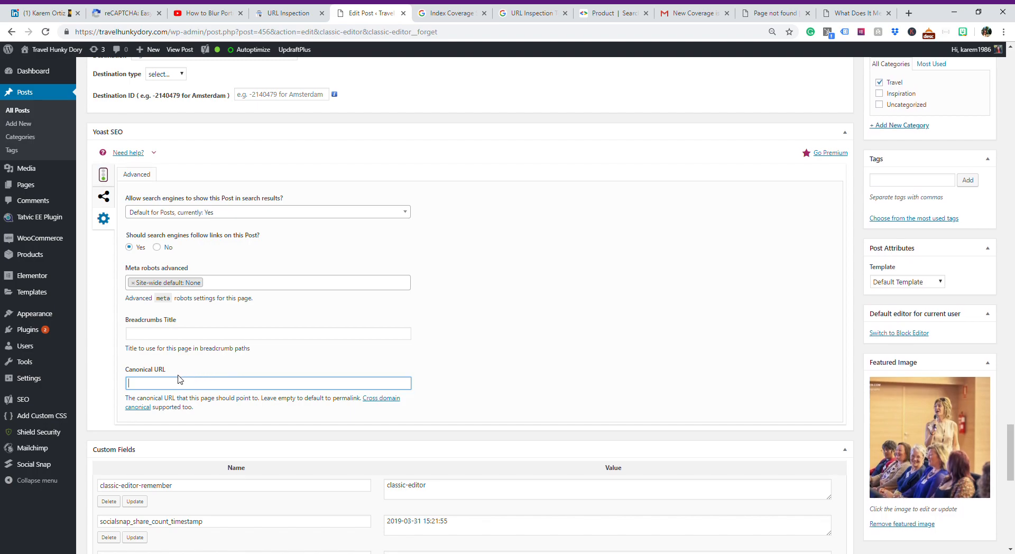
type("https://travelhunkydory.com/digital-nomad/")
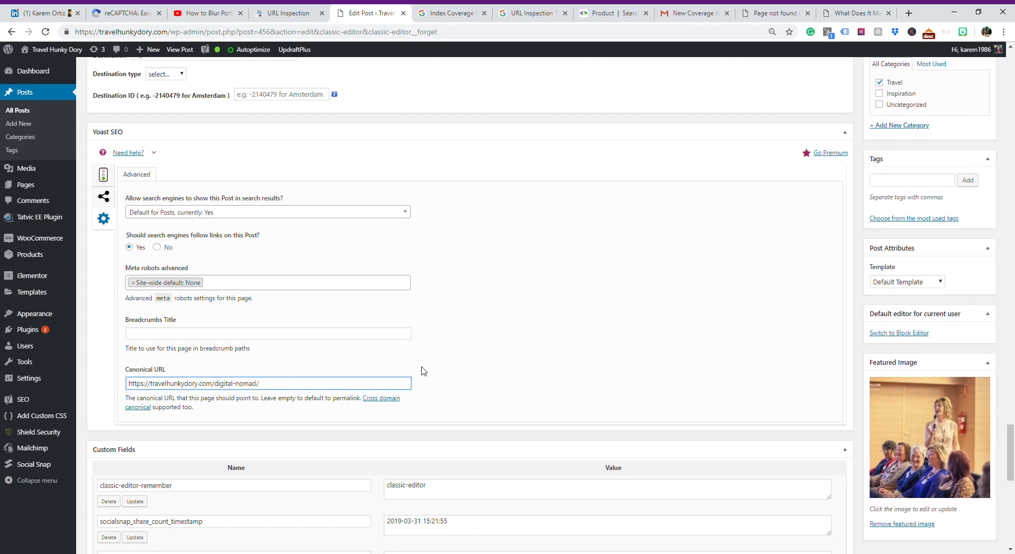
mouse_move(474, 359)
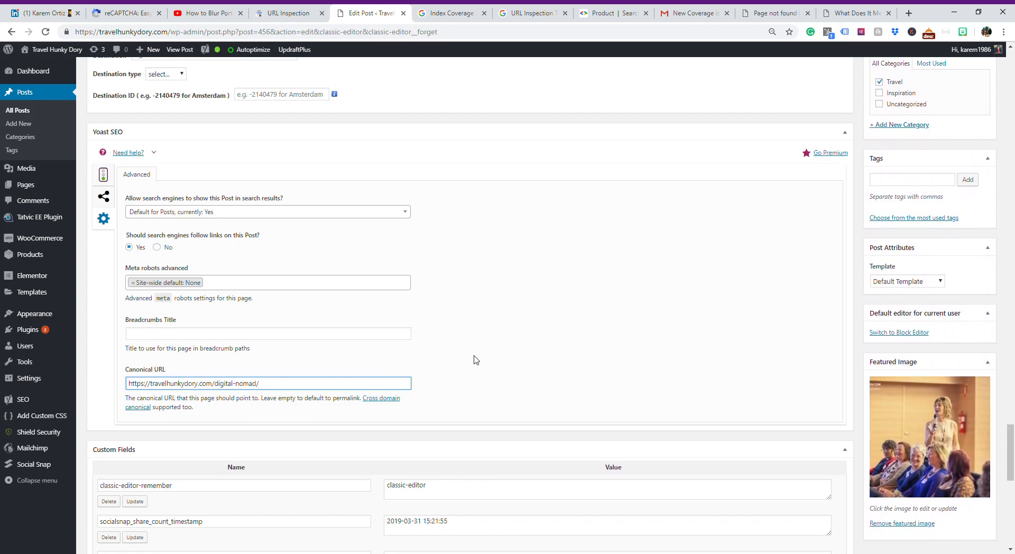
scroll("up", 3)
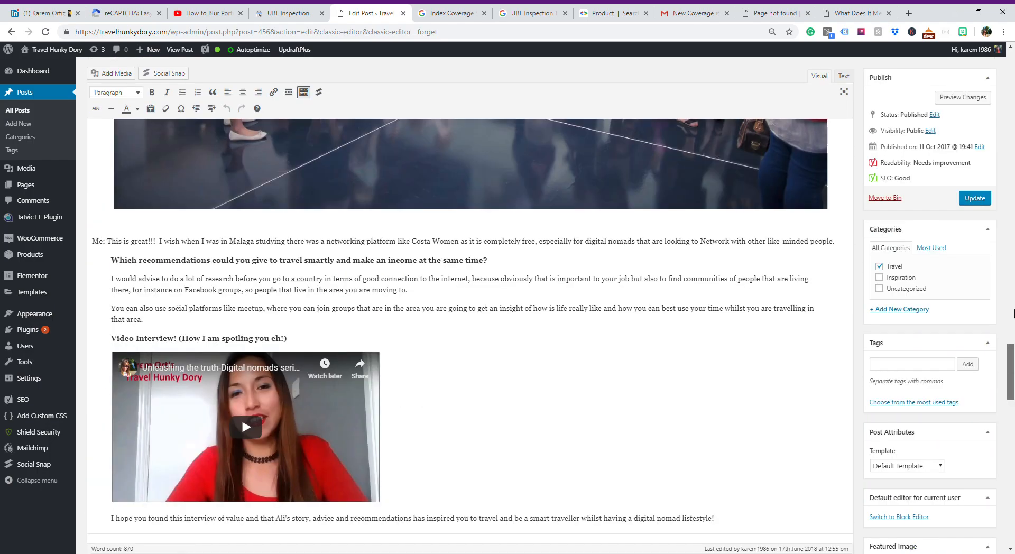
scroll("up", 3)
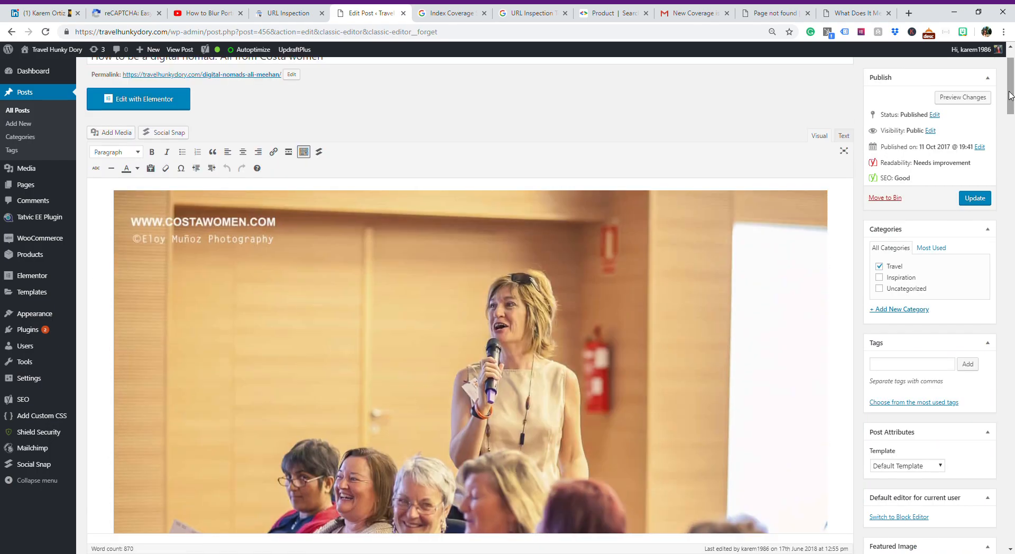
mouse_move(429, 112)
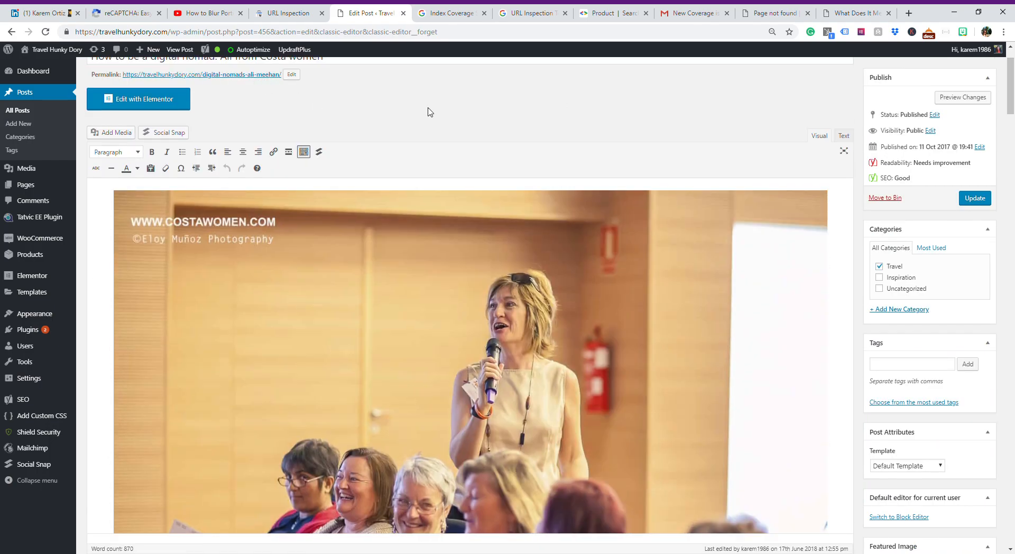
scroll("up", 3)
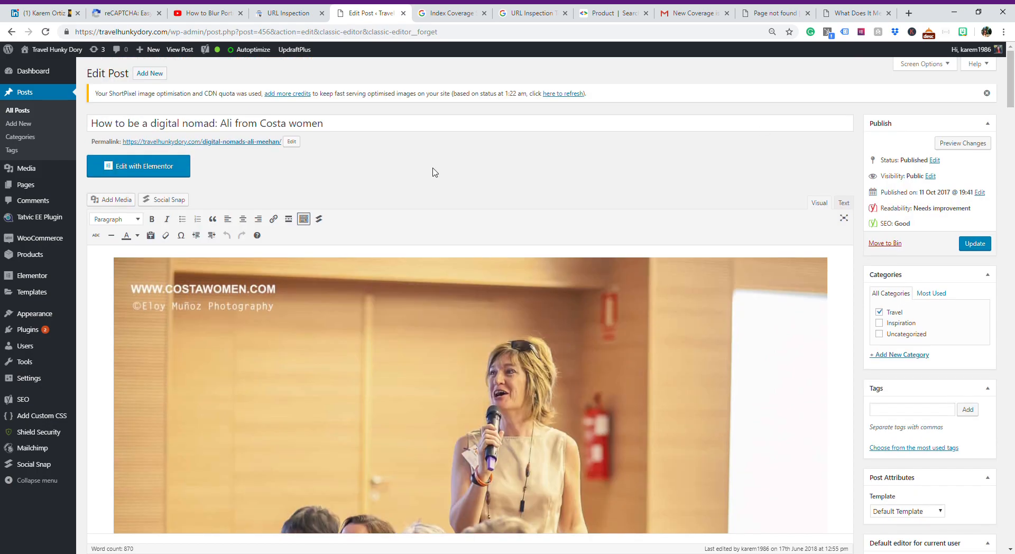
mouse_move(195, 151)
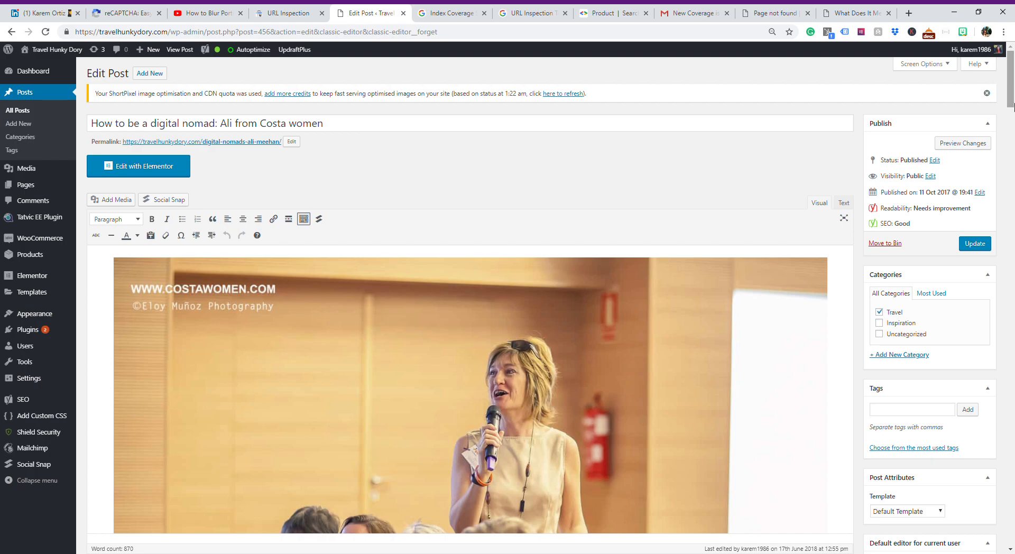
scroll("down", 3)
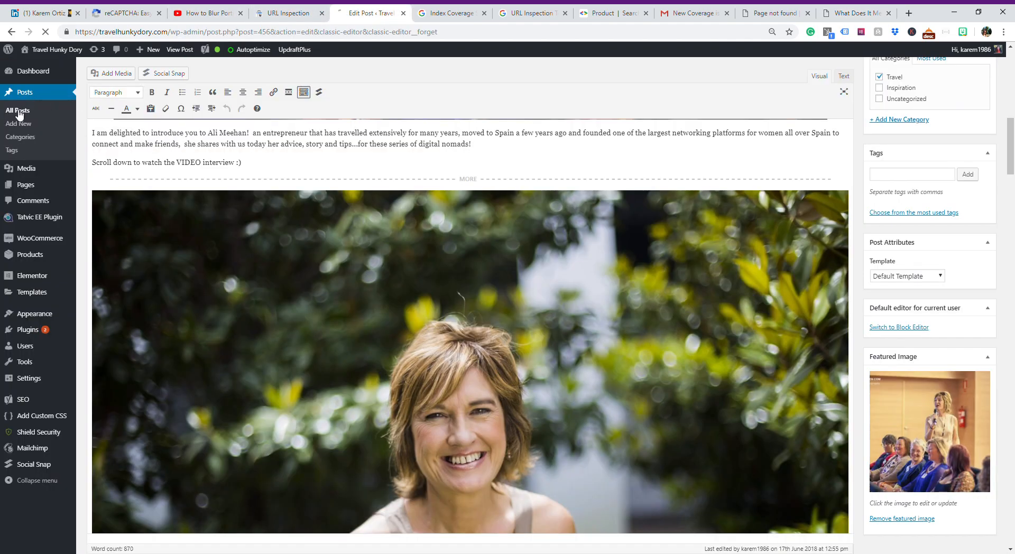
Step: Search All Posts for 'digital no' to list the digital nomad posts
left_click(18, 110)
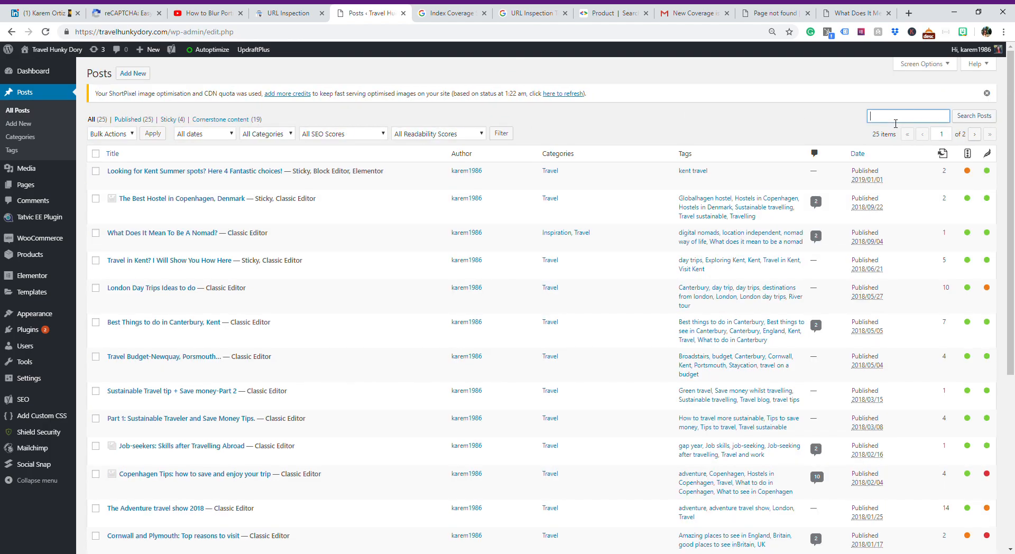
type("digital nomad")
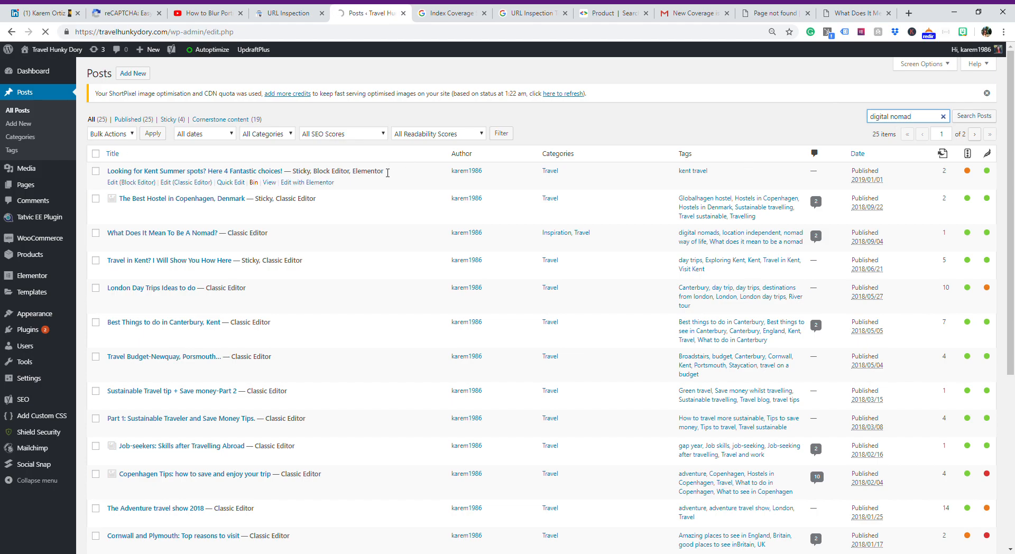
left_click(973, 116)
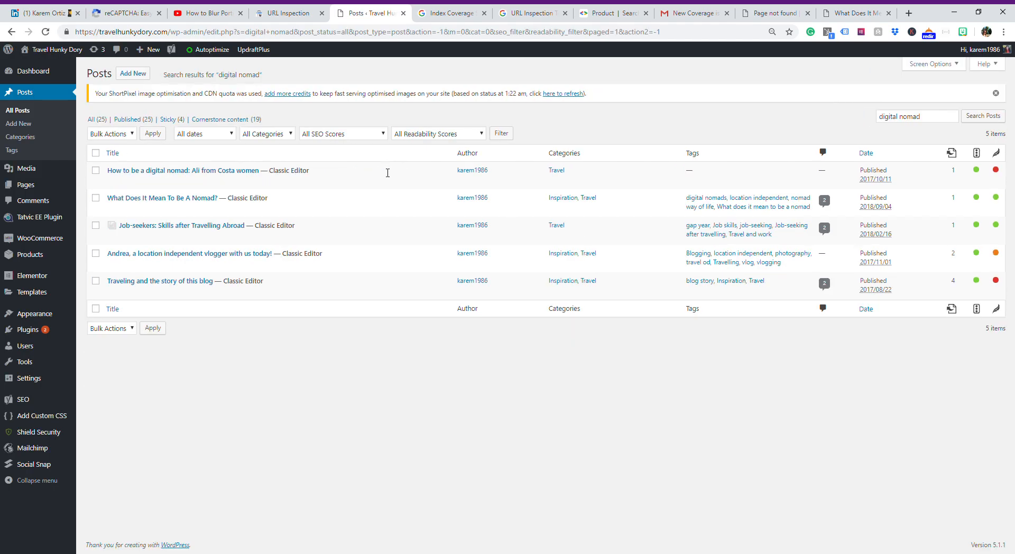
mouse_move(162, 197)
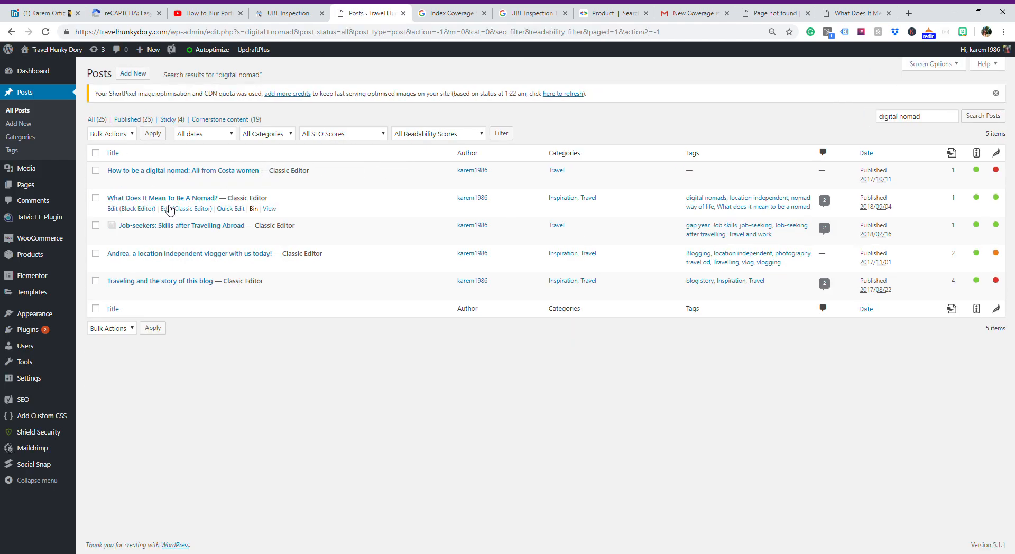
Step: Bring 'What Does It Mean To Be A Nomad?' into the classic editor
left_click(186, 208)
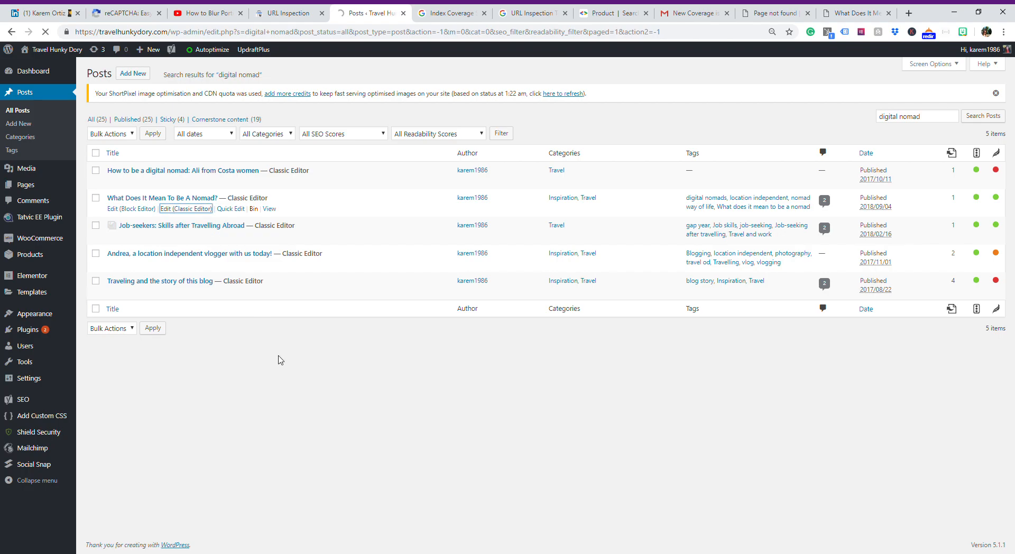
left_click(186, 208)
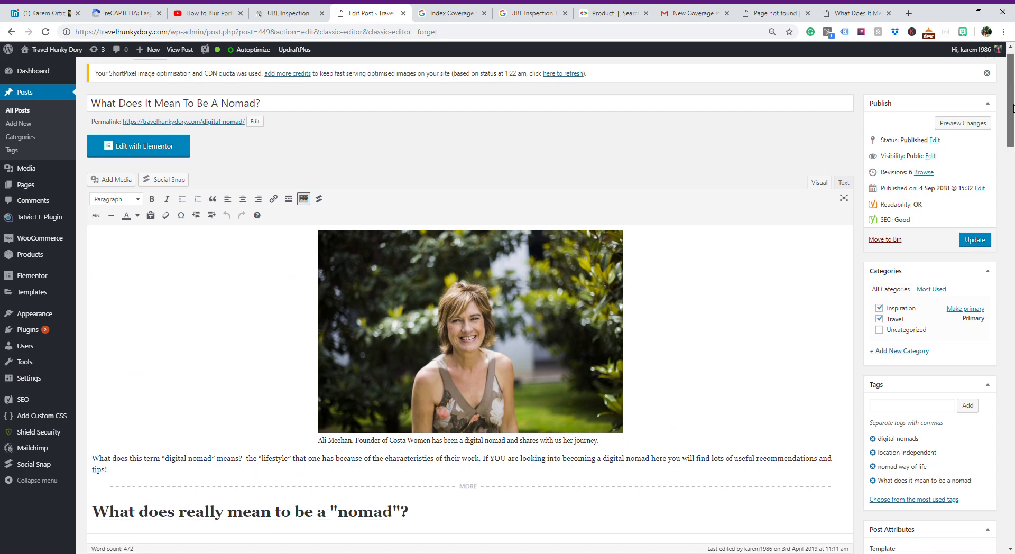
scroll("down", 3)
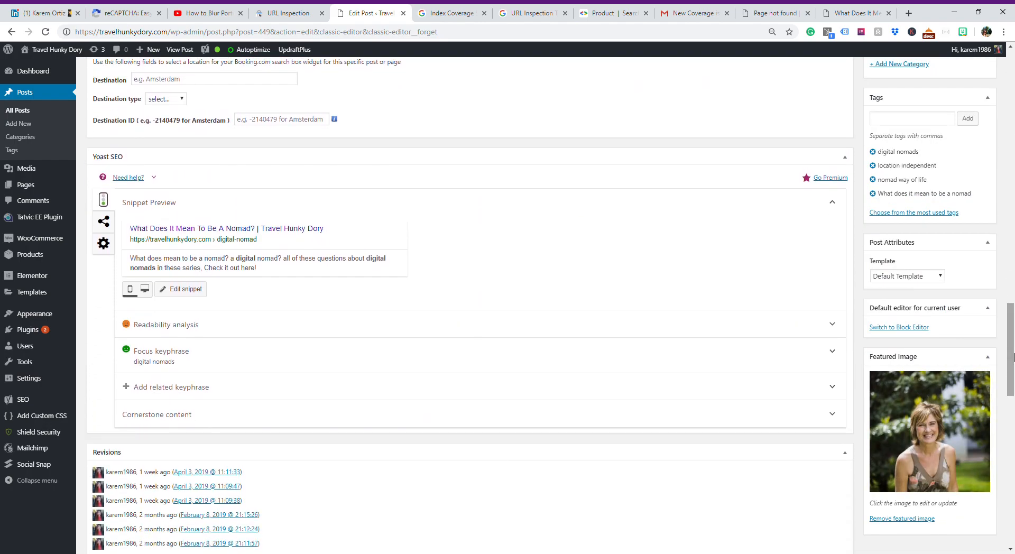
left_click(102, 243)
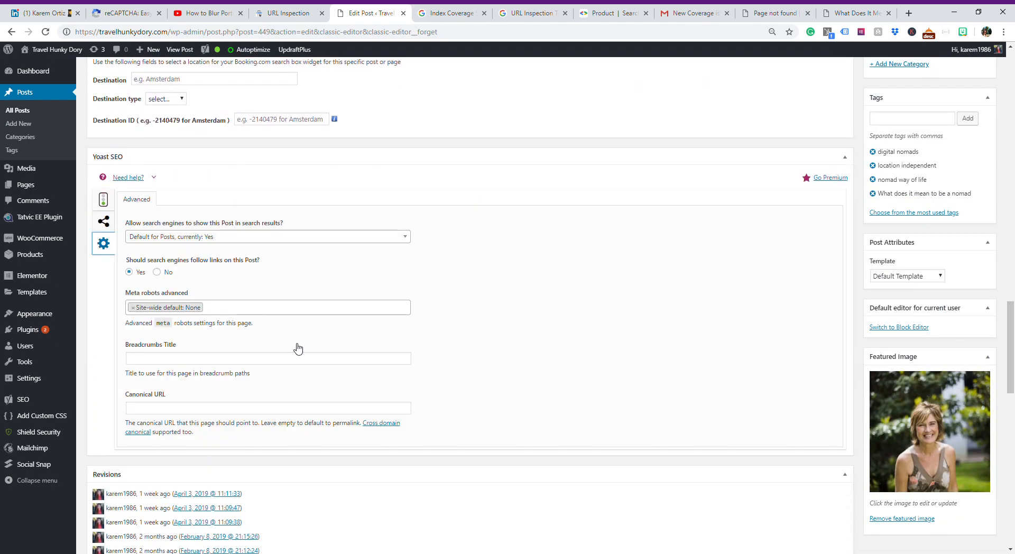
left_click(267, 407)
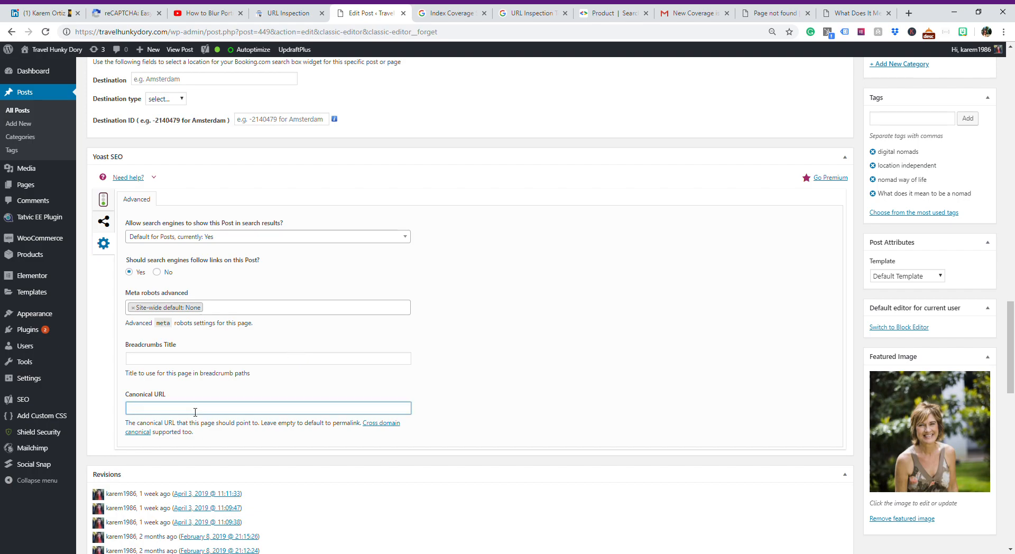
type("https://travelhunkydory.com/digital-nomad/")
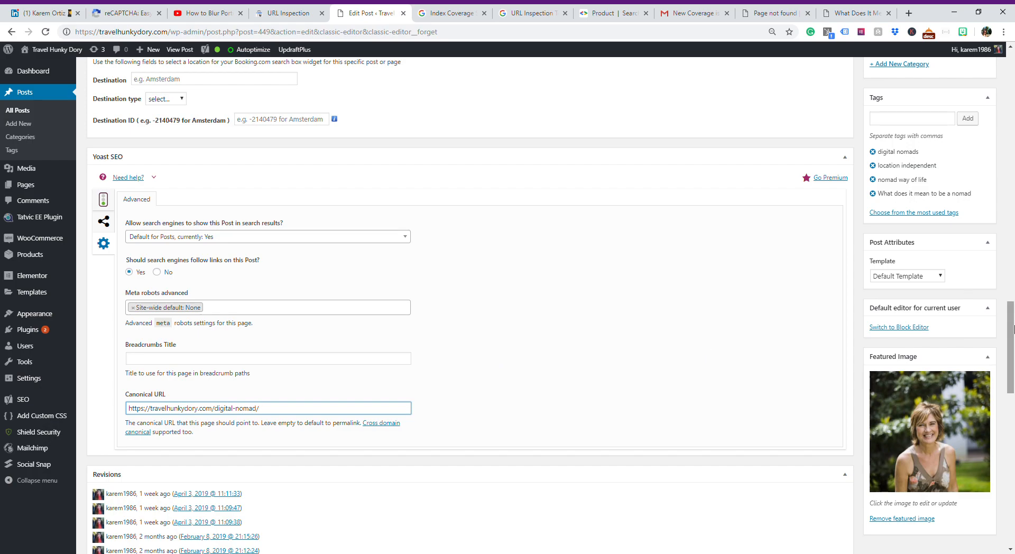
scroll("up", 3)
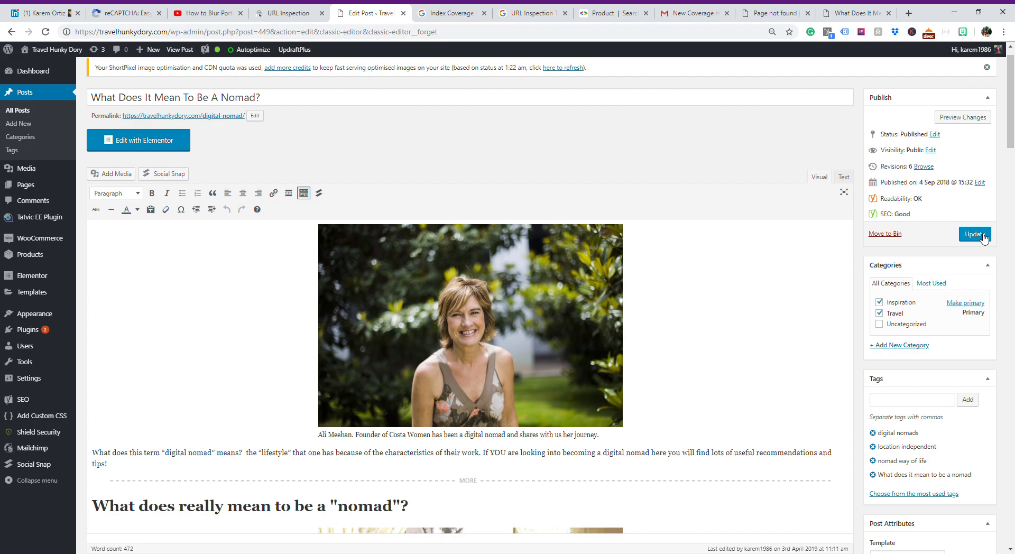
Step: Update 'What Does It Mean To Be A Nomad?' and check the Yoast box after the 'Post updated' notice
left_click(974, 233)
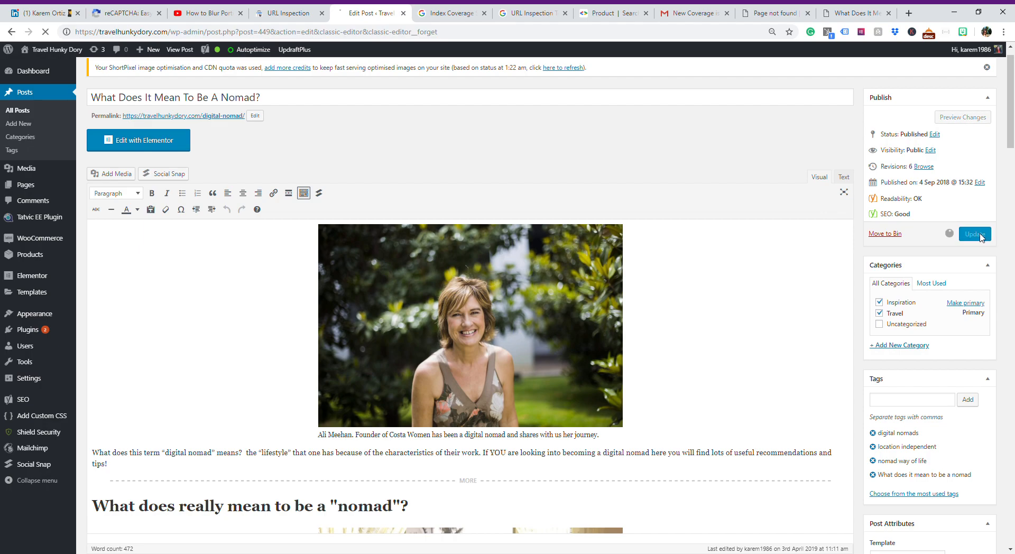
left_click(973, 234)
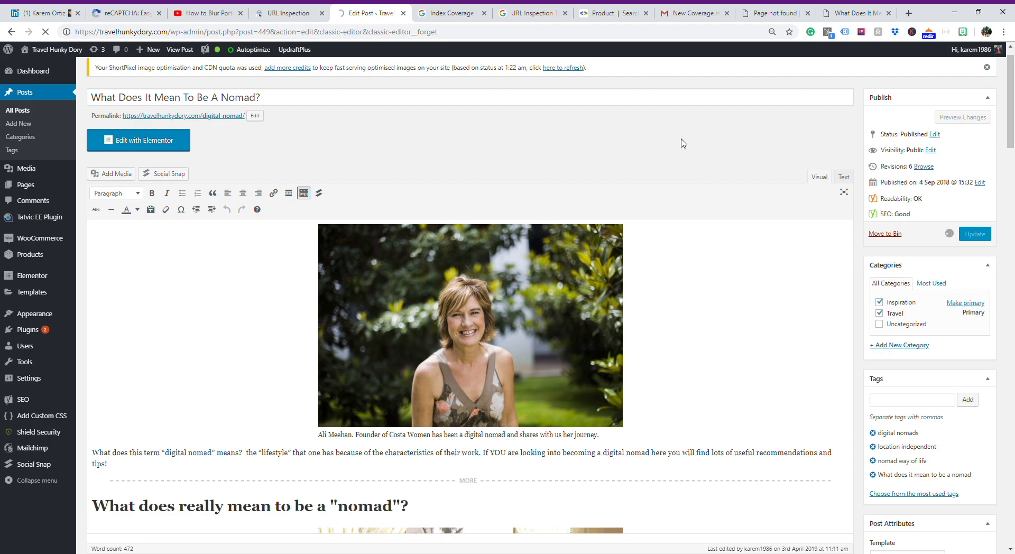
left_click(975, 234)
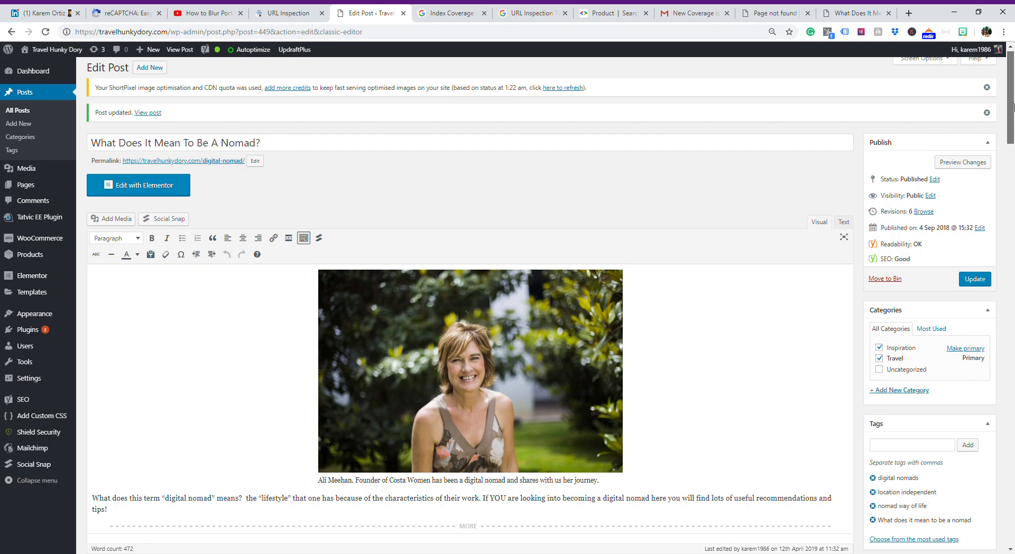
scroll("down", 3)
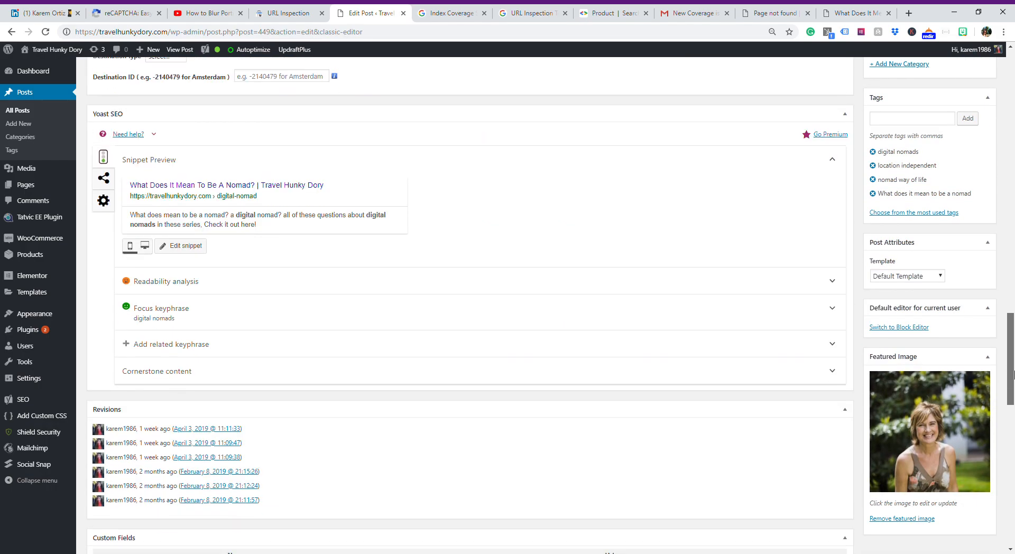
scroll("down", 3)
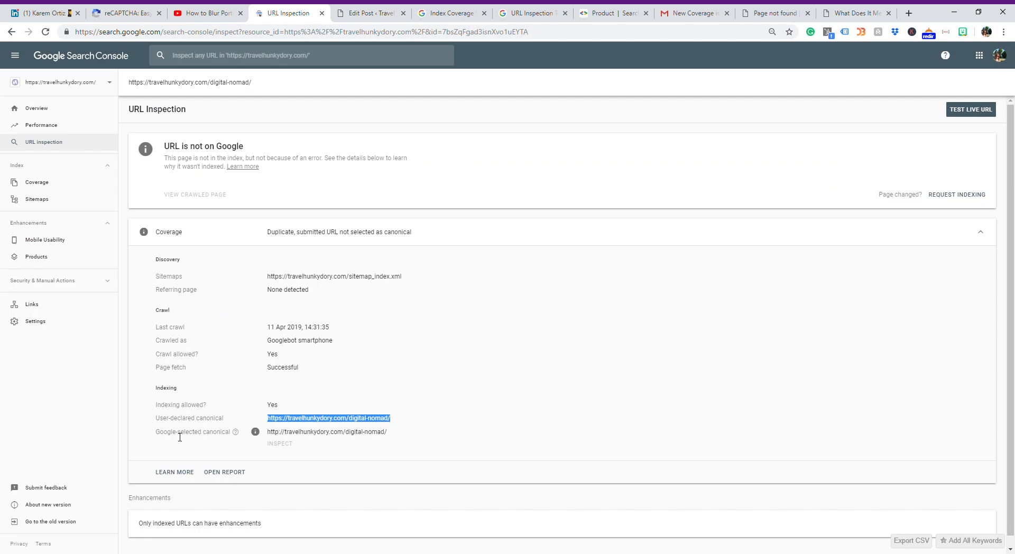
mouse_move(278, 443)
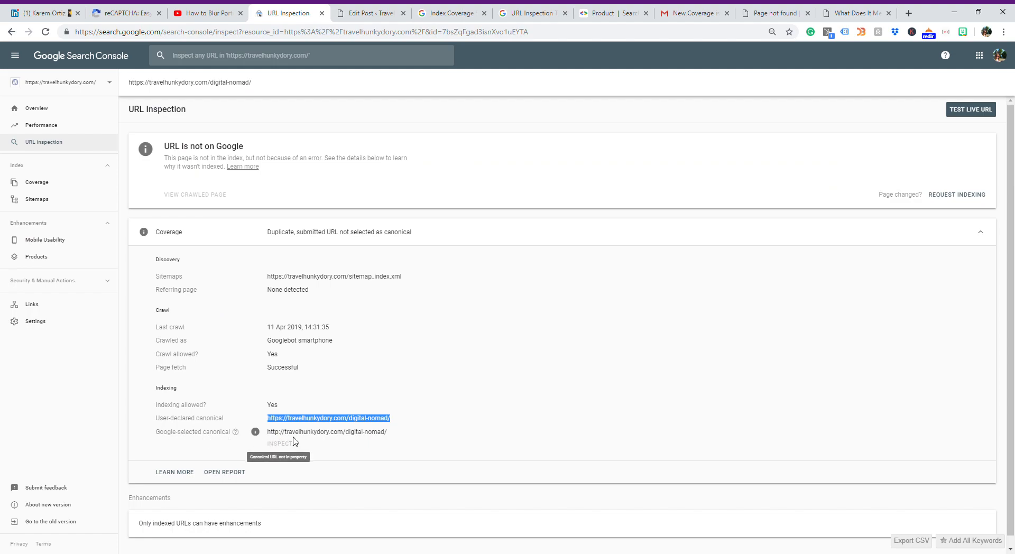
mouse_move(311, 446)
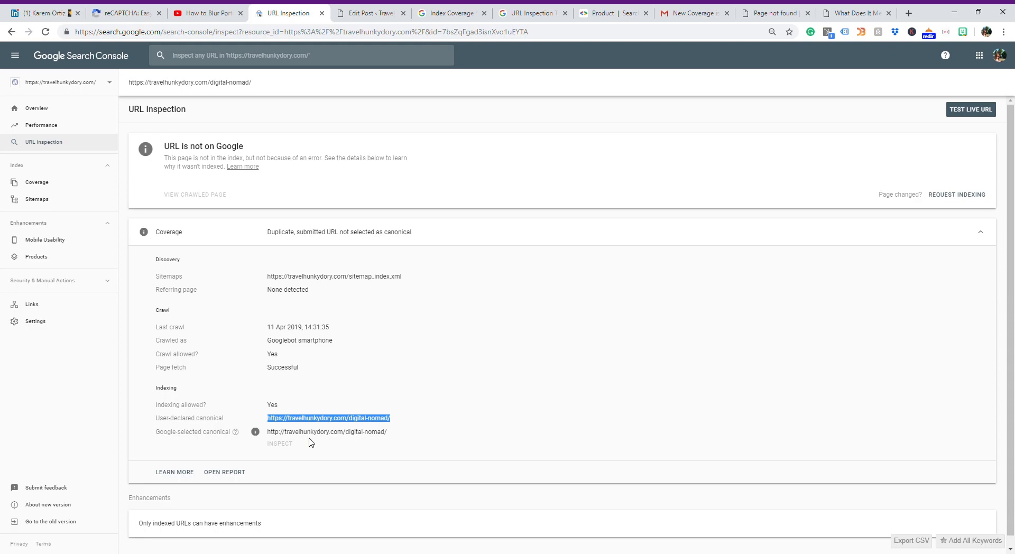
mouse_move(302, 440)
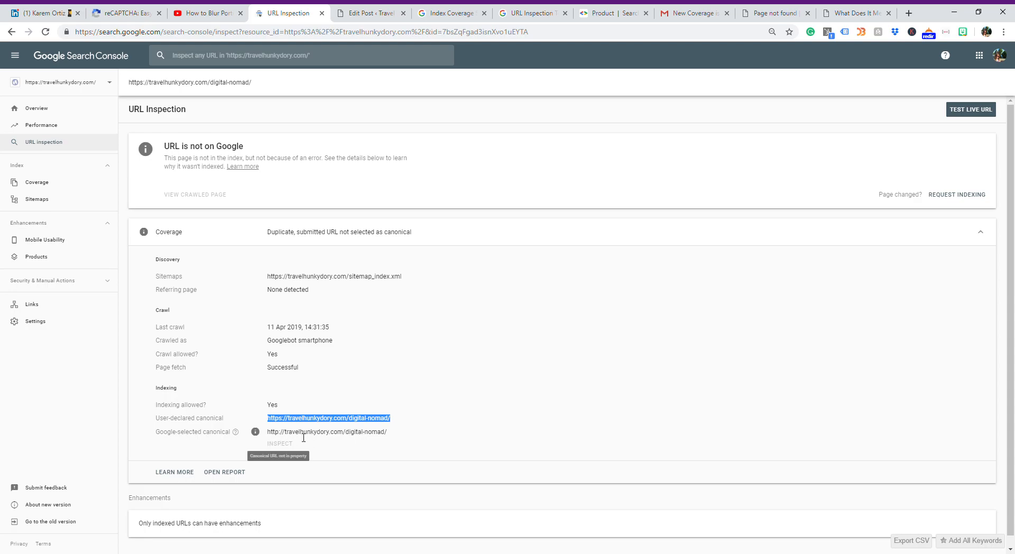
mouse_move(281, 431)
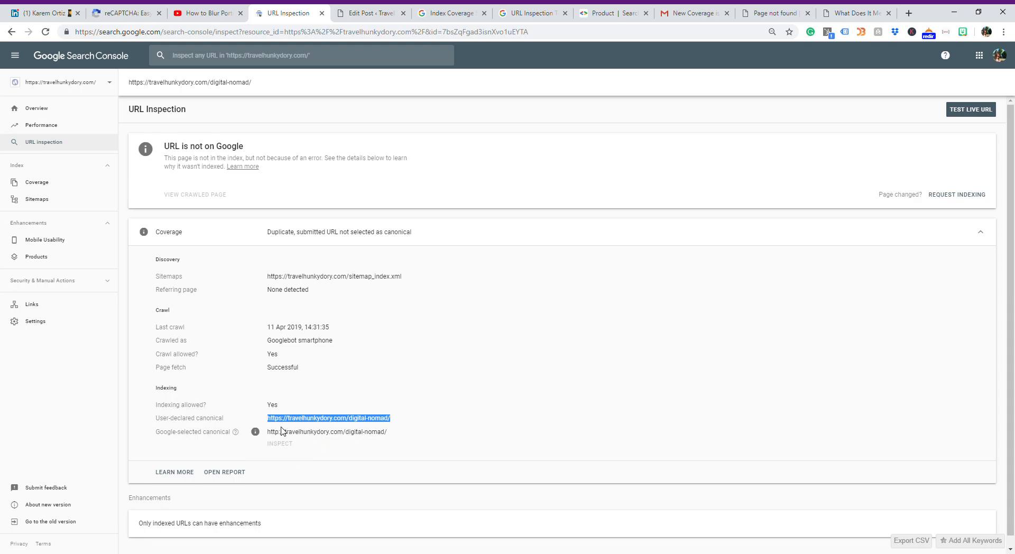
mouse_move(403, 417)
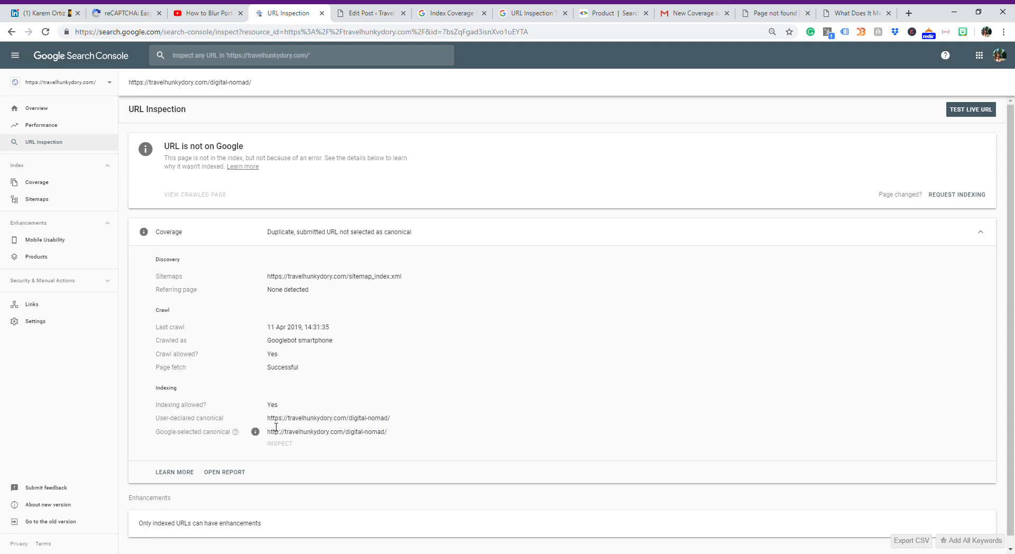
mouse_move(440, 408)
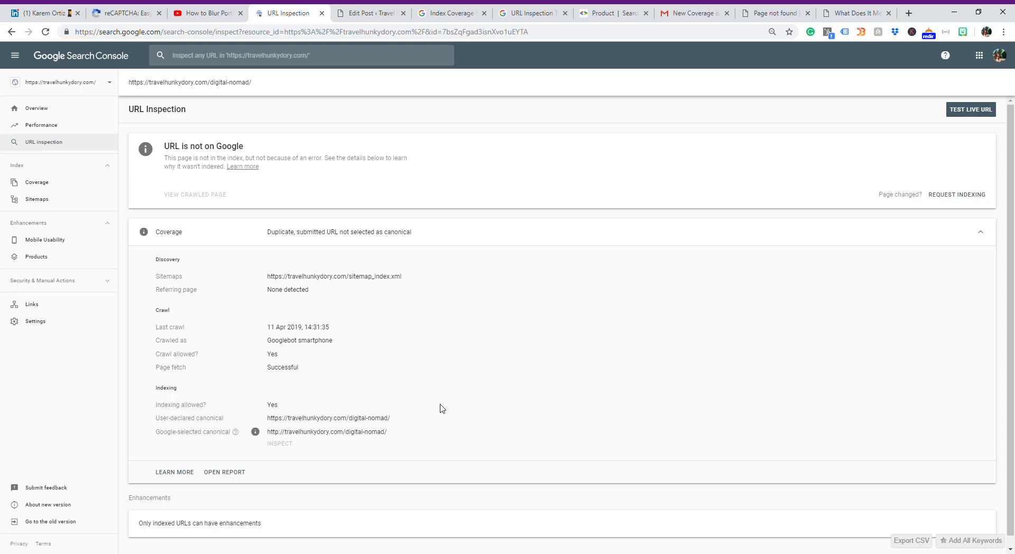
mouse_move(426, 421)
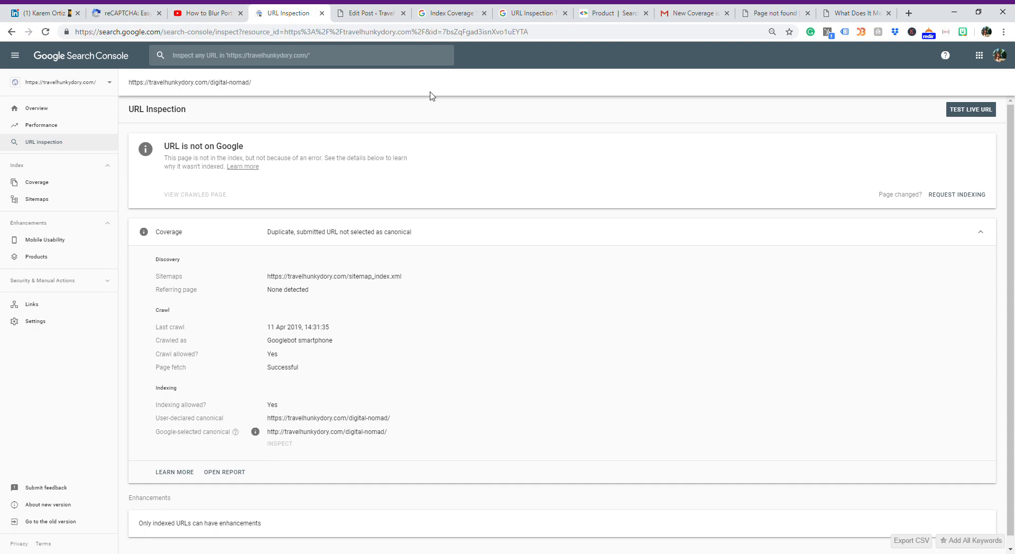
mouse_move(466, 316)
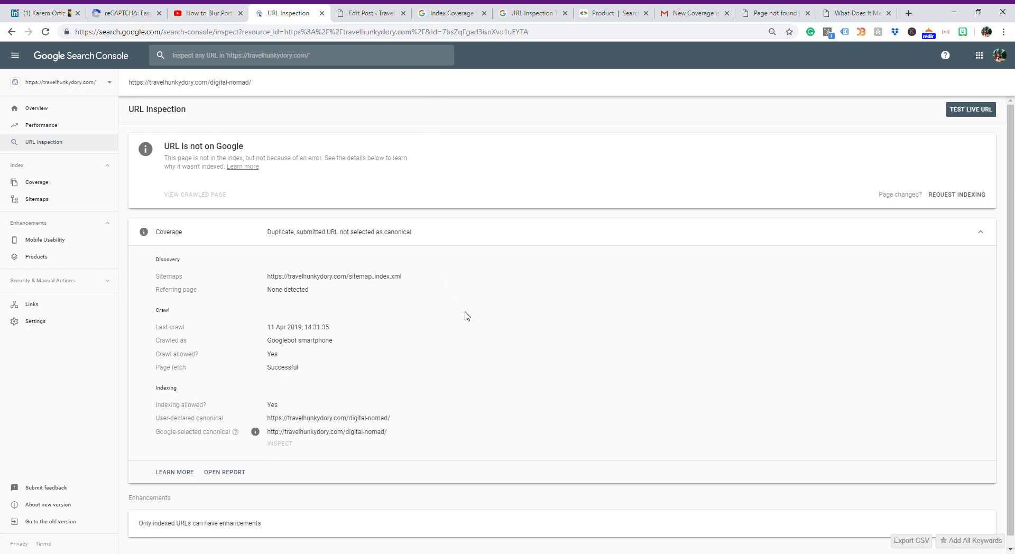
mouse_move(418, 283)
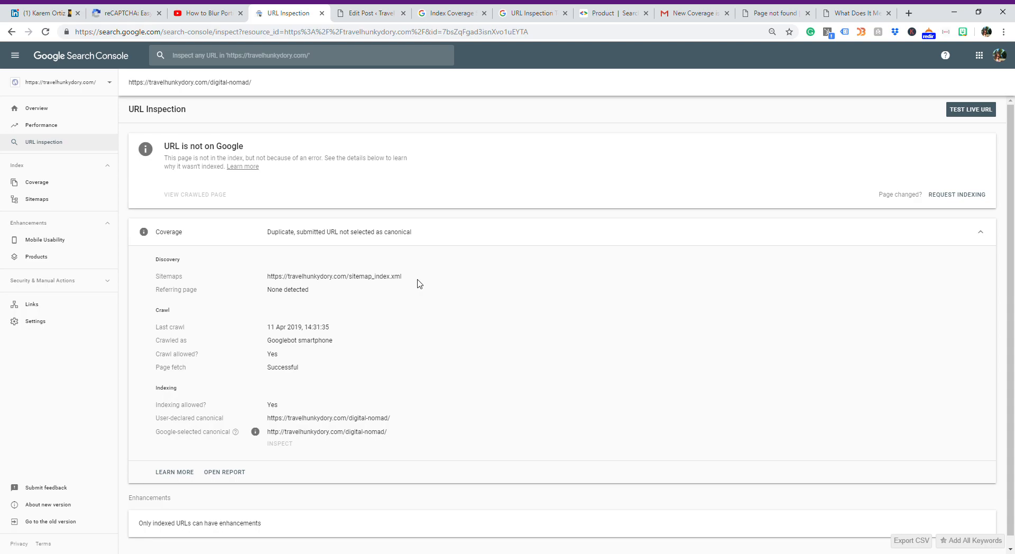
mouse_move(946, 42)
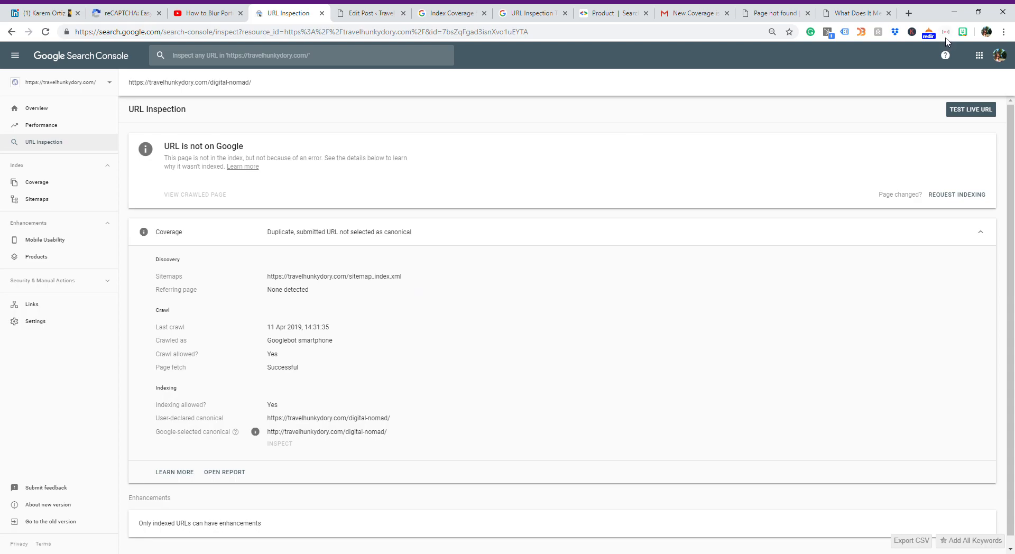